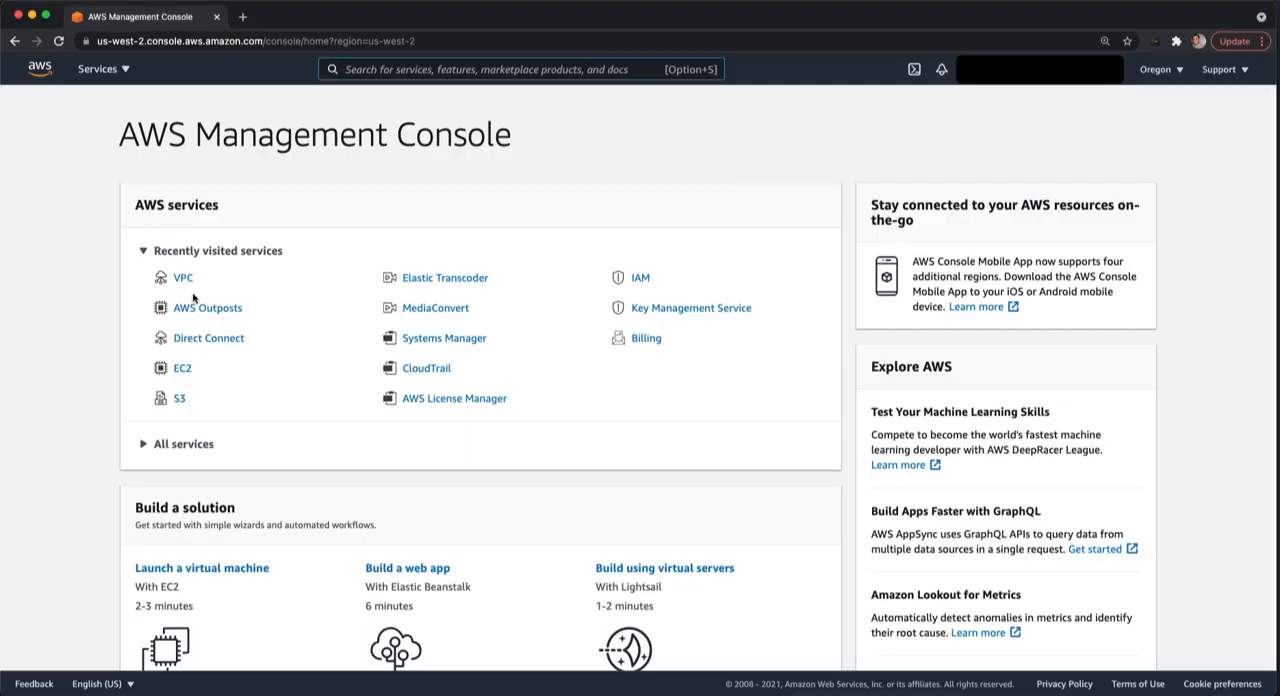
Go to the AWS Outposts console from Recently visited services, listing outpost SEA19.06
left_click(208, 308)
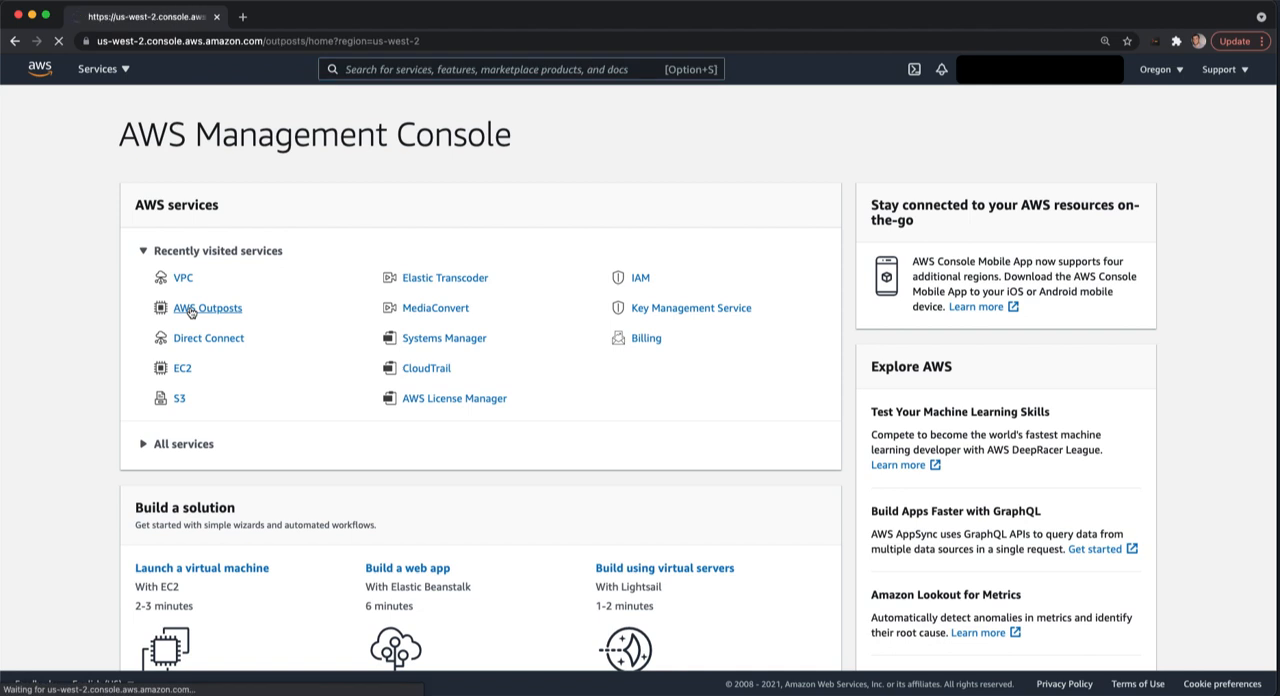
left_click(208, 308)
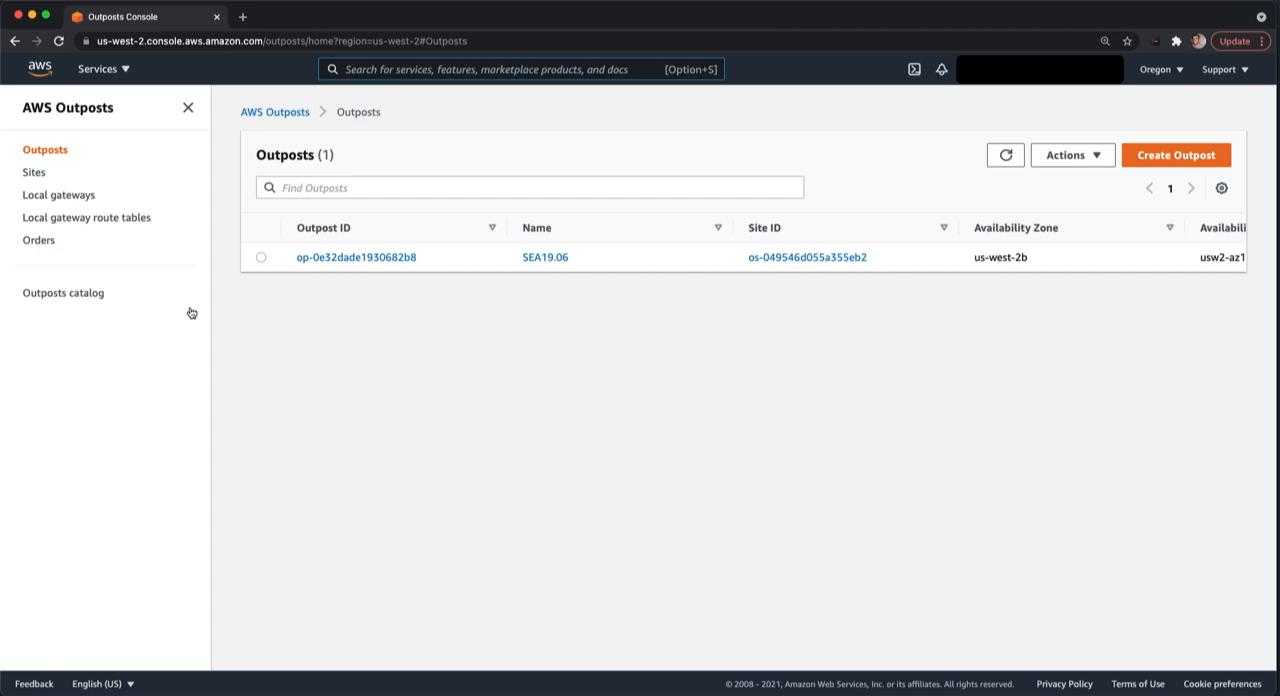
mouse_move(356, 360)
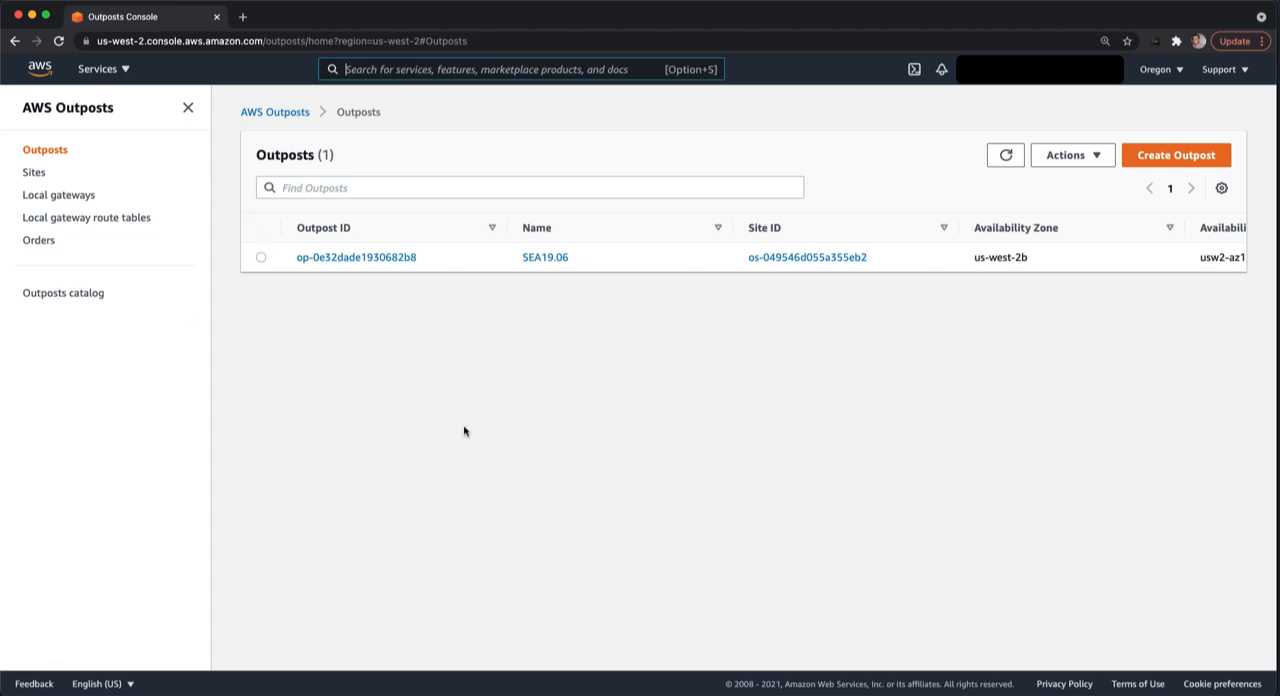
mouse_move(406, 344)
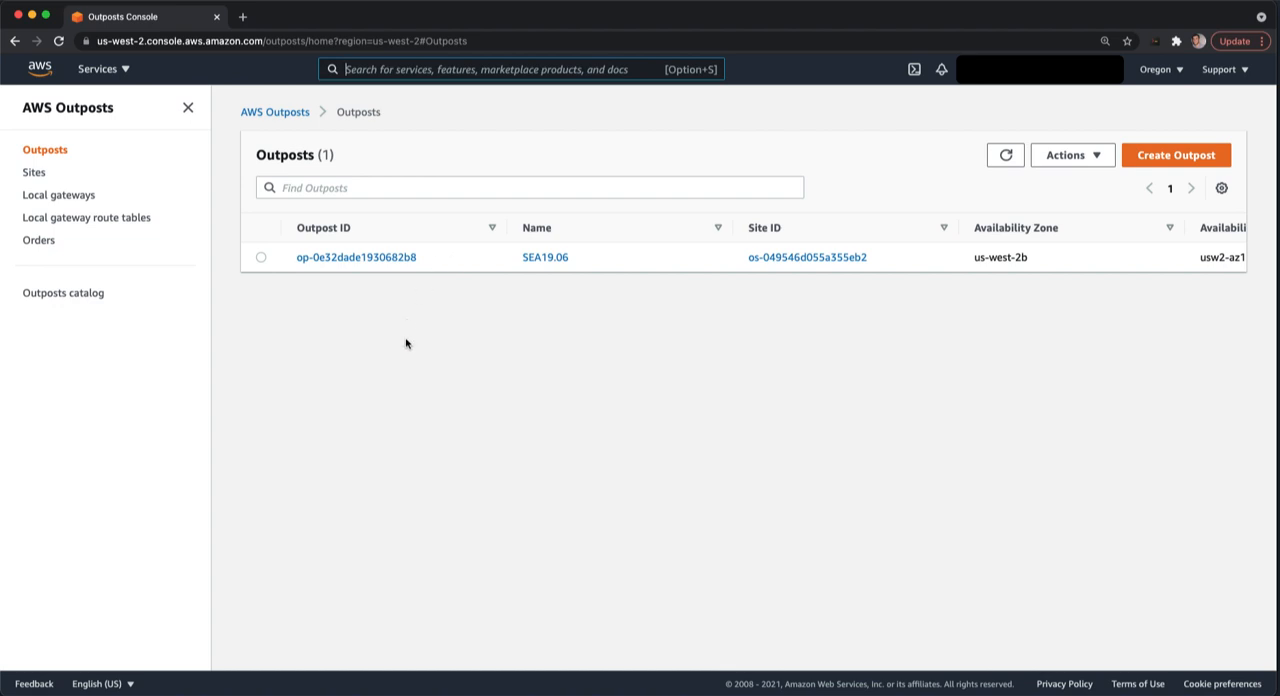
left_click(1158, 68)
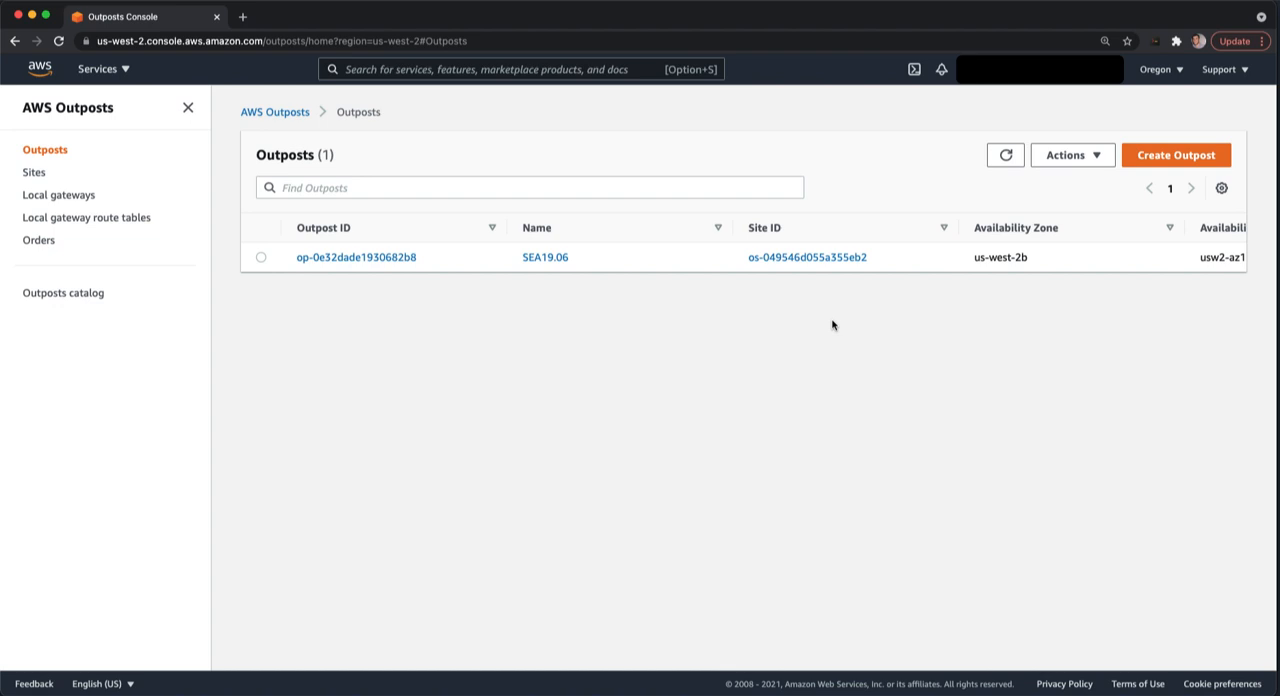
Open the details page of Outpost op-0e32dade1930682b8 (SEA19.06)
left_click(356, 256)
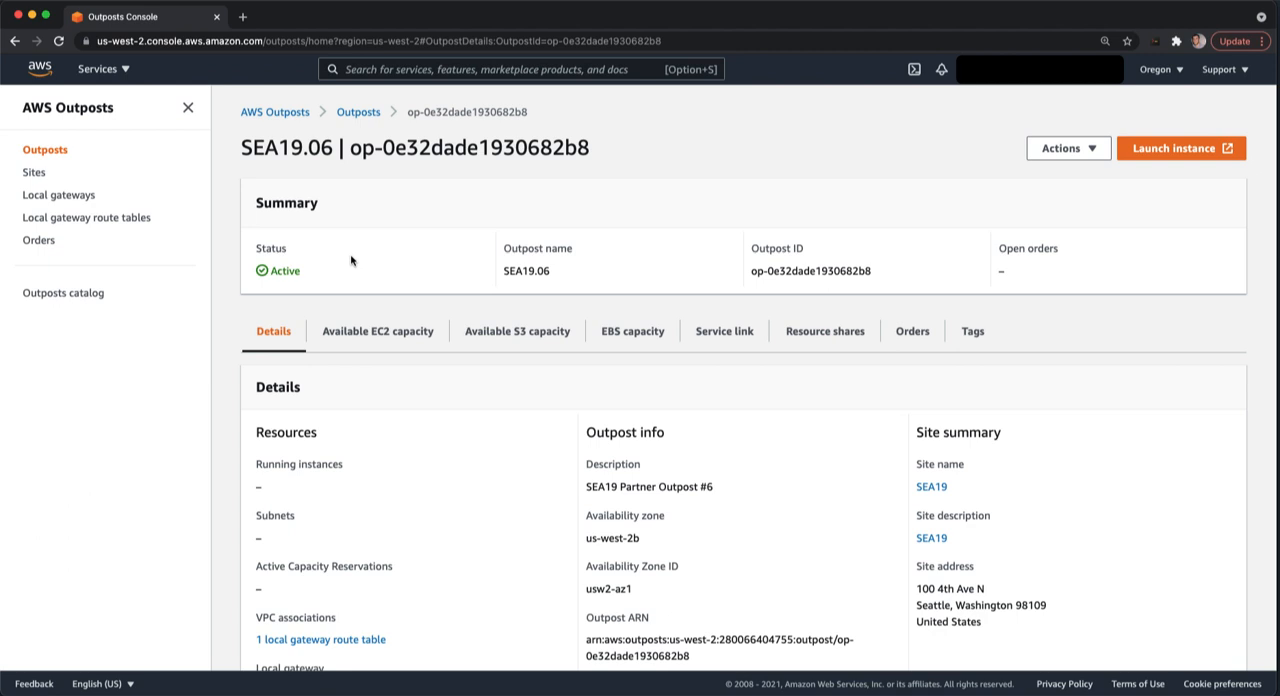
mouse_move(248, 294)
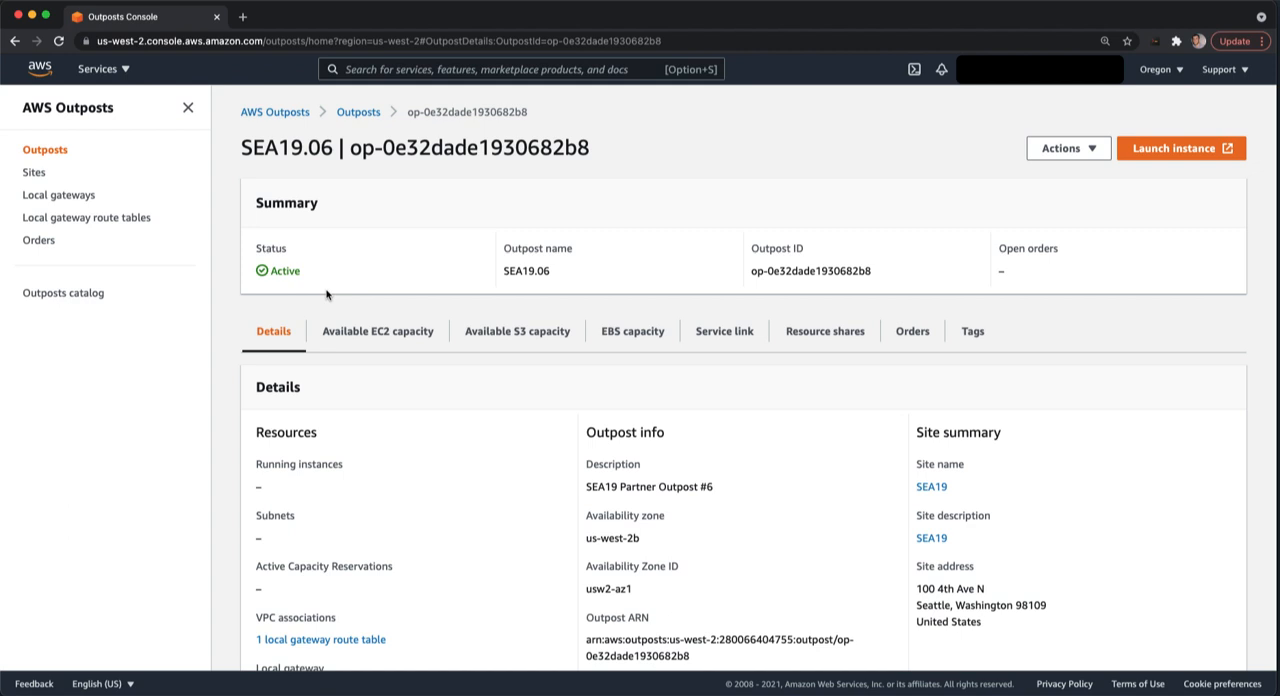
mouse_move(324, 290)
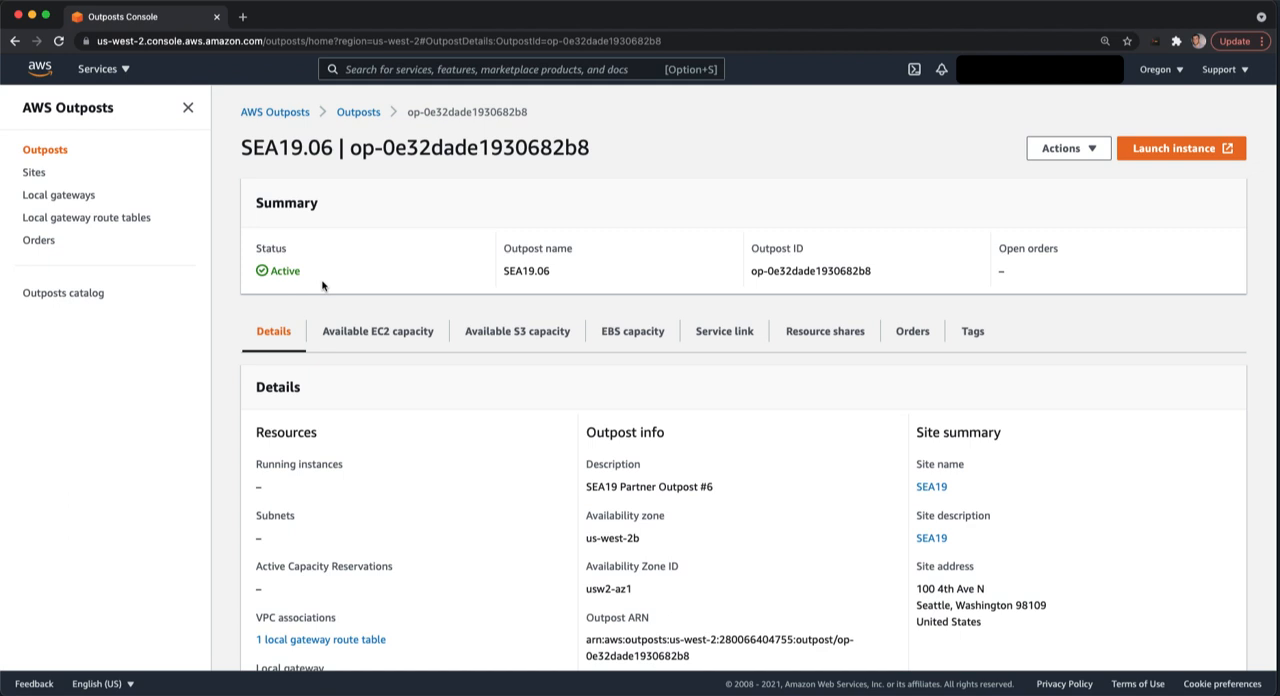
mouse_move(492, 510)
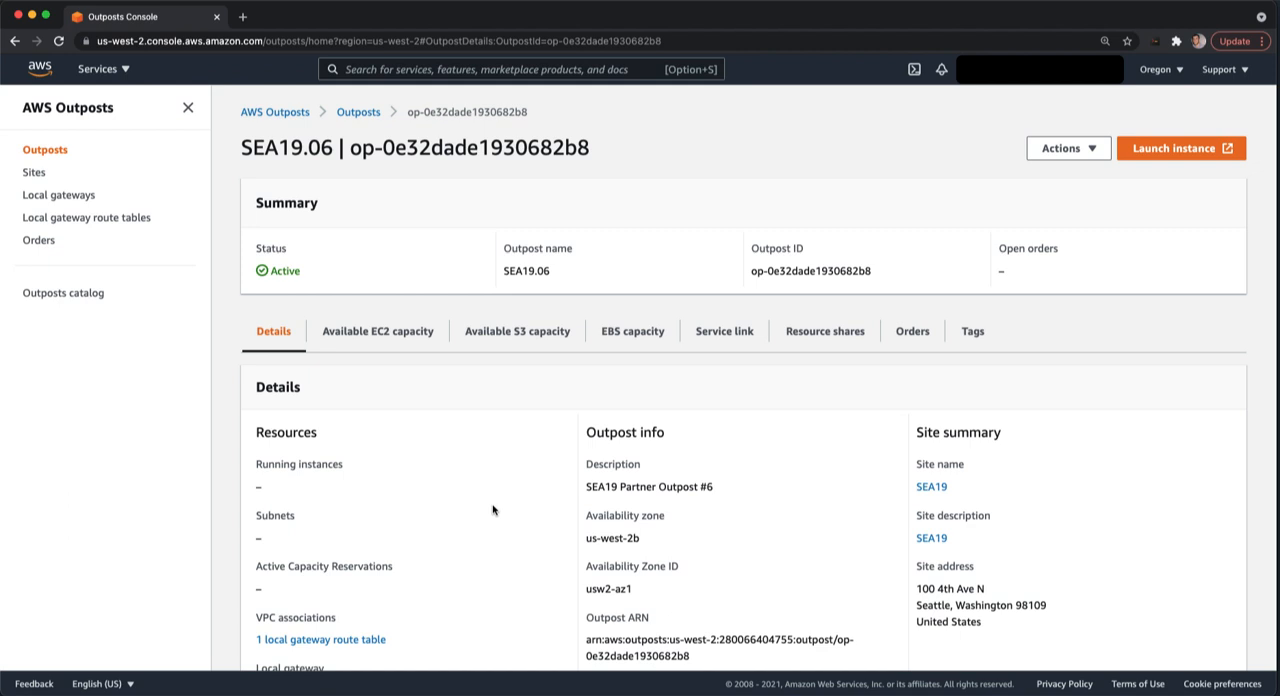
mouse_move(492, 278)
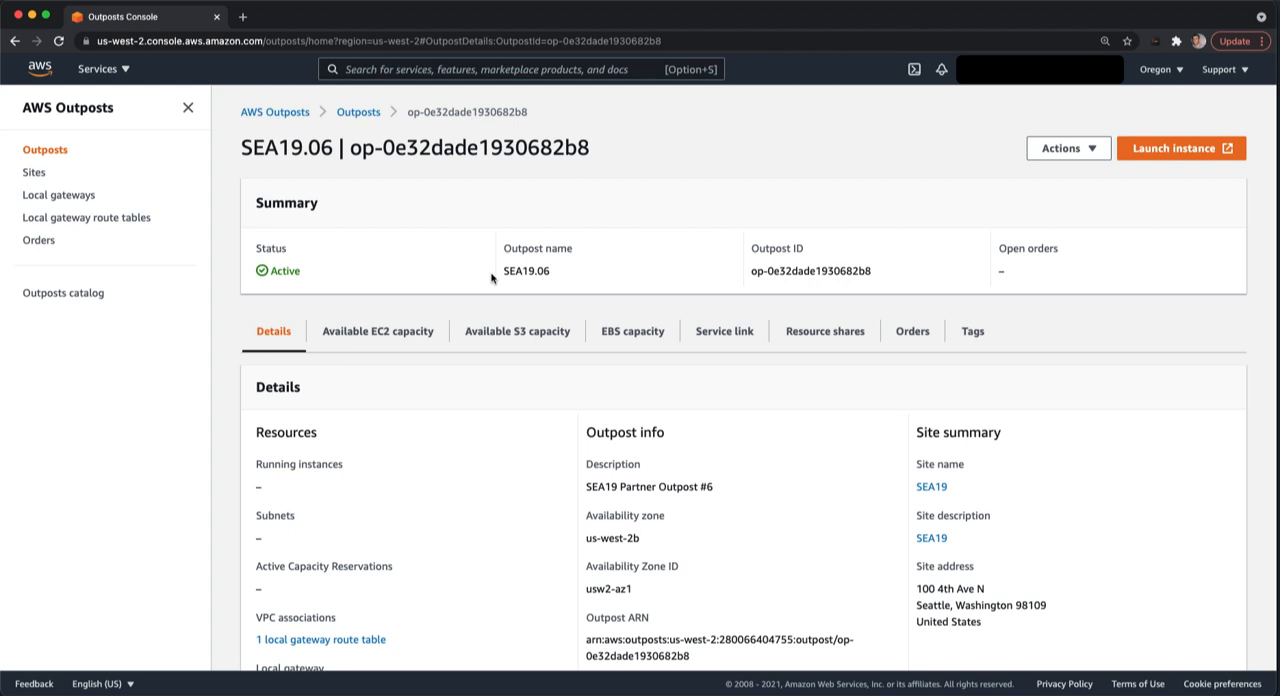
mouse_move(1016, 184)
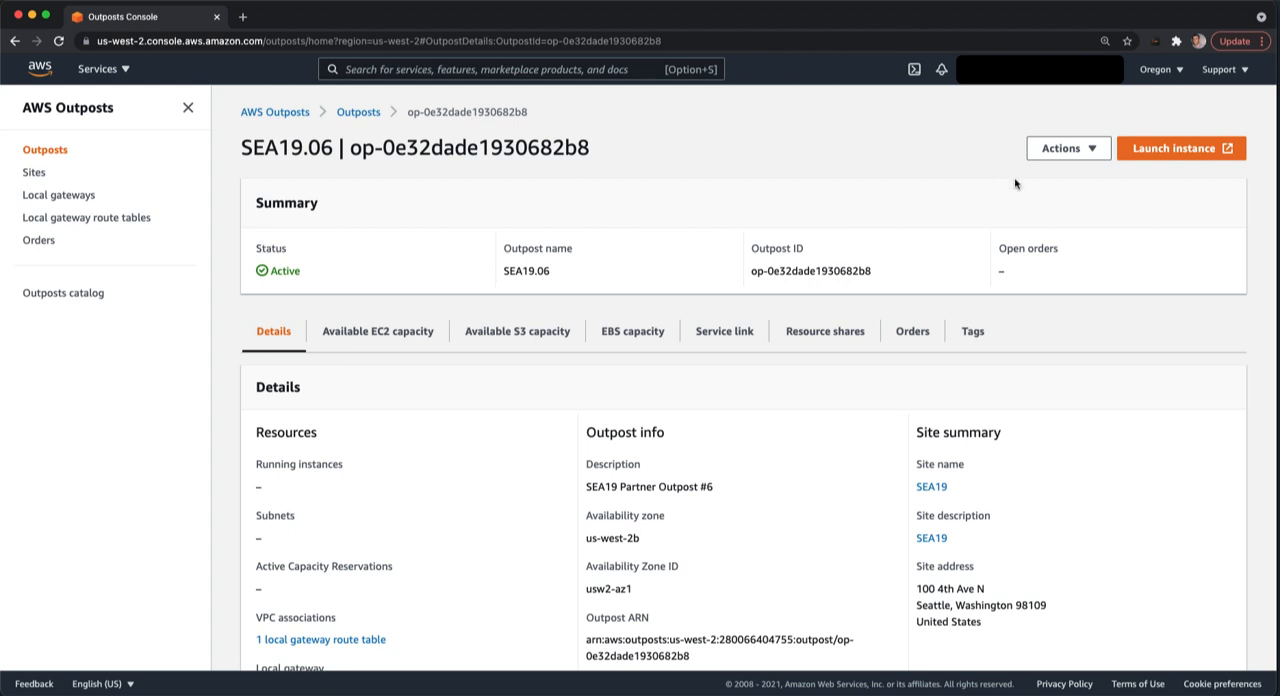
Start Create subnet from the Outpost's Actions menu and choose outposts-vpc as the VPC
left_click(1068, 148)
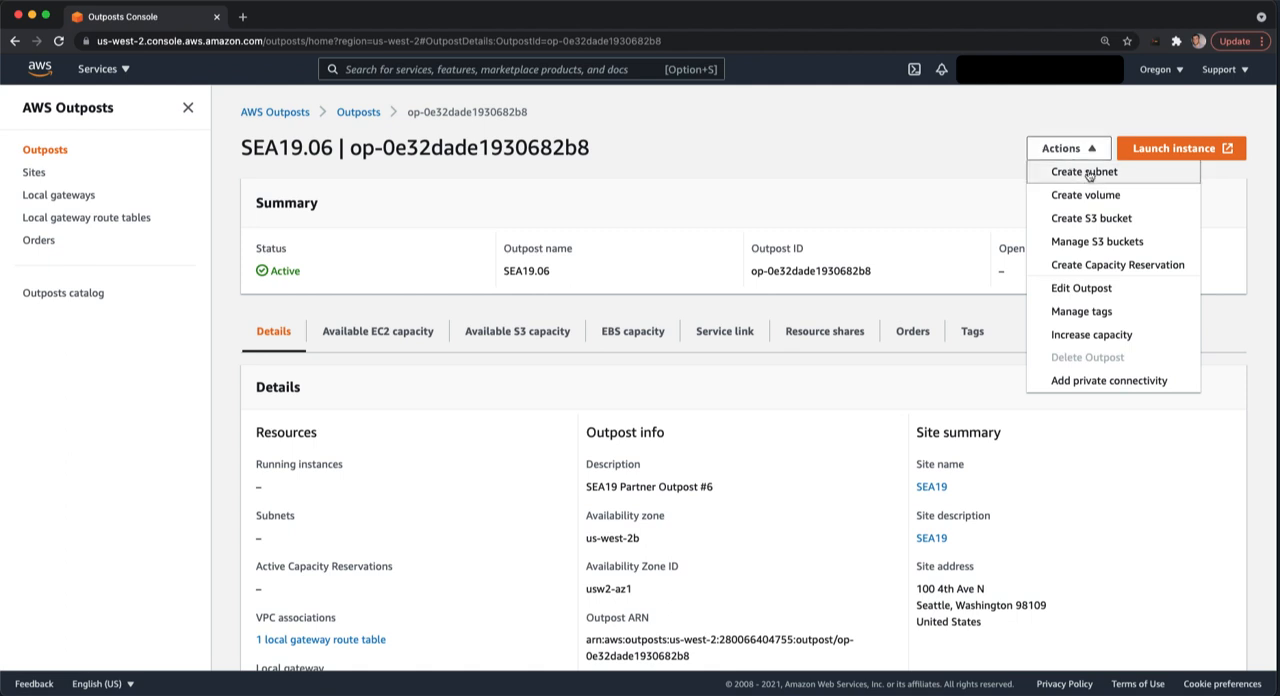
left_click(1082, 172)
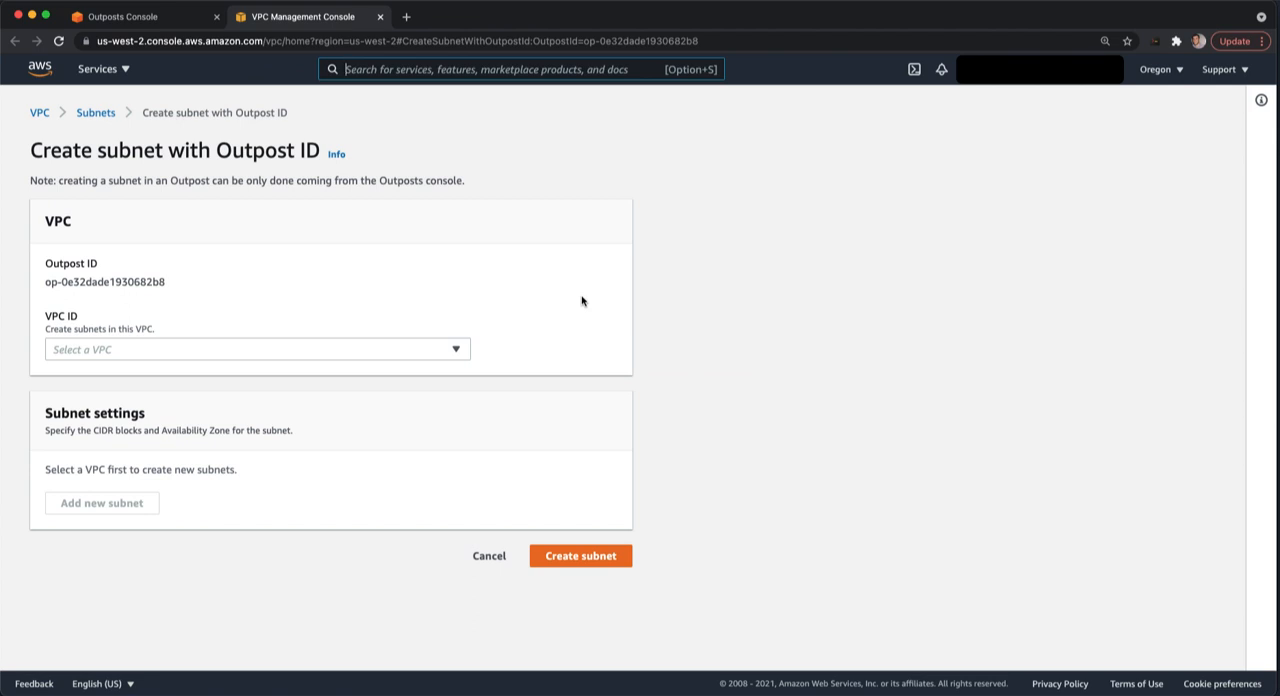
mouse_move(432, 200)
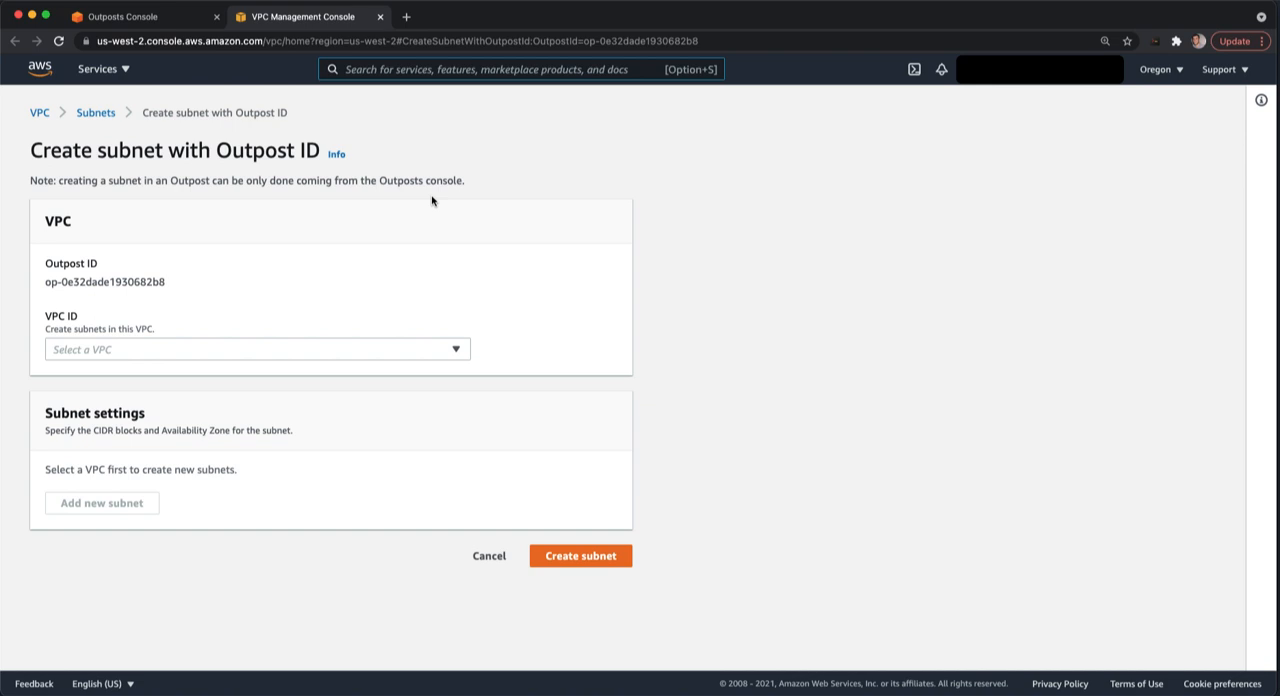
mouse_move(412, 194)
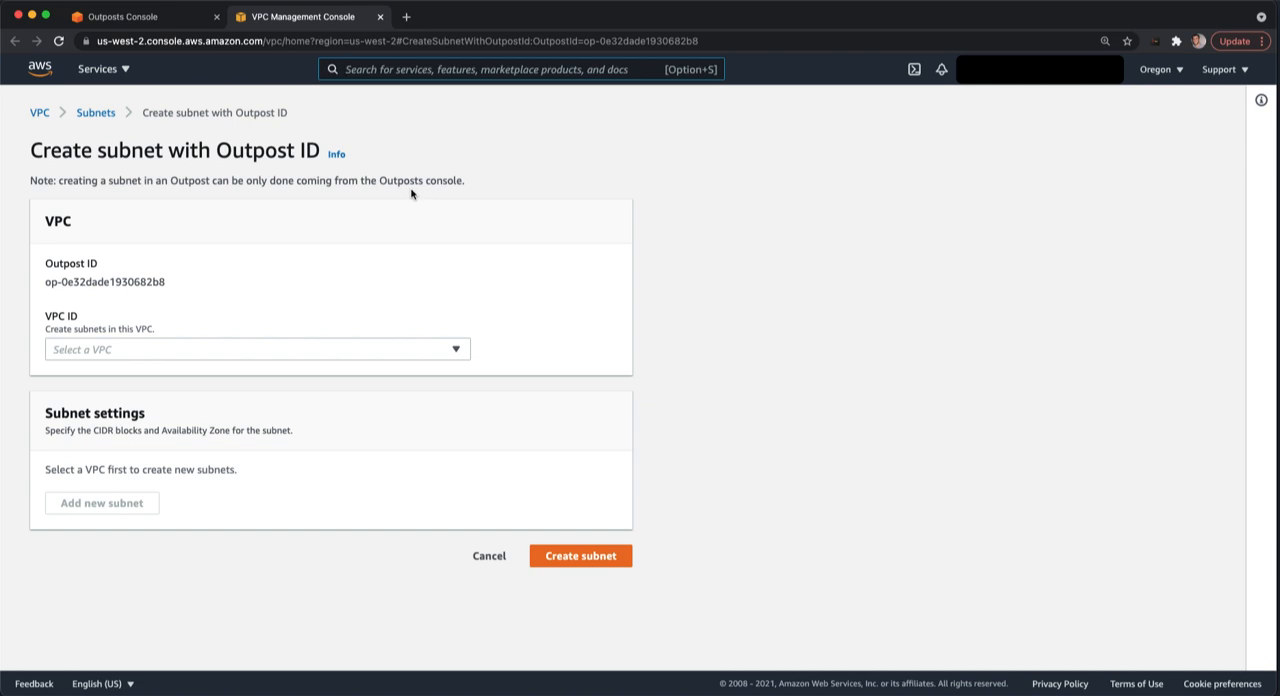
mouse_move(168, 310)
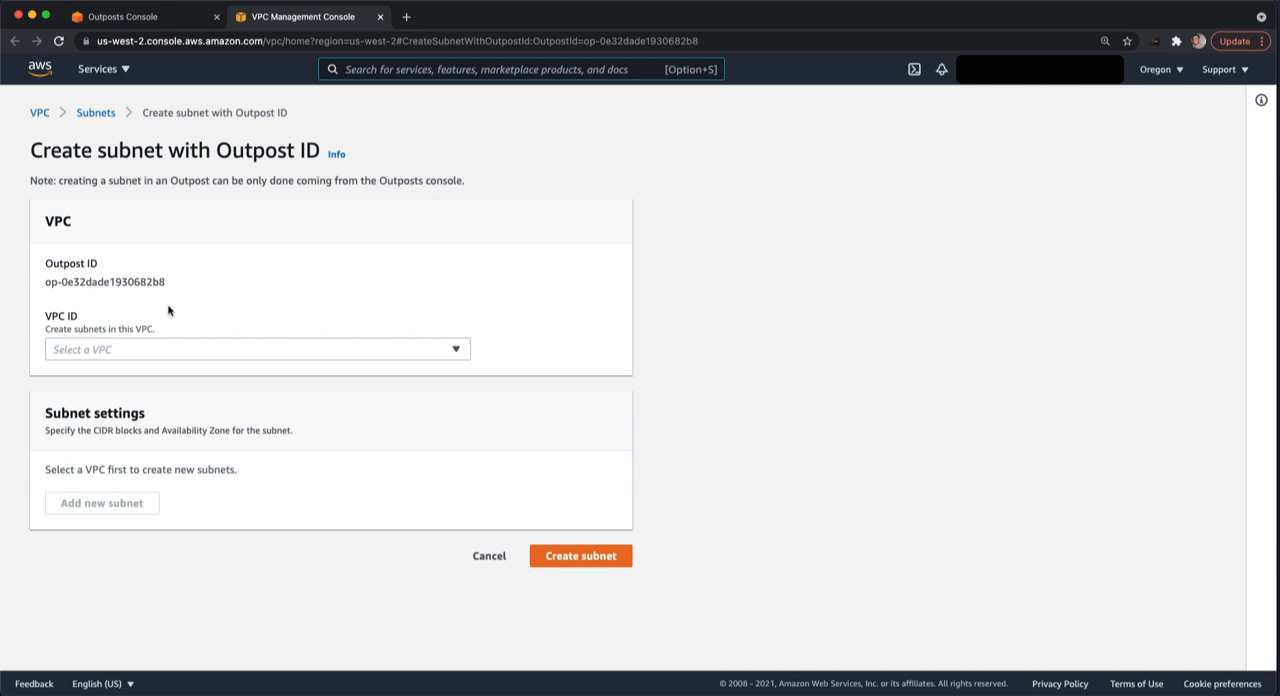
mouse_move(292, 312)
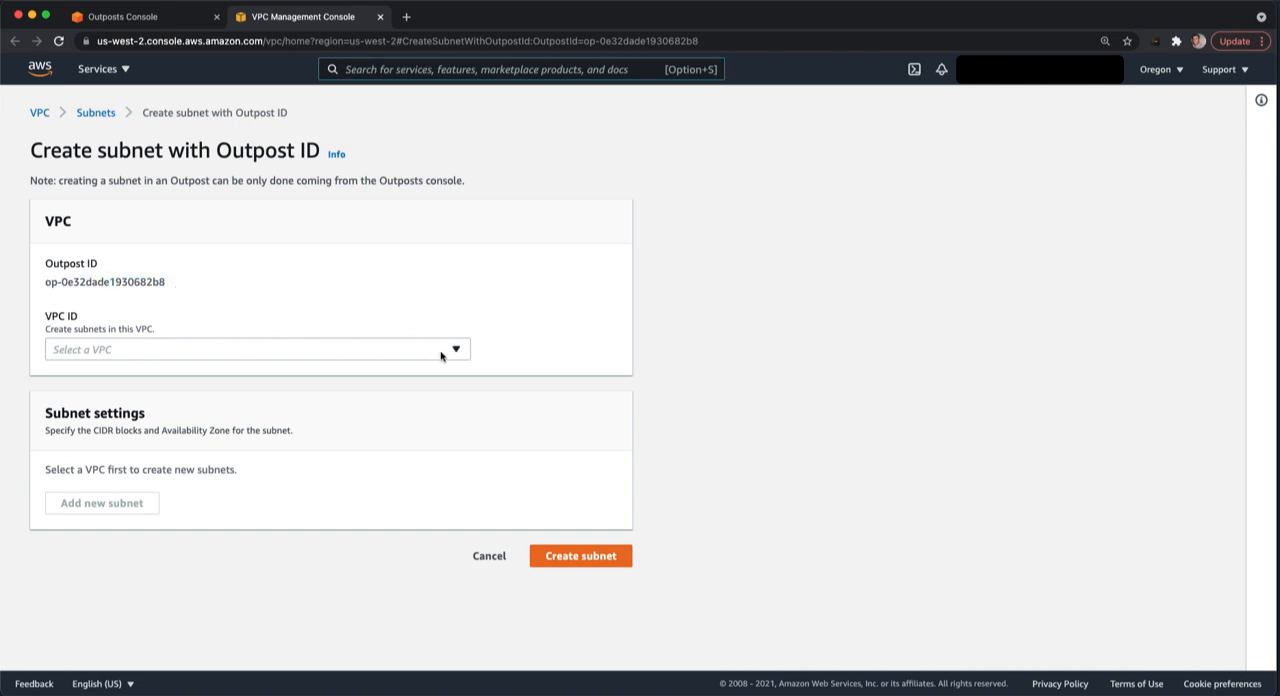
left_click(250, 348)
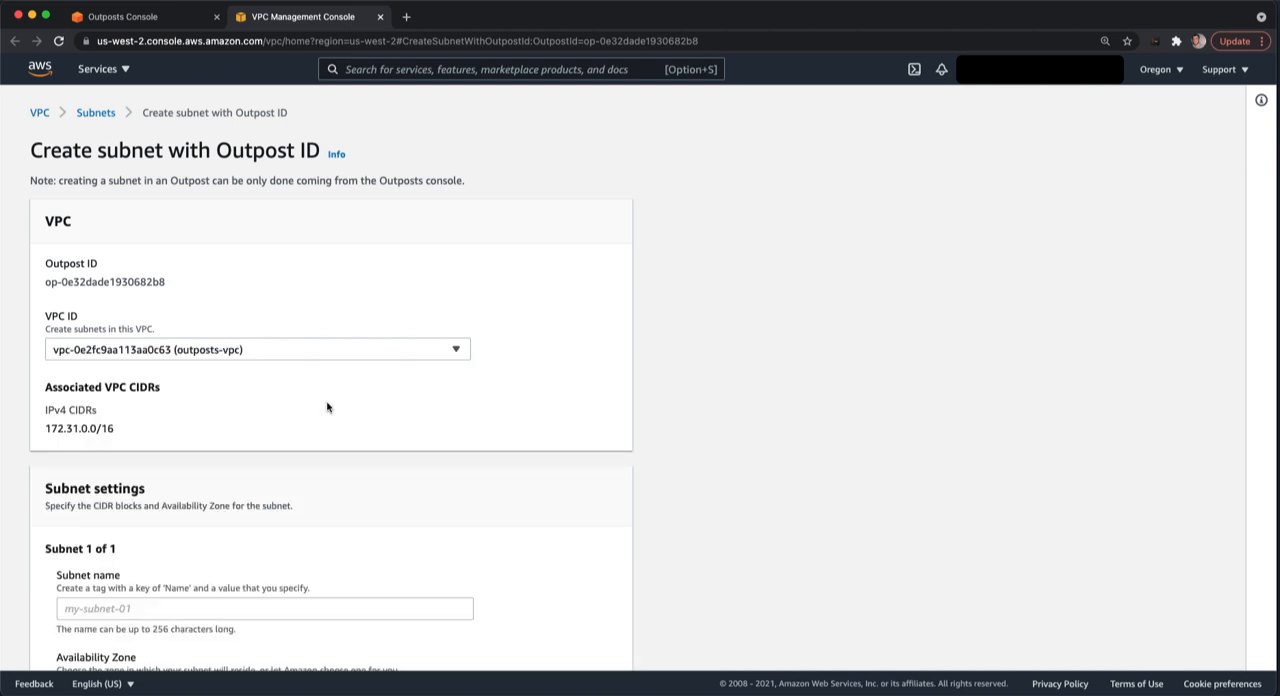
Name the subnet outposts-subnet and give it IPv4 CIDR block 172.31.1.0/24
left_click(264, 608)
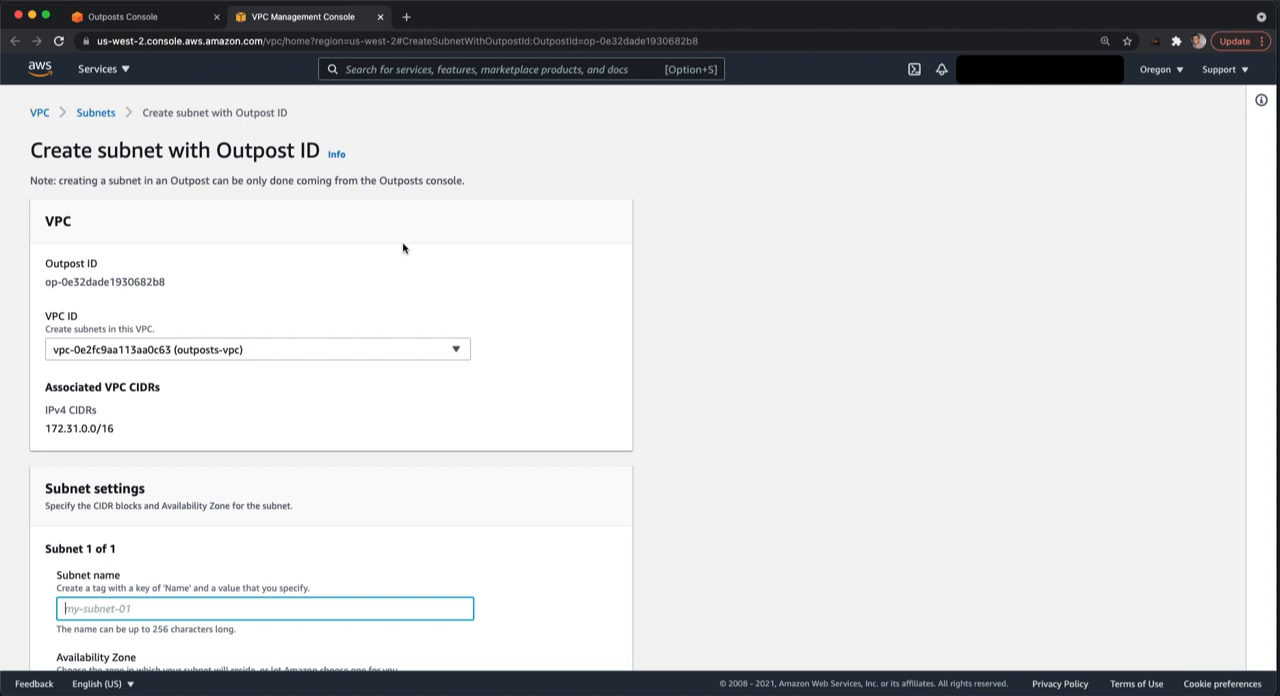
scroll("down", 3)
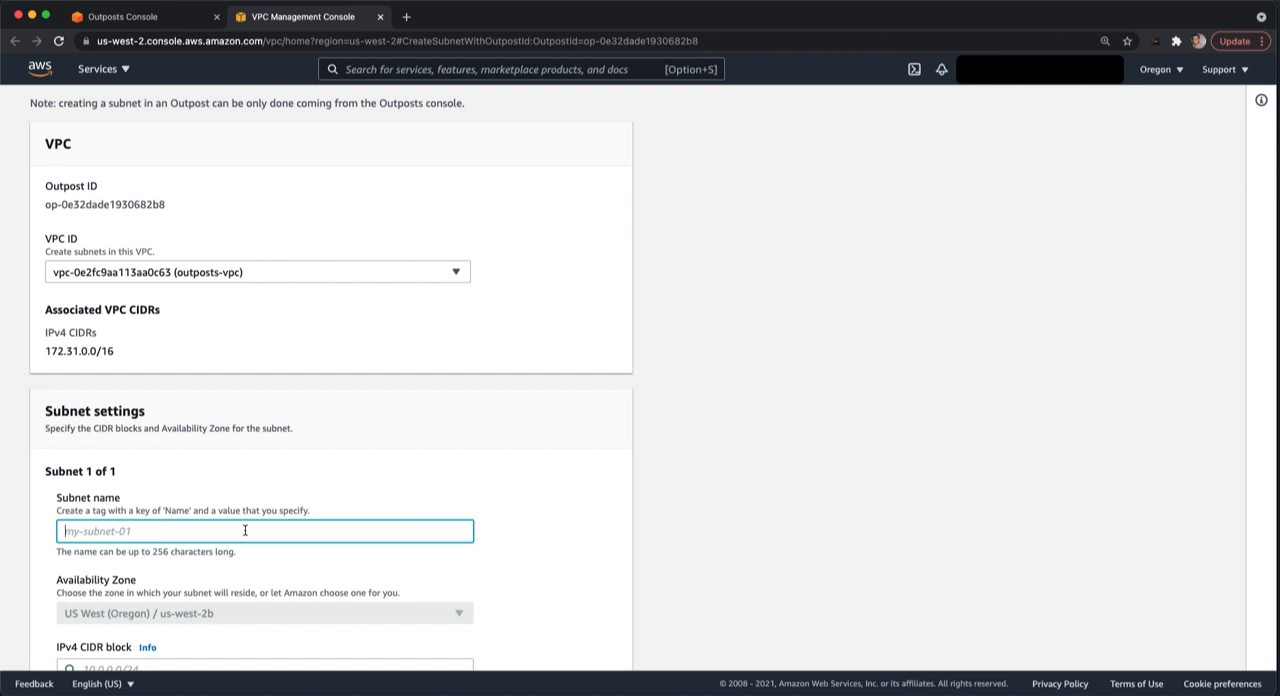
type("outposts-subnet")
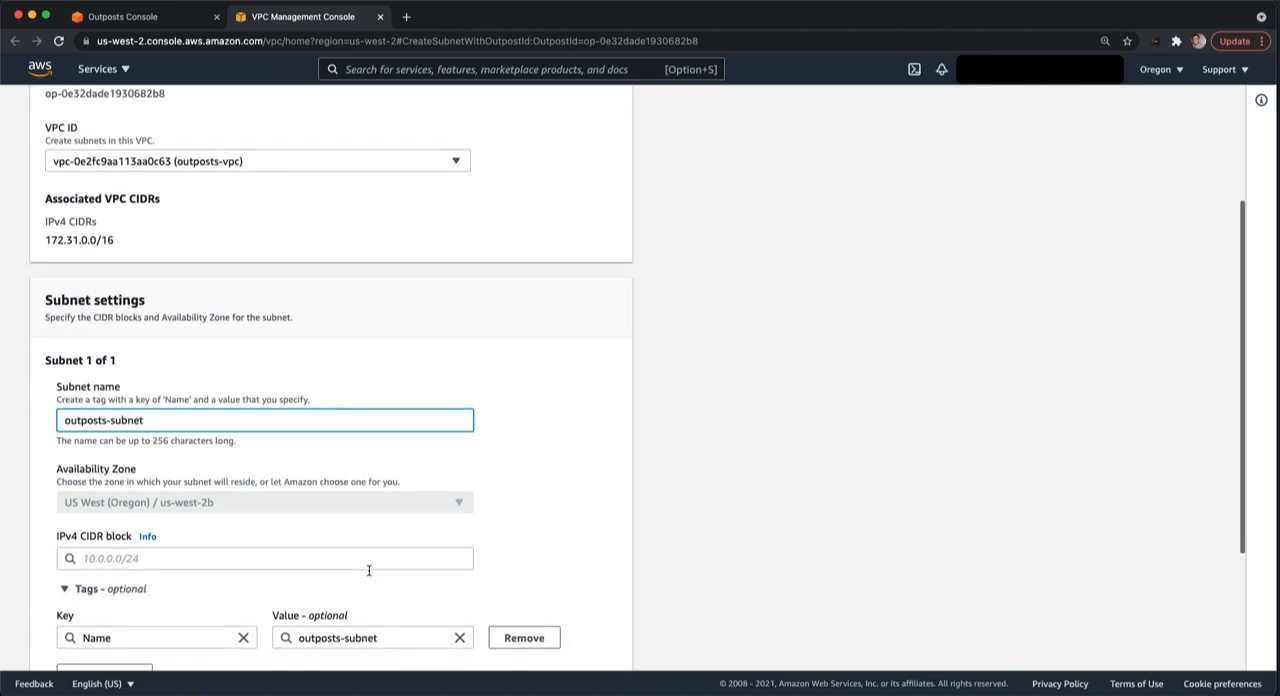
scroll("down", 3)
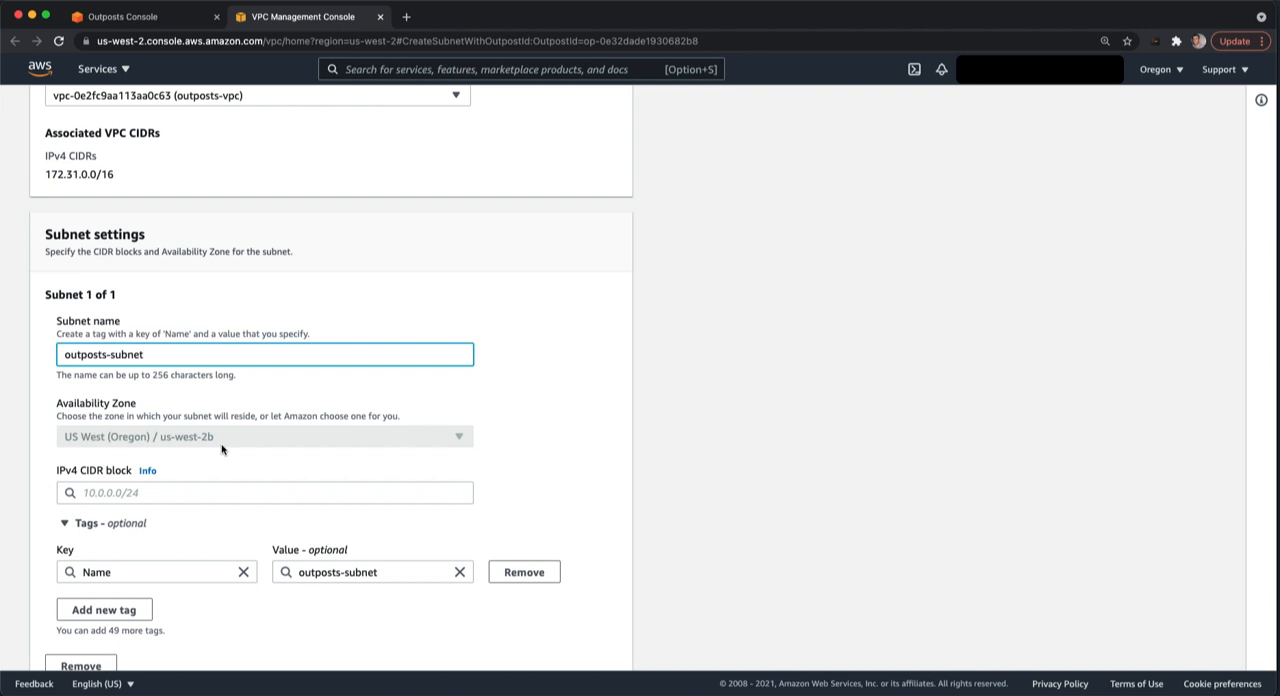
type("172.31.1.0")
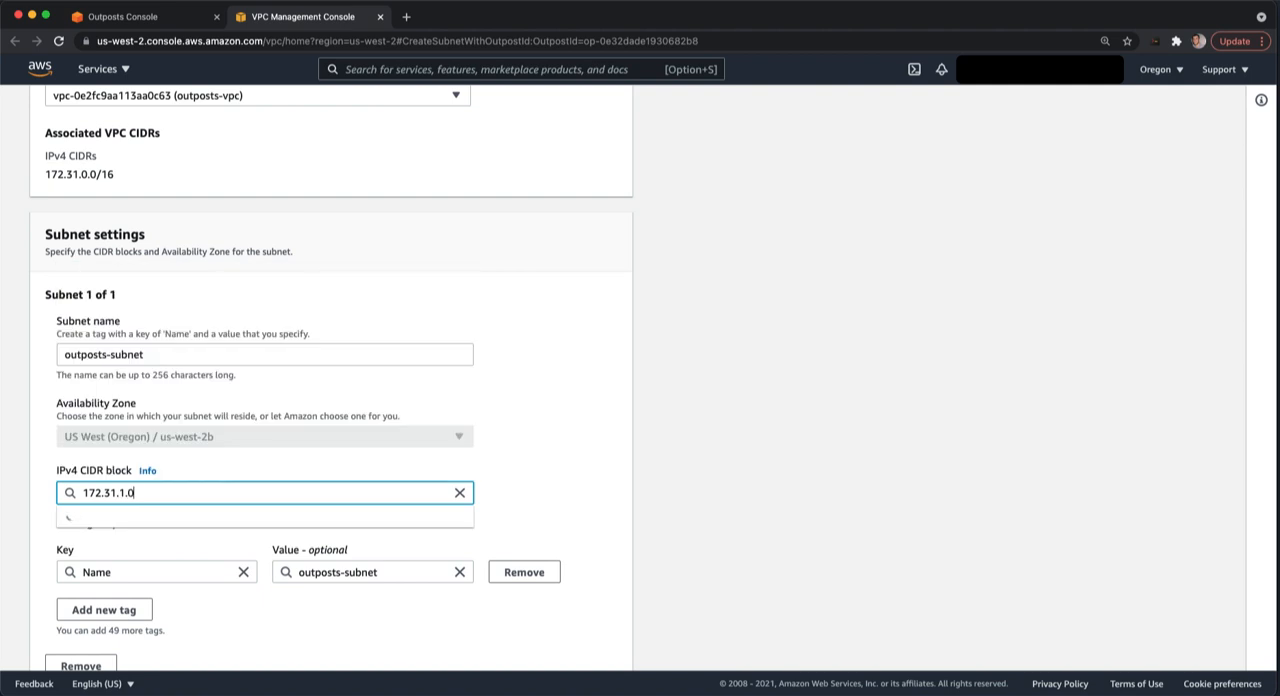
type("/24")
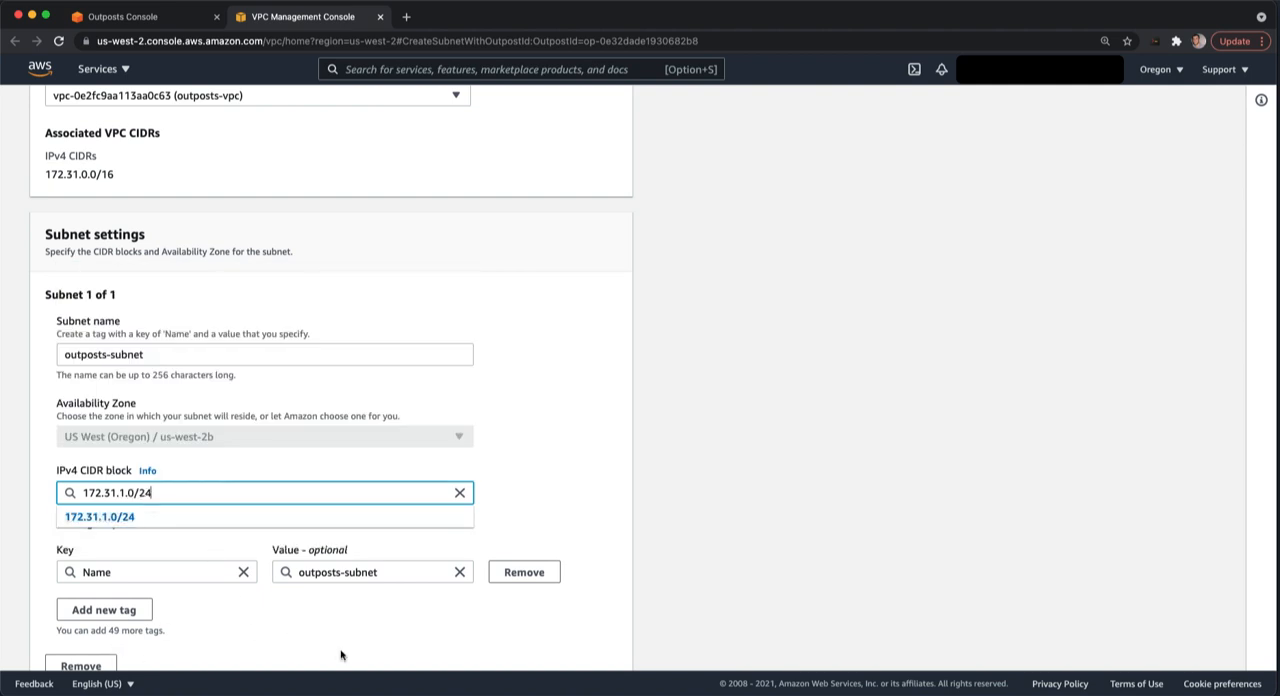
scroll("down", 3)
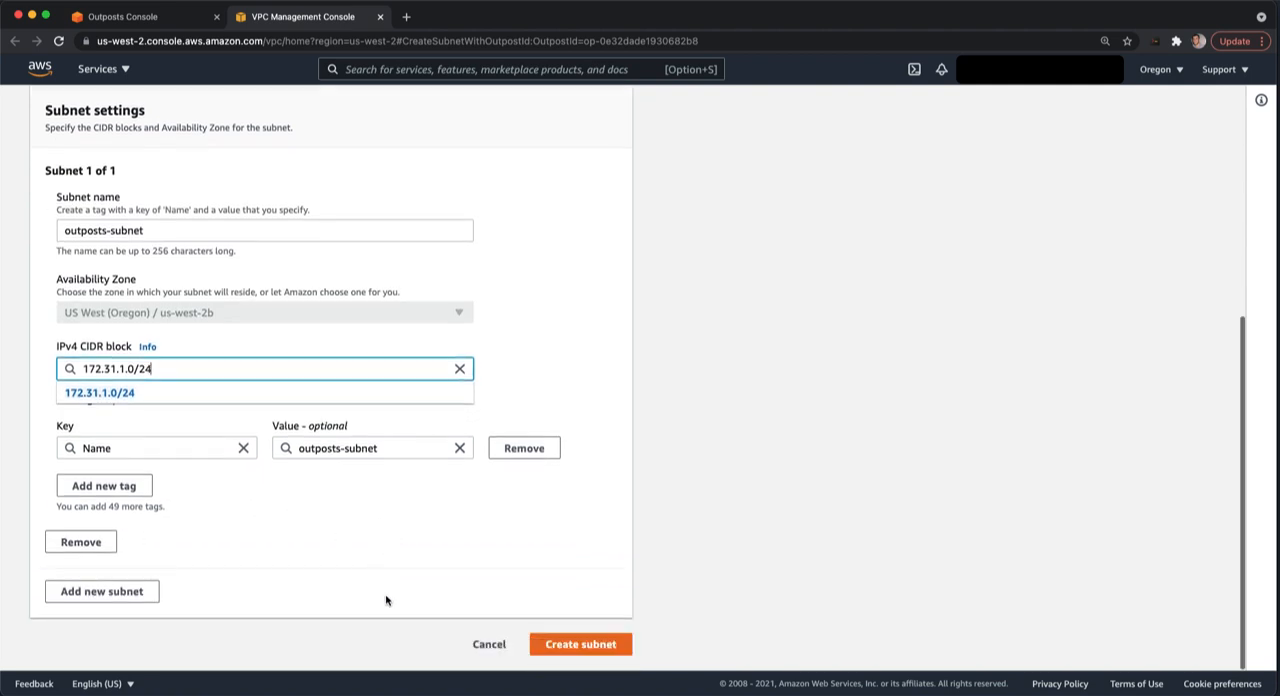
Create the subnet, then return to the SEA19.06 Outpost details in another tab
left_click(580, 644)
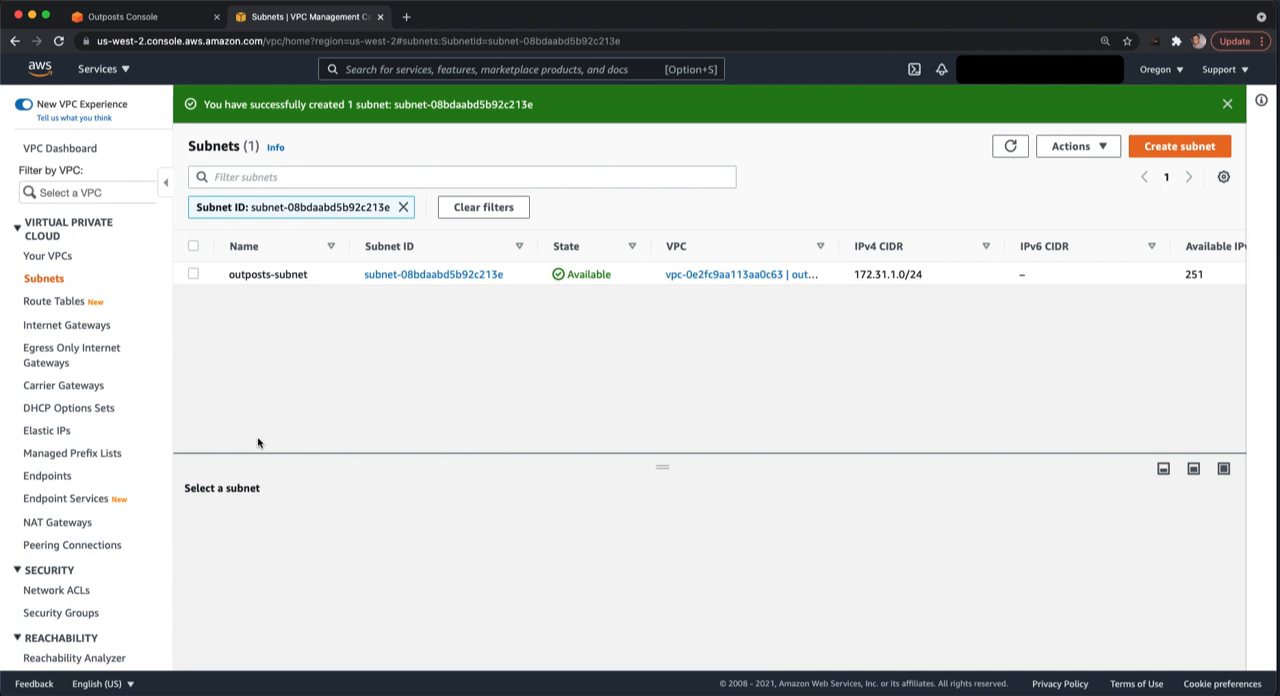
mouse_move(388, 362)
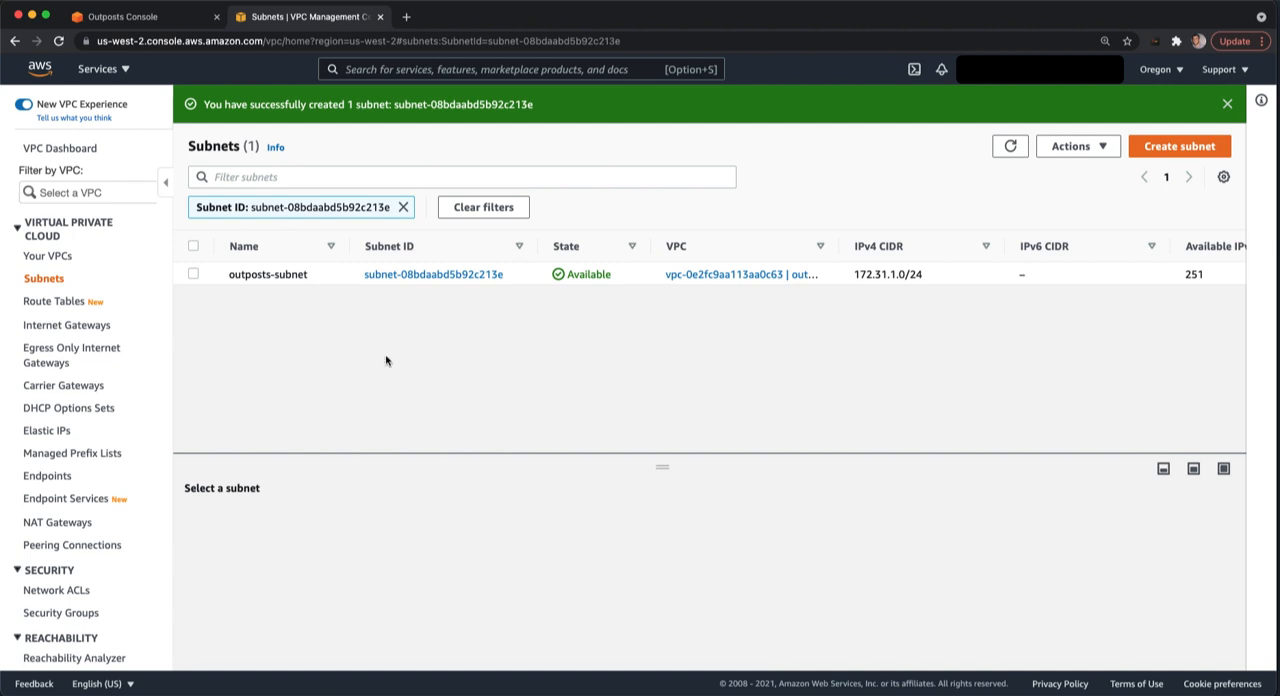
mouse_move(124, 76)
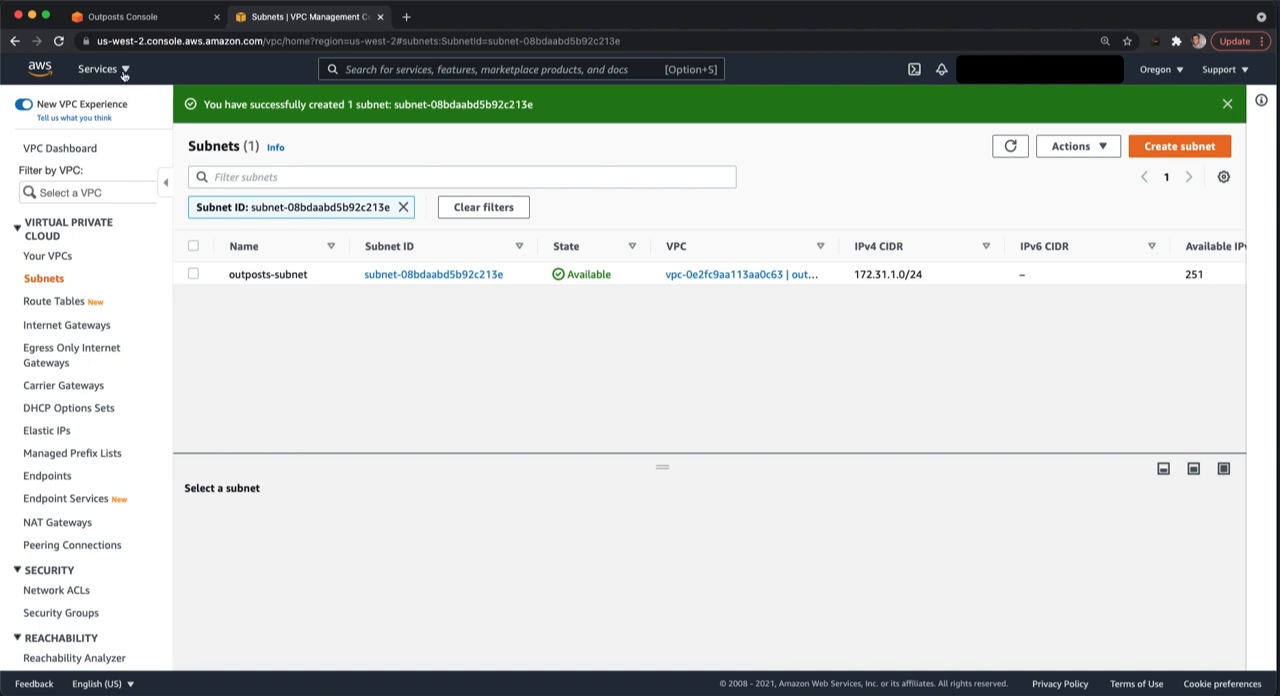
left_click(96, 68)
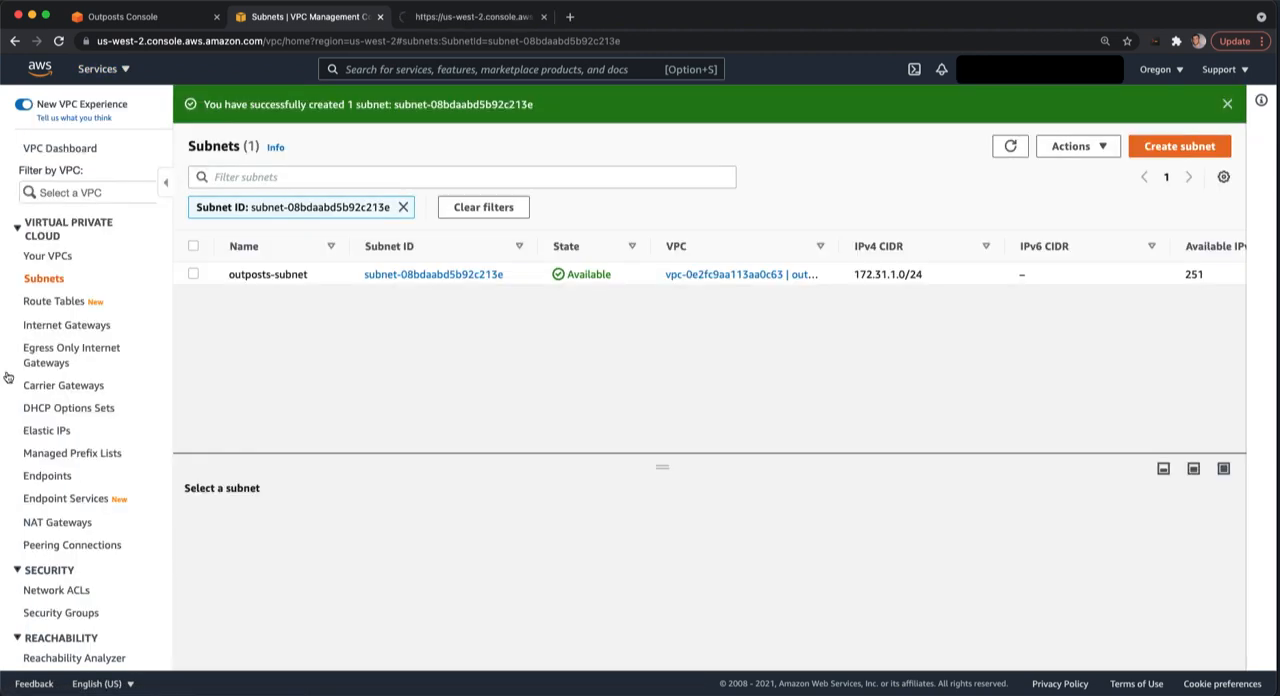
left_click(470, 16)
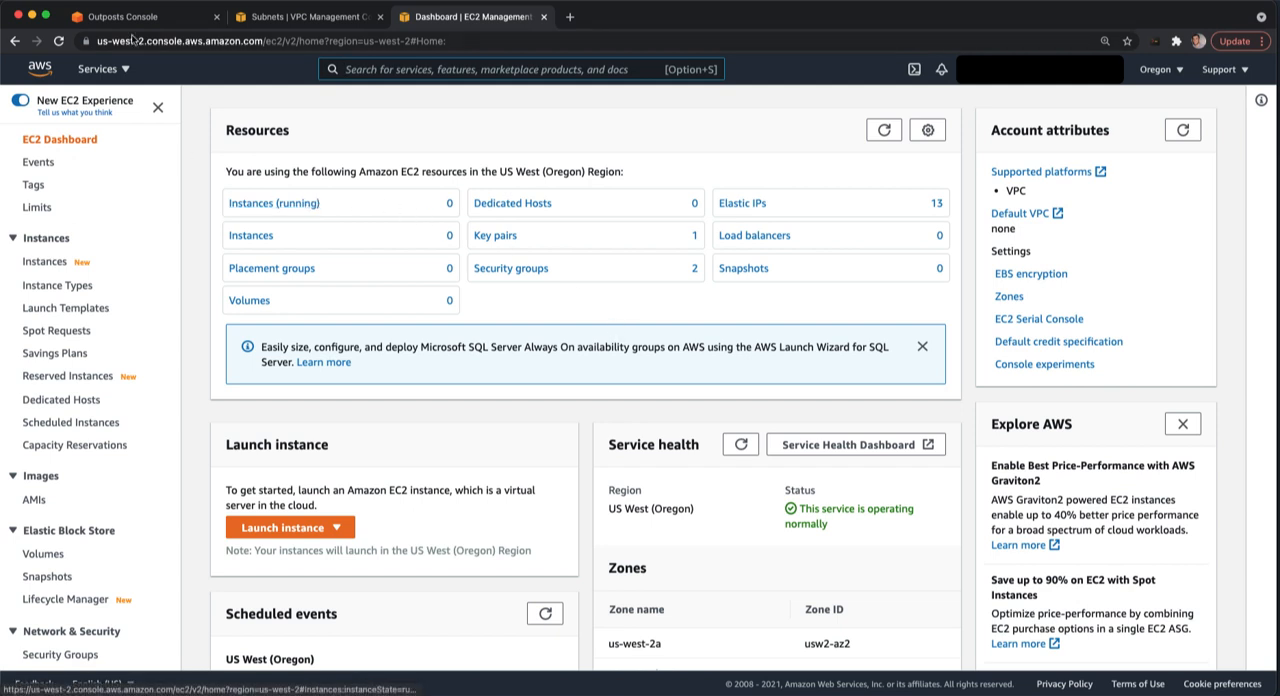
left_click(116, 16)
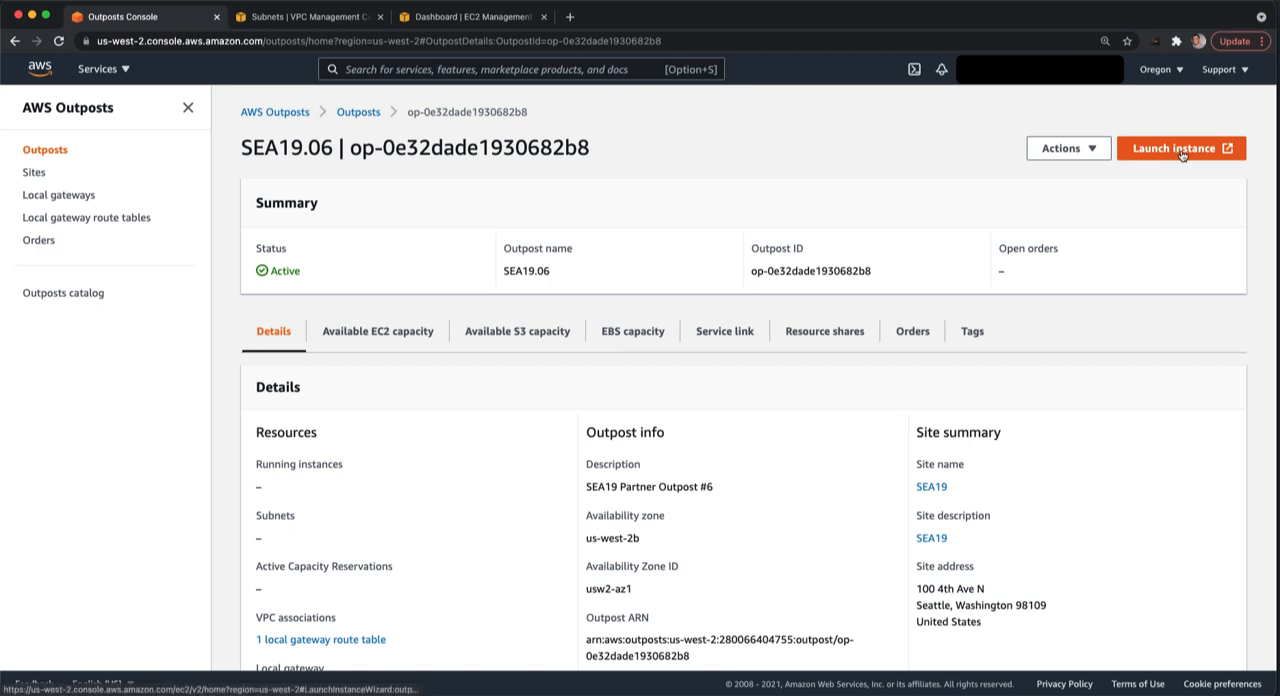
Launch an instance from the outpost page with the Amazon Linux 2 AMI and m5.xlarge type
left_click(1180, 148)
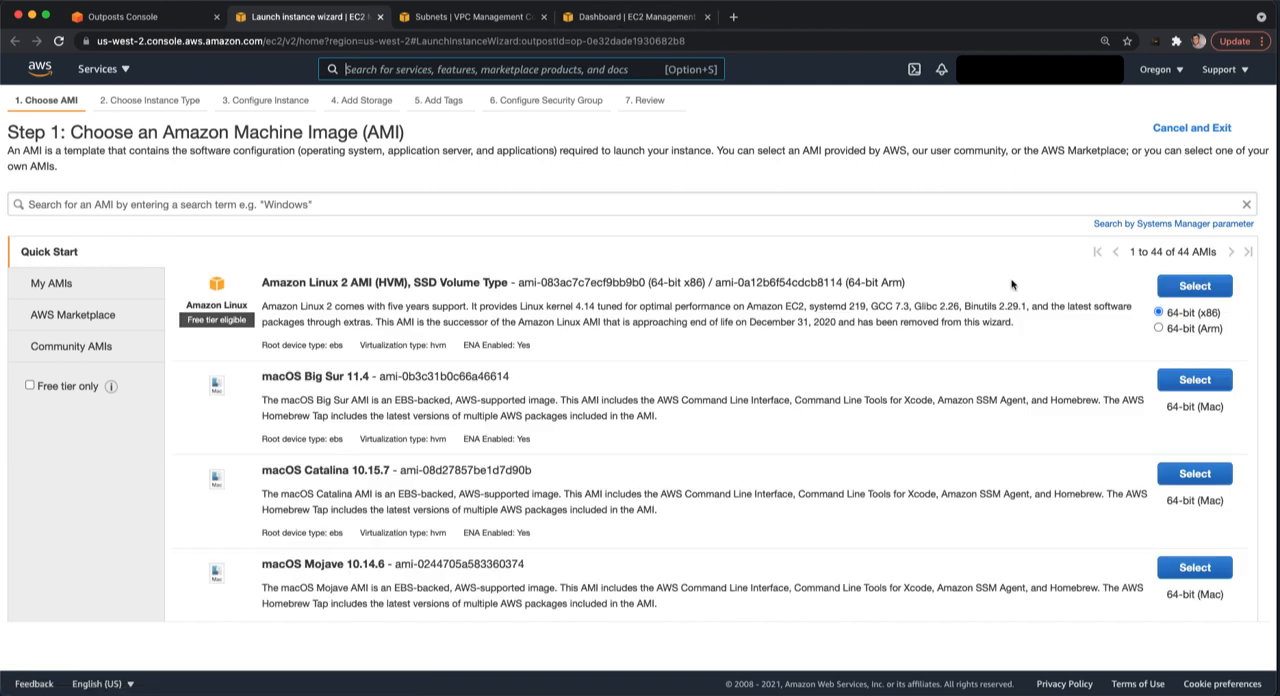
left_click(1194, 284)
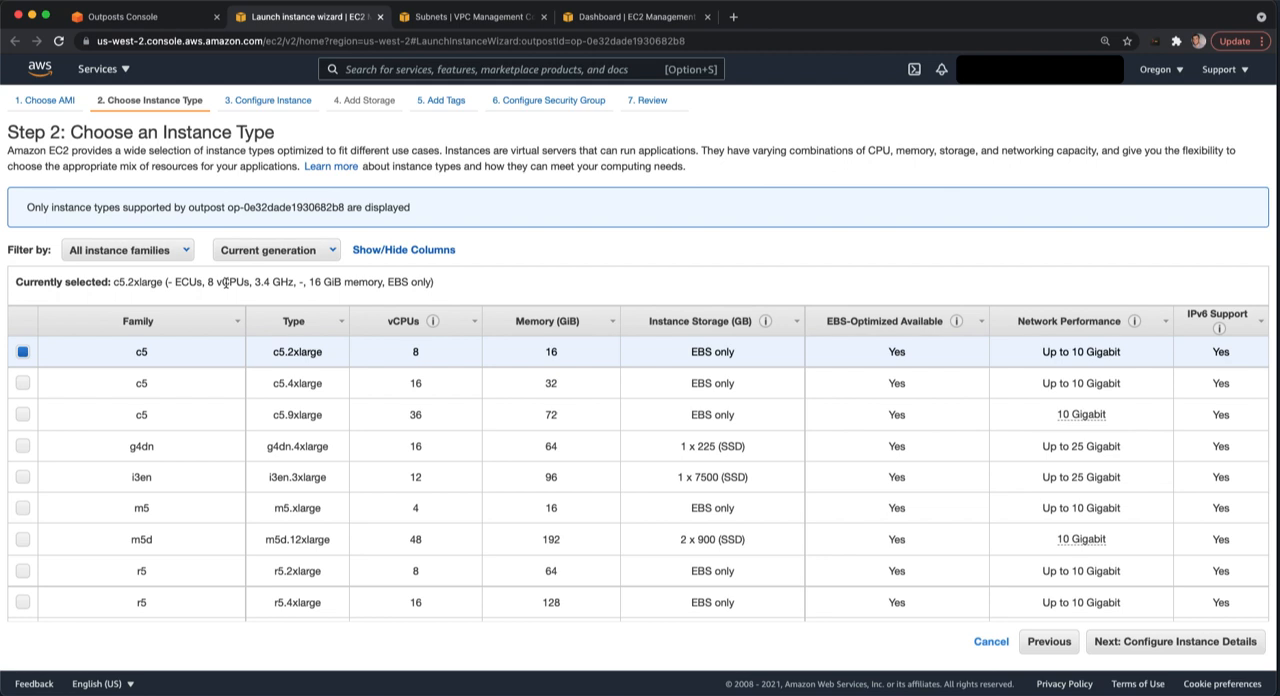
mouse_move(64, 538)
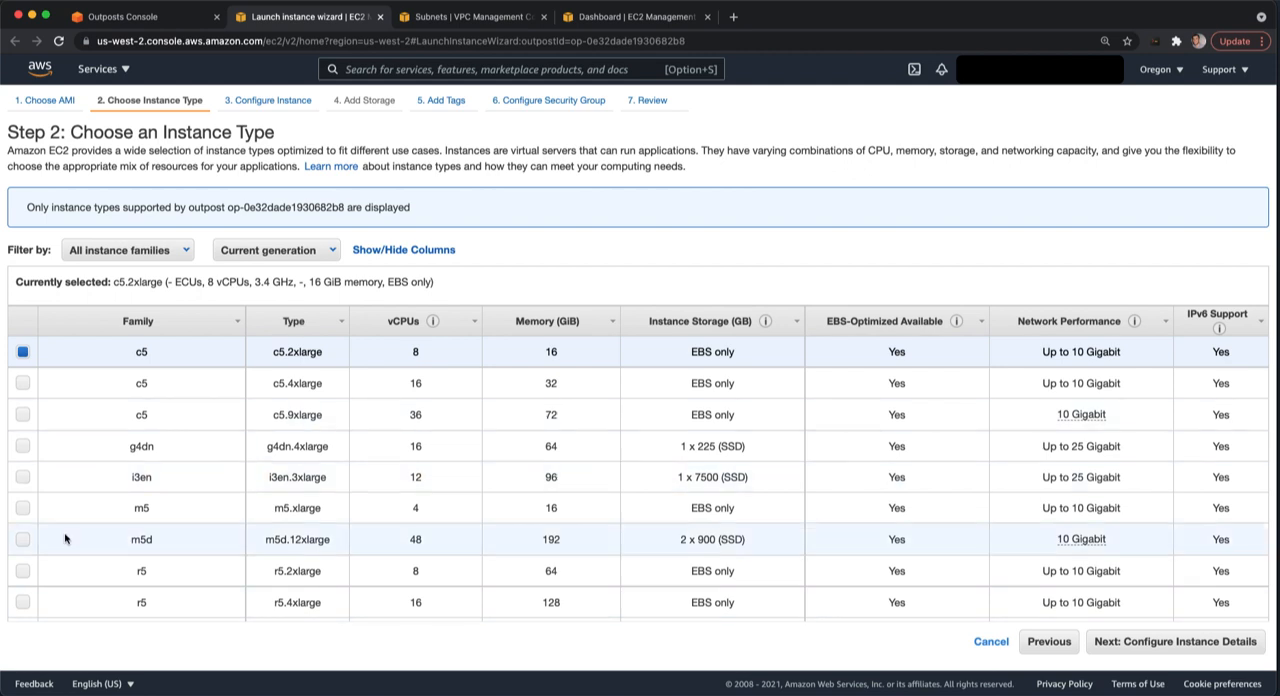
left_click(22, 508)
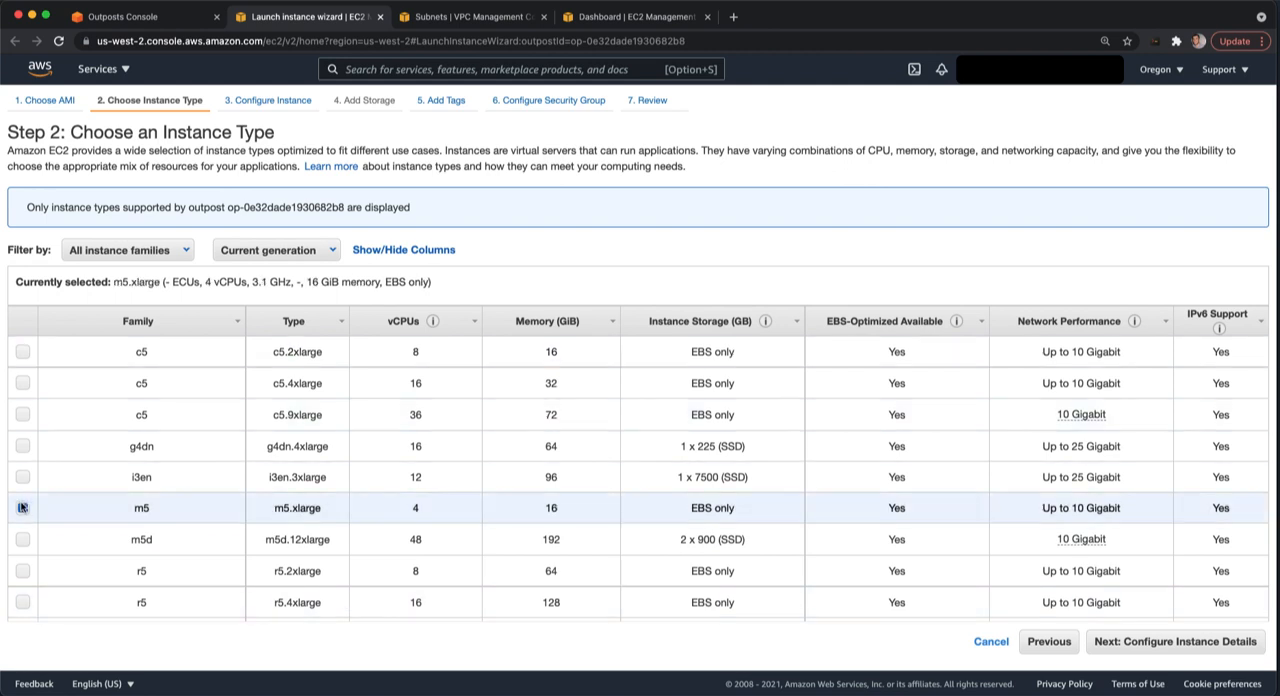
In instance details, set the network to outposts-vpc and the subnet to outposts-subnet
left_click(1174, 640)
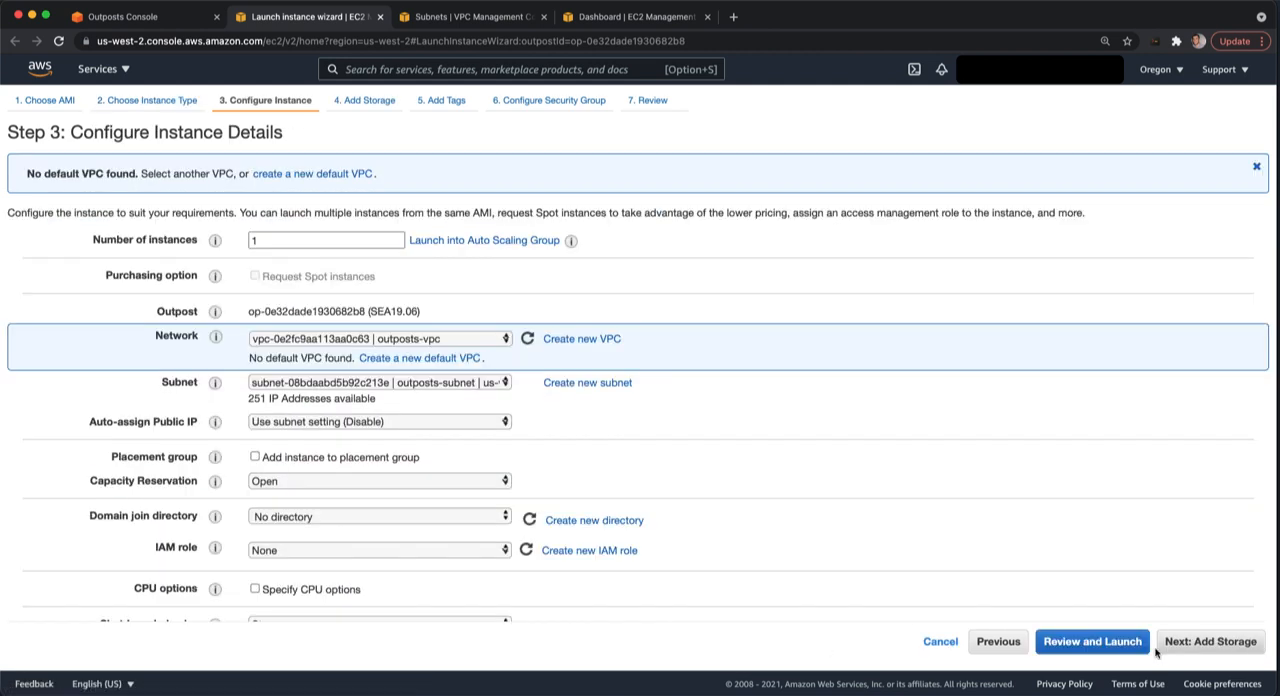
left_click(378, 338)
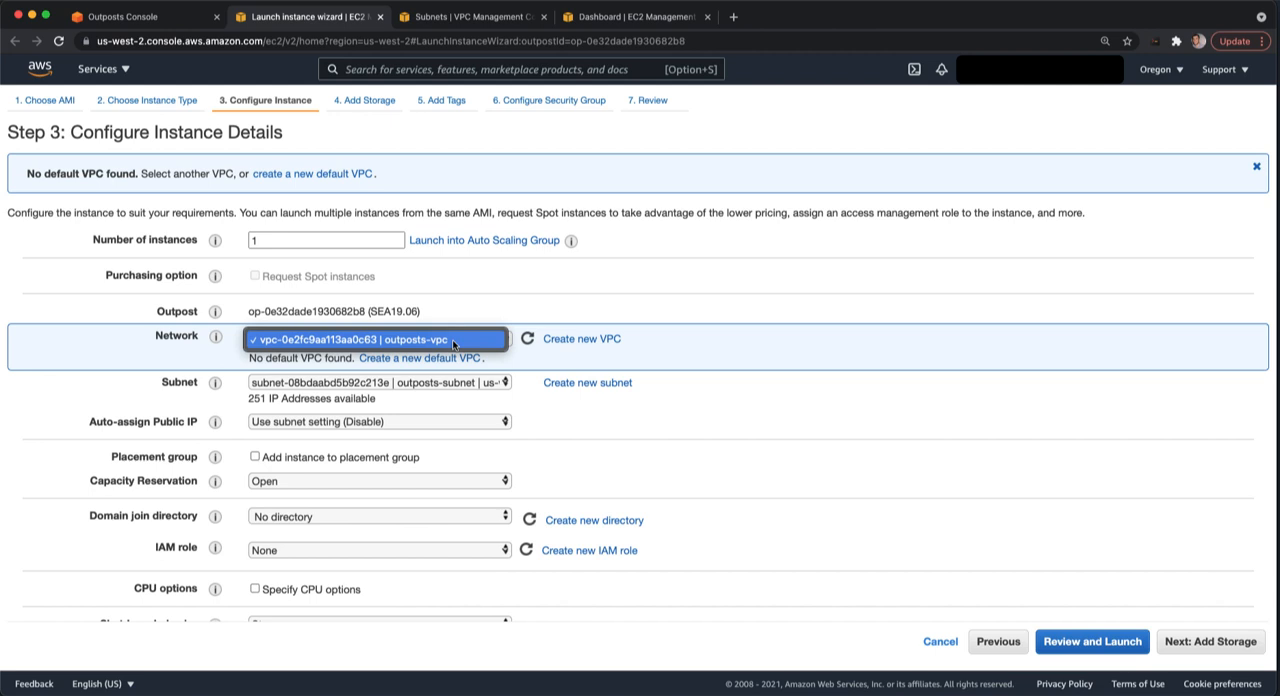
left_click(376, 338)
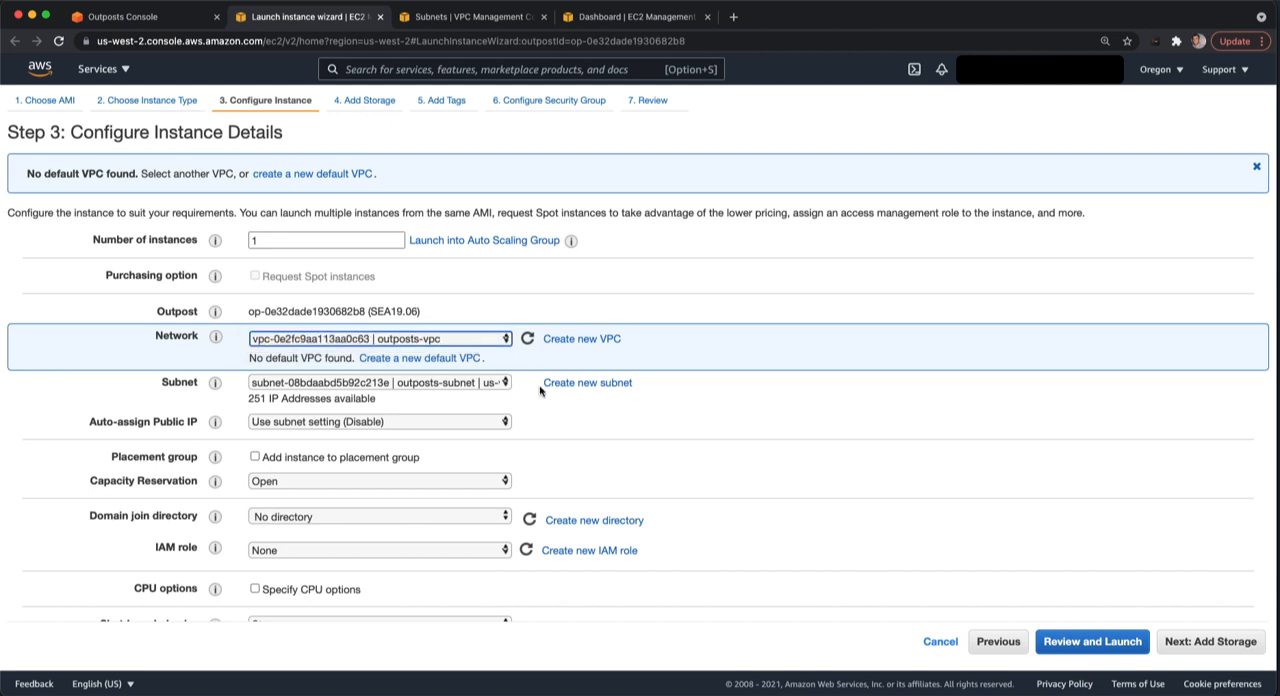
left_click(378, 382)
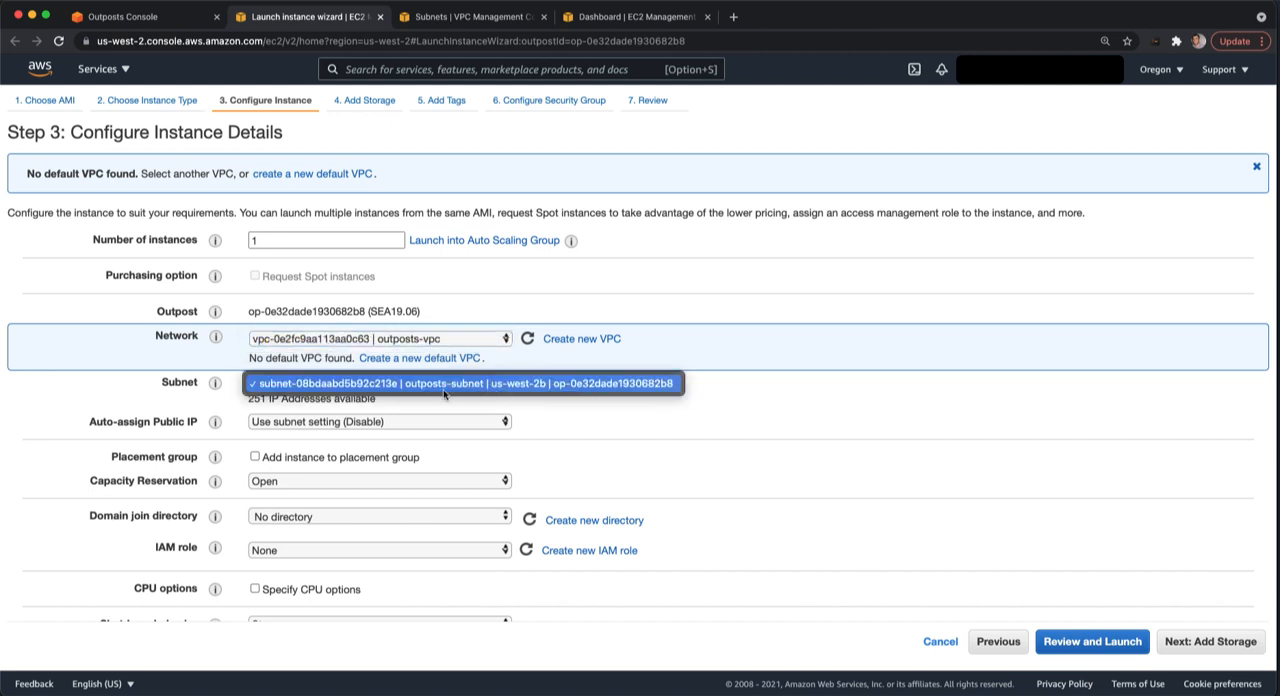
left_click(460, 384)
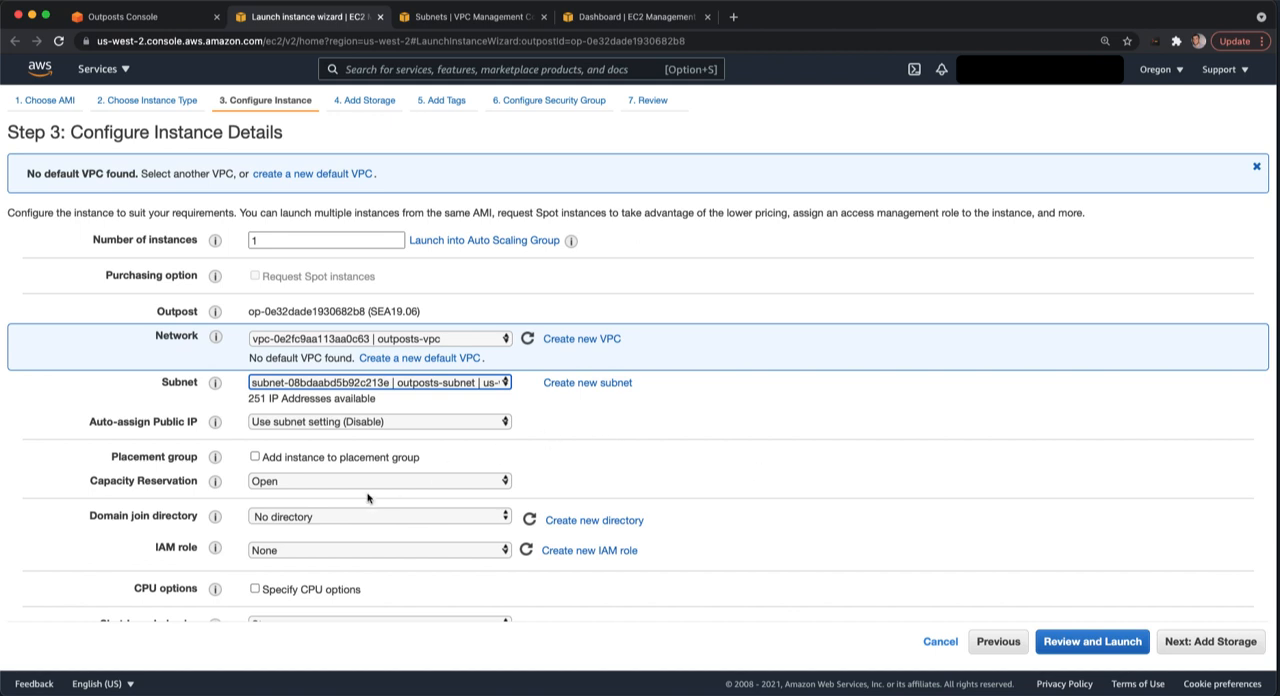
mouse_move(1048, 552)
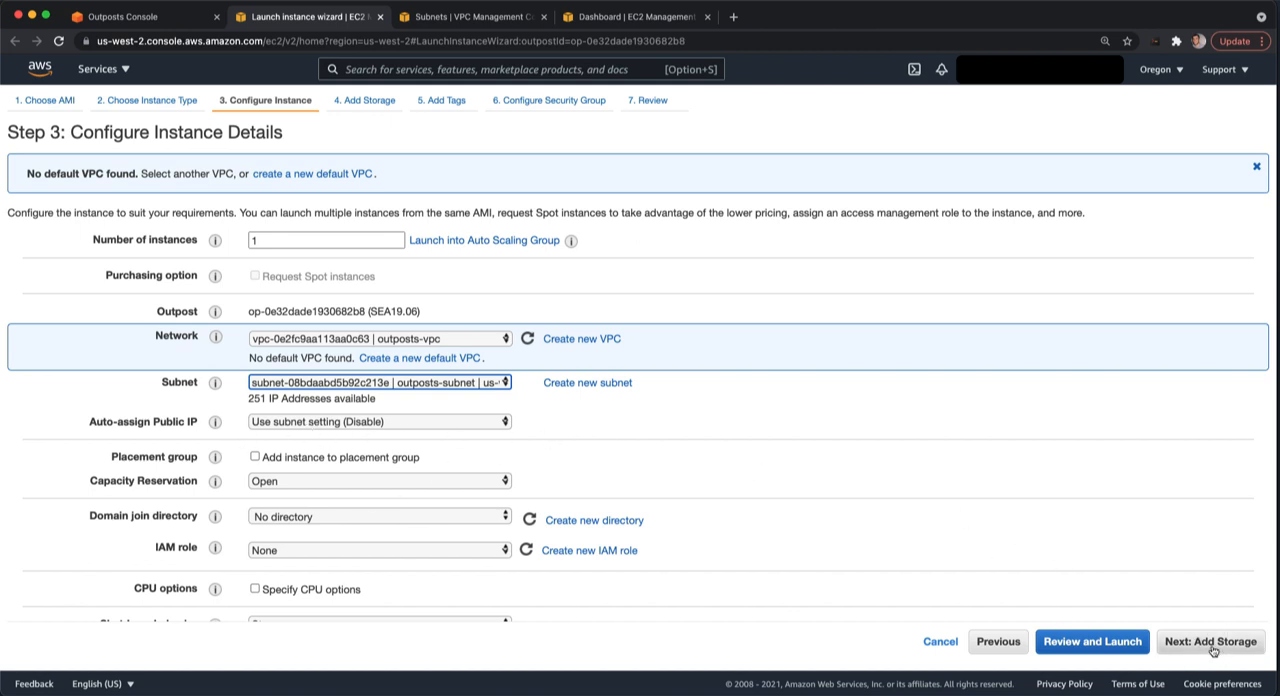
Skip past storage and add a Name tag with value 'outposts-' for the instance
left_click(1208, 640)
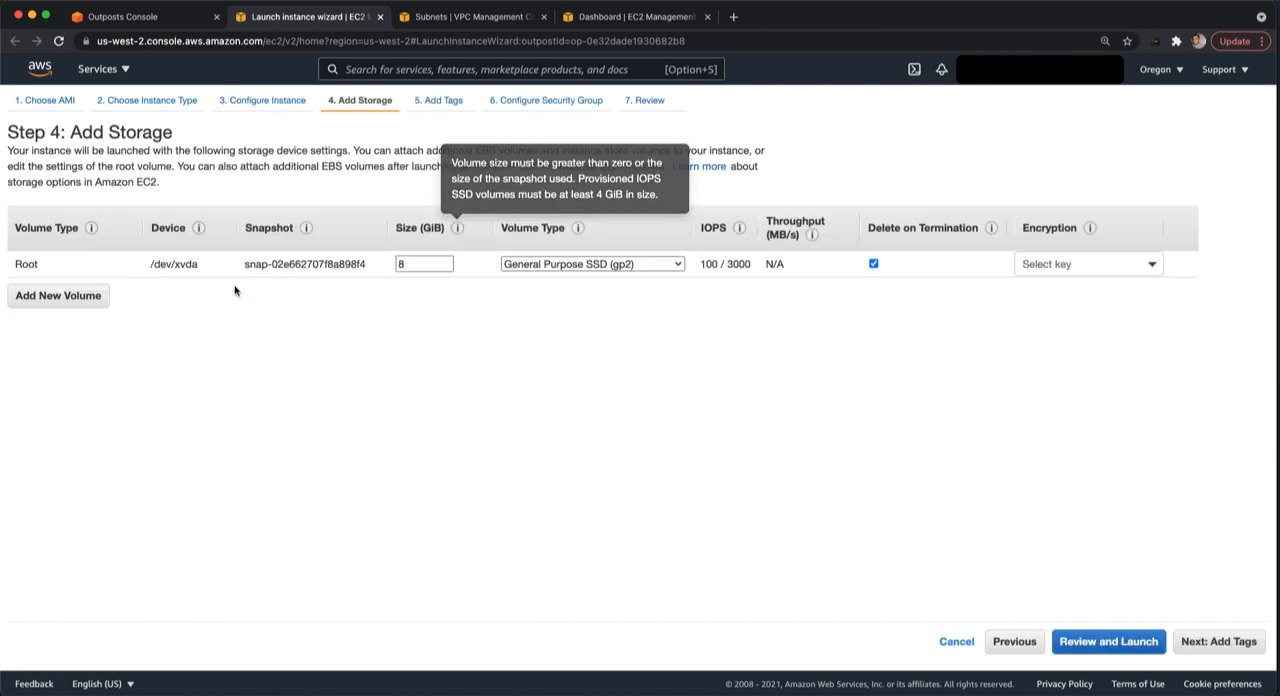
left_click(1216, 640)
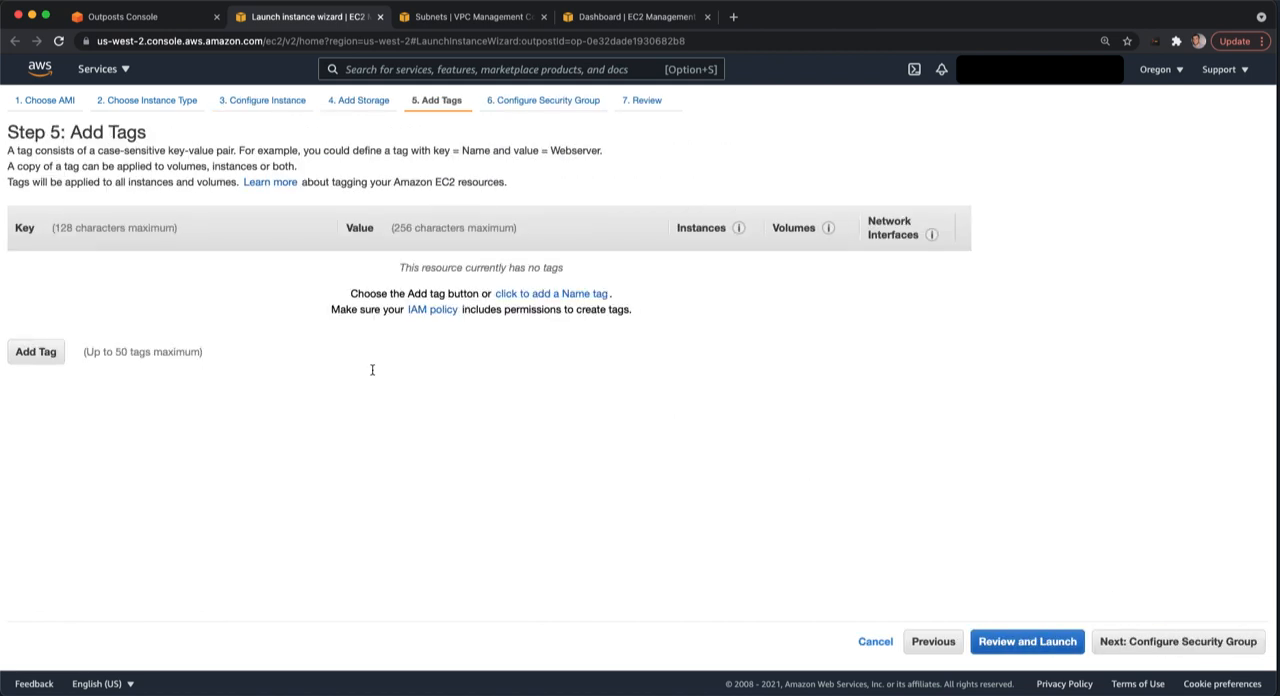
left_click(36, 352)
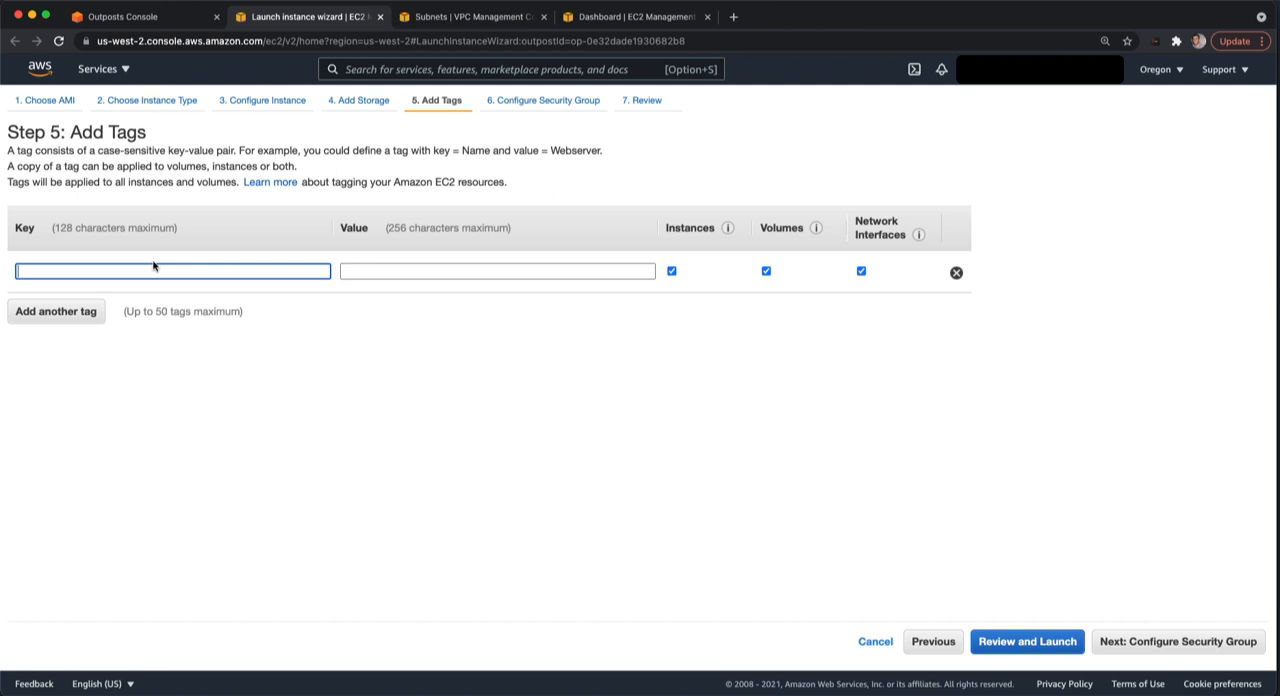
type("Name")
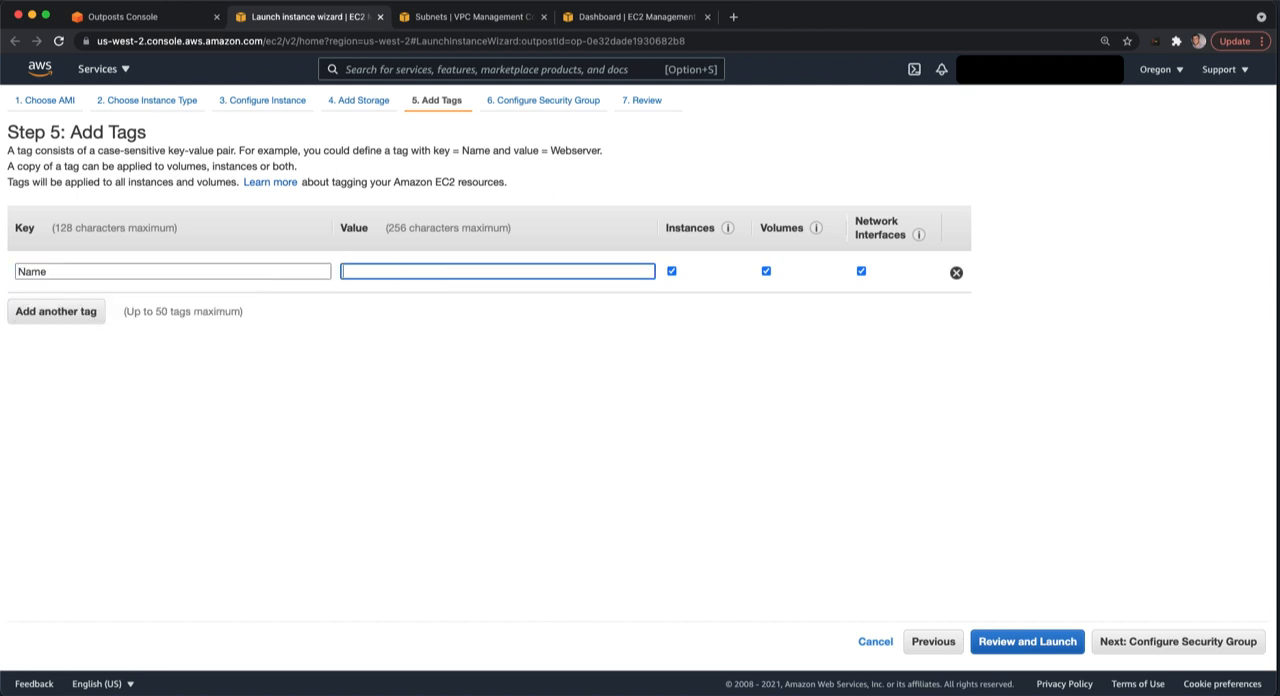
type("outposts-")
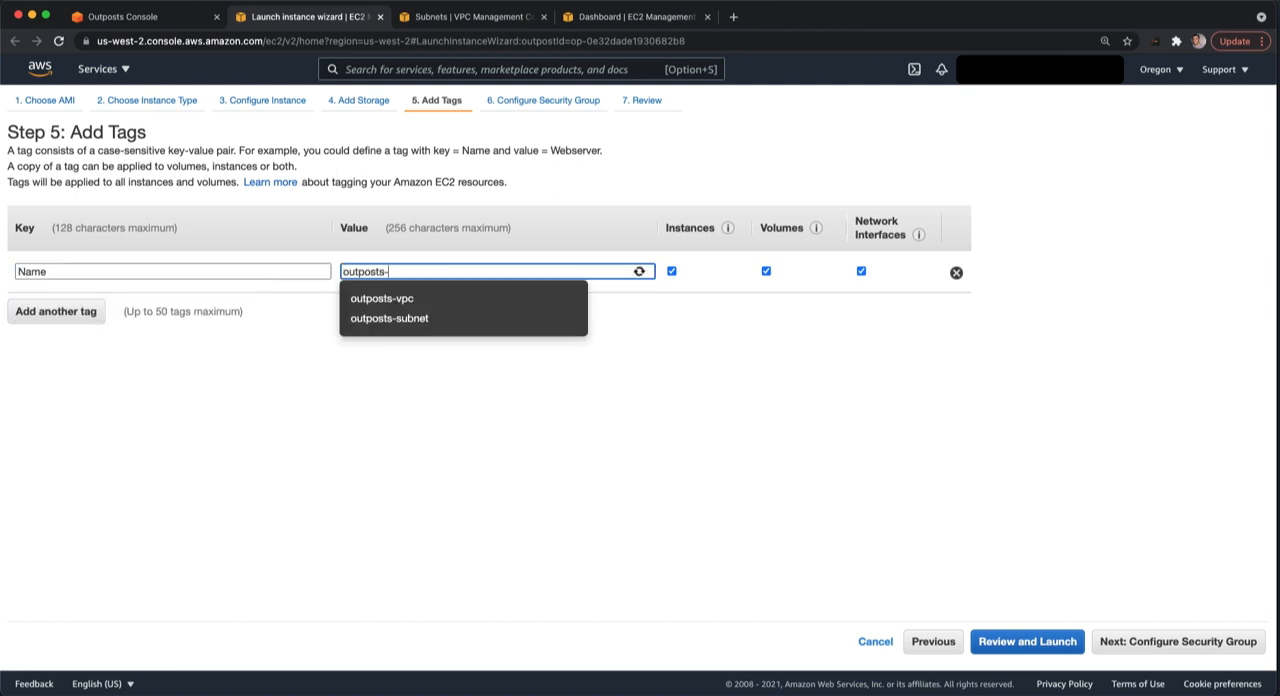
Attach the existing 'ssh and icmp' security group and proceed to Review and Launch
left_click(1176, 640)
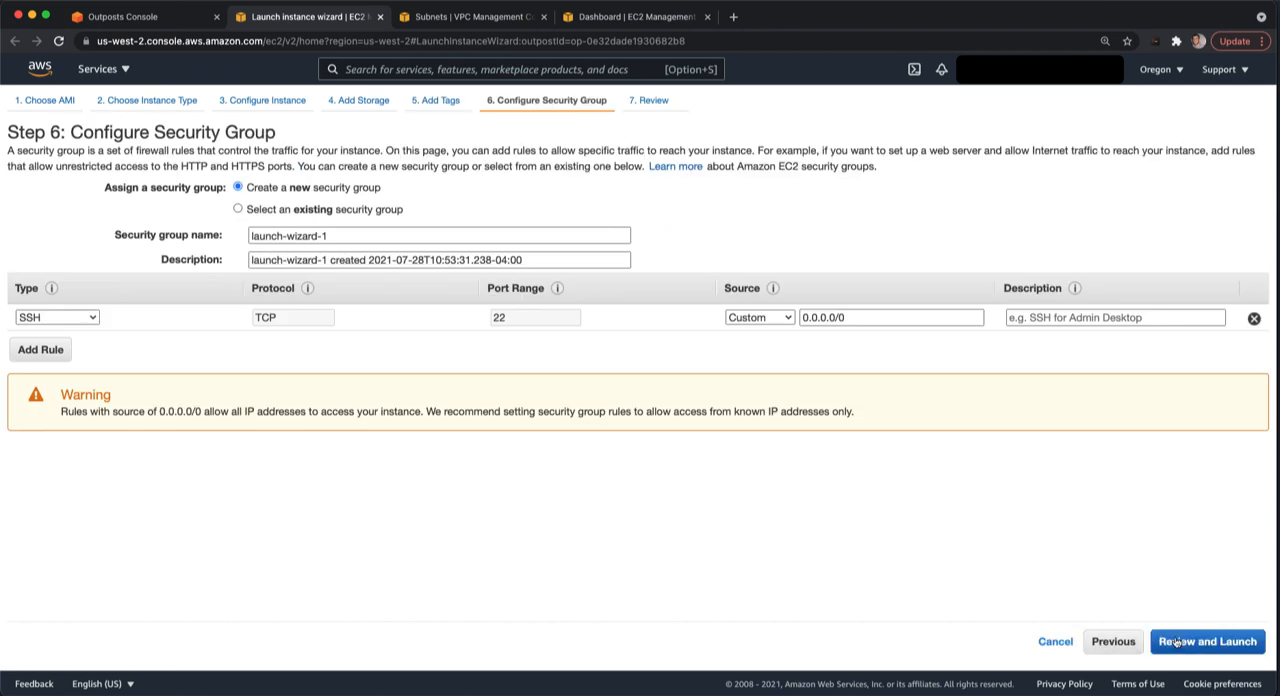
left_click(238, 208)
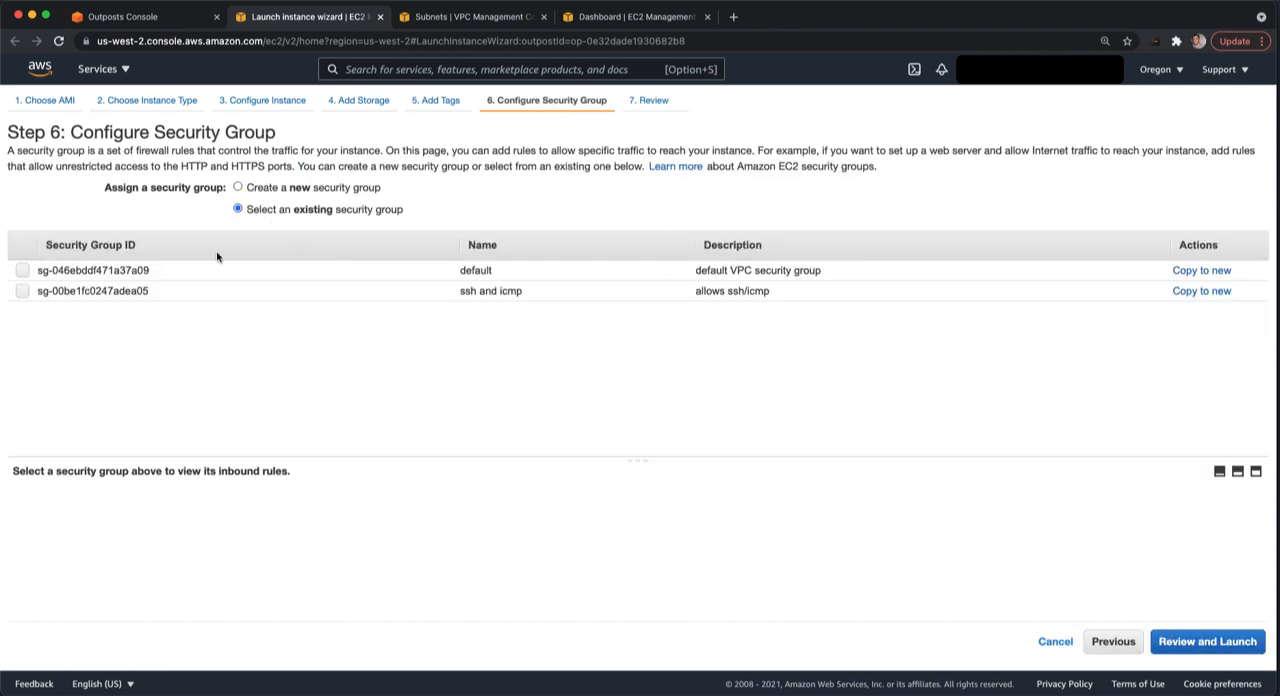
left_click(22, 292)
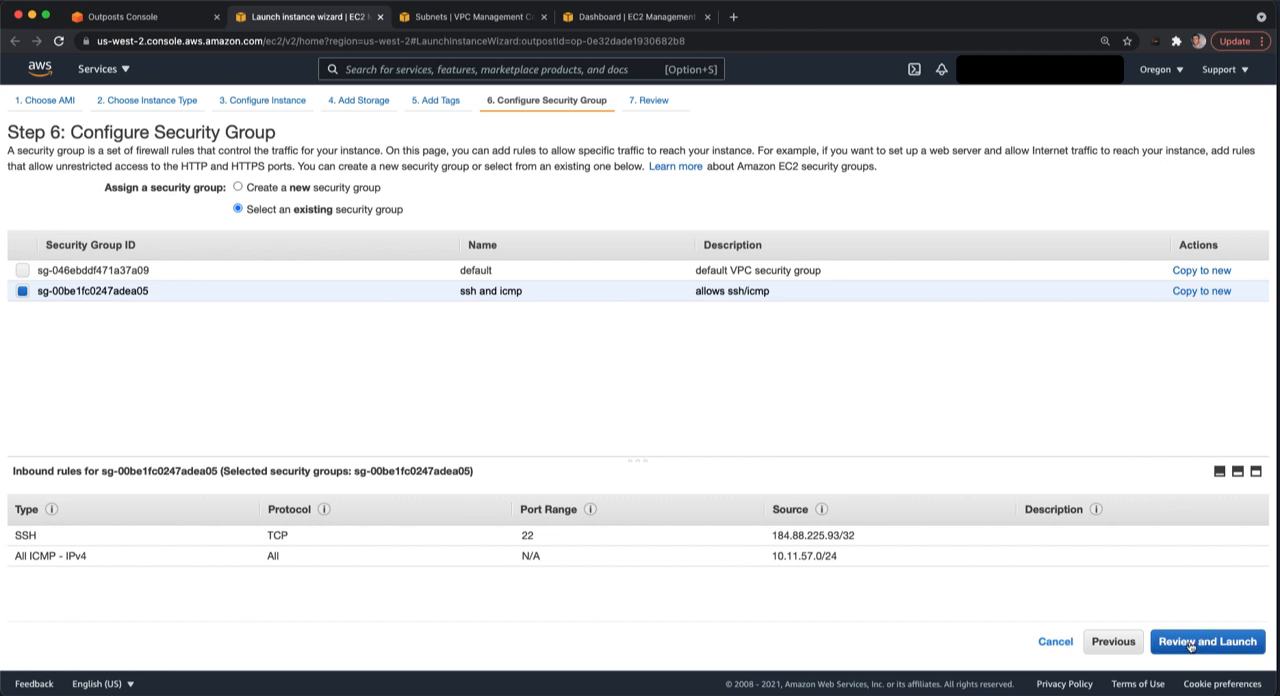
left_click(1206, 640)
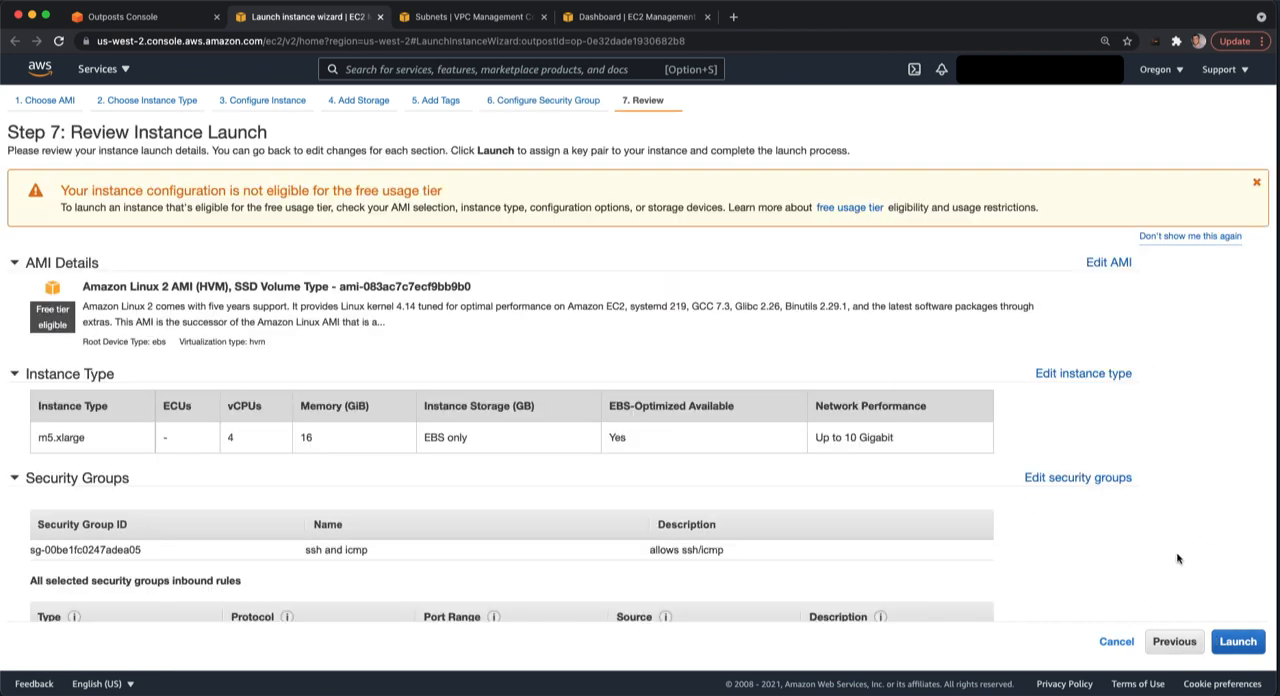
Launch the instance with the existing key pair after acknowledging access to the private key
left_click(1236, 640)
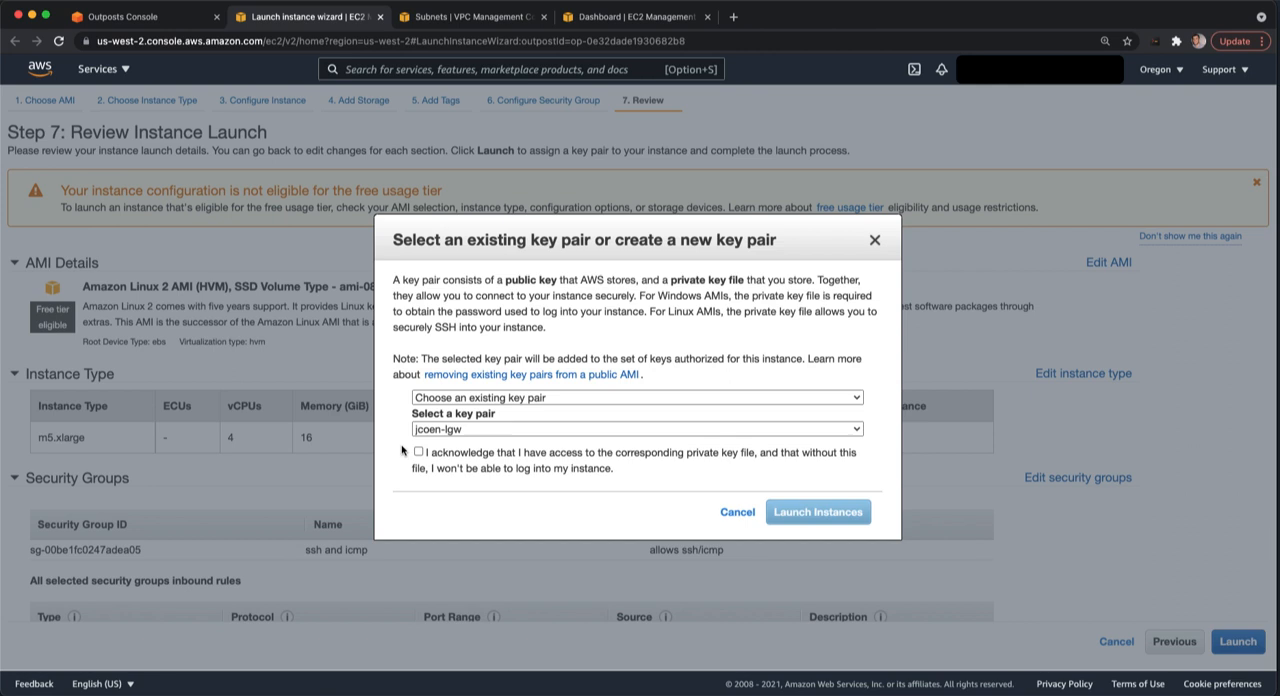
left_click(420, 452)
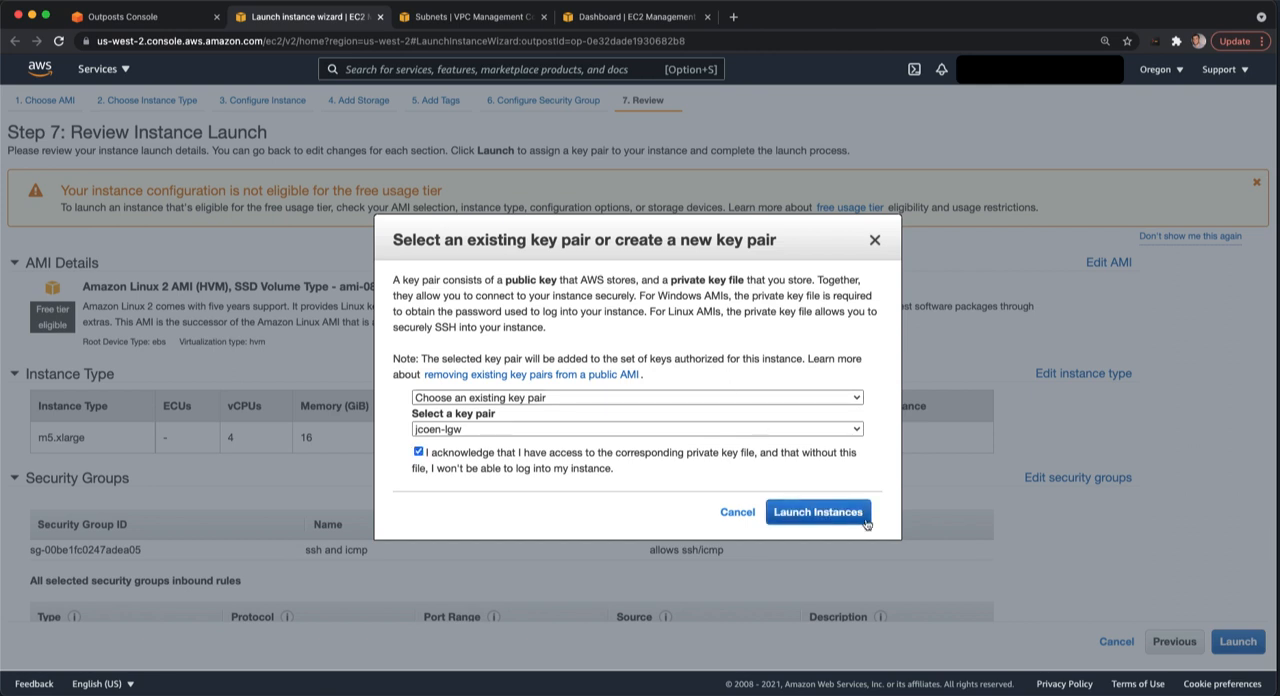
left_click(816, 512)
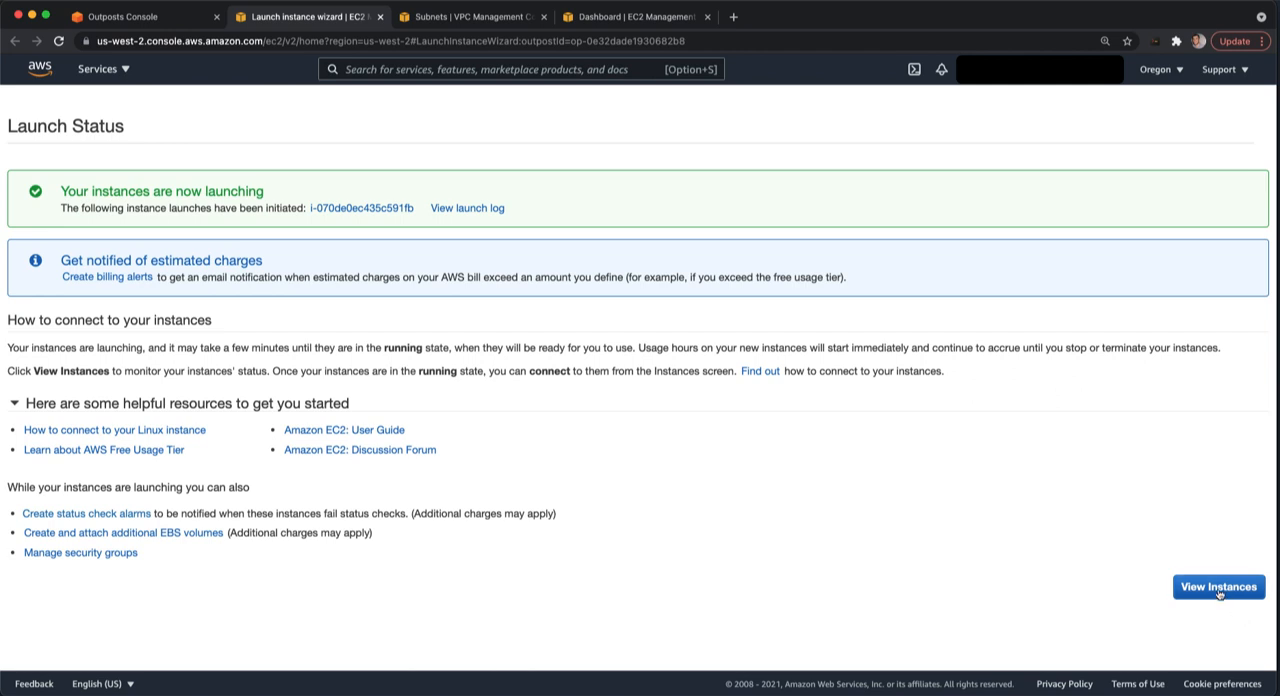
View the instances list and select outposts-ec2 to show its details pane
left_click(1216, 588)
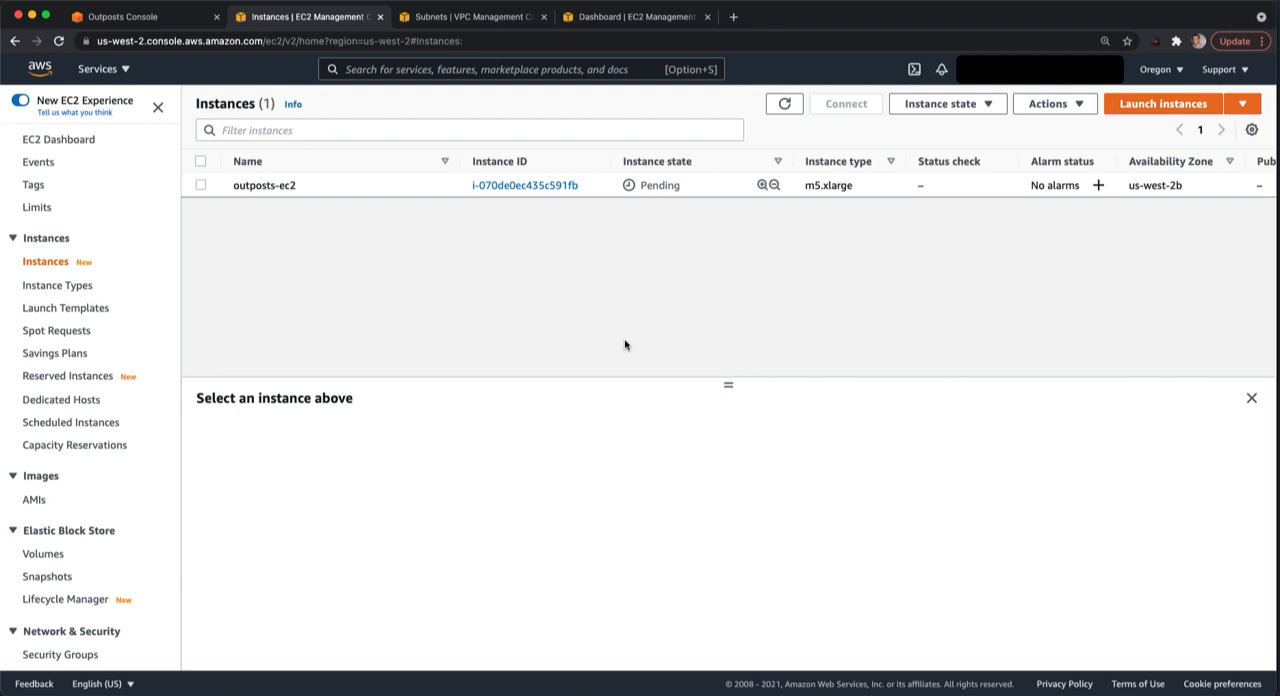
left_click(784, 104)
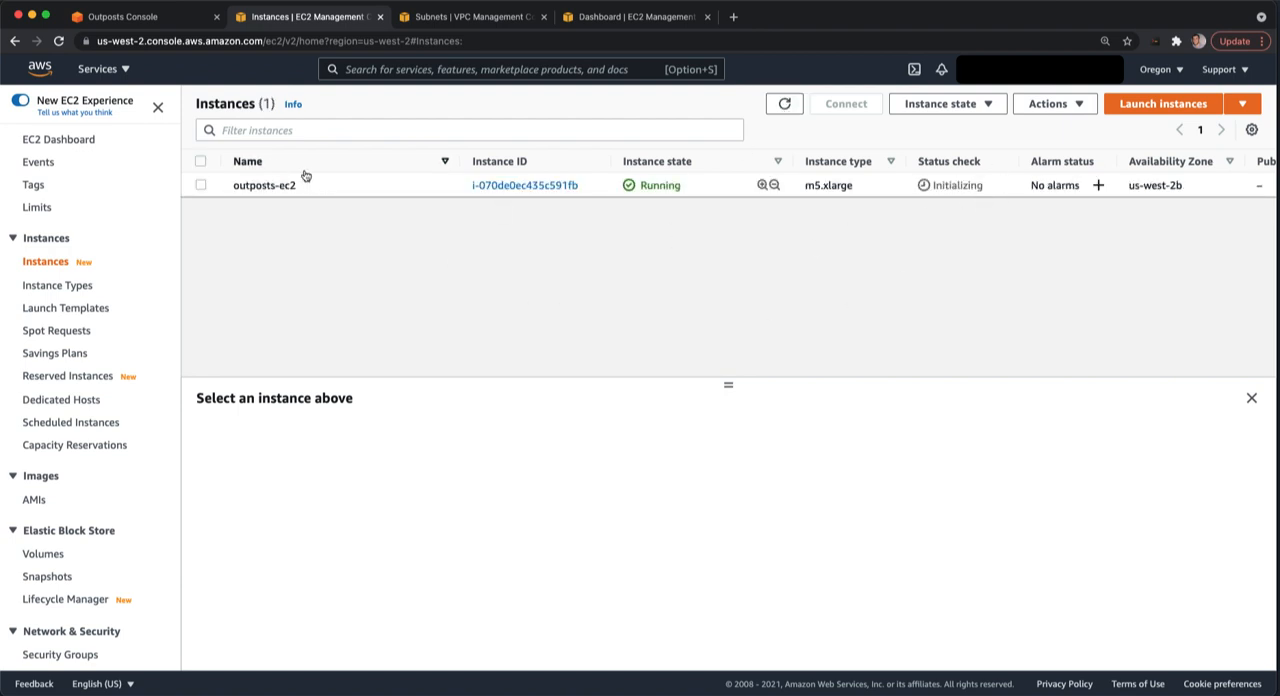
mouse_move(912, 220)
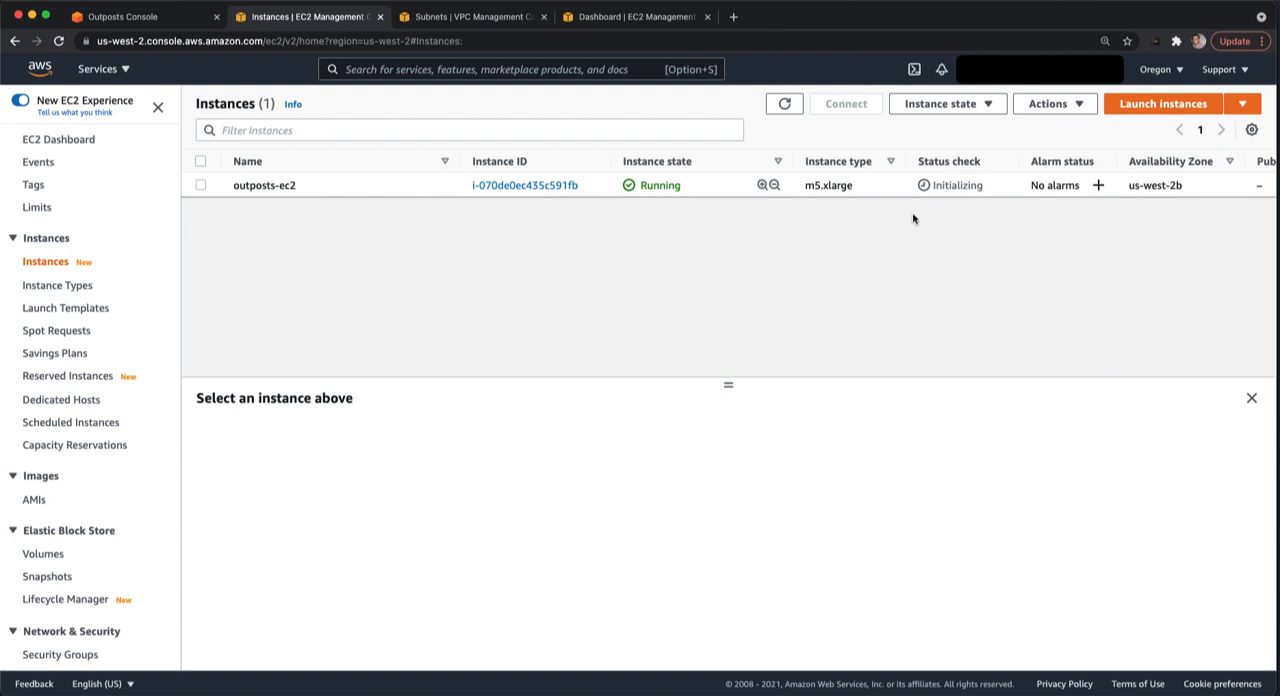
mouse_move(884, 282)
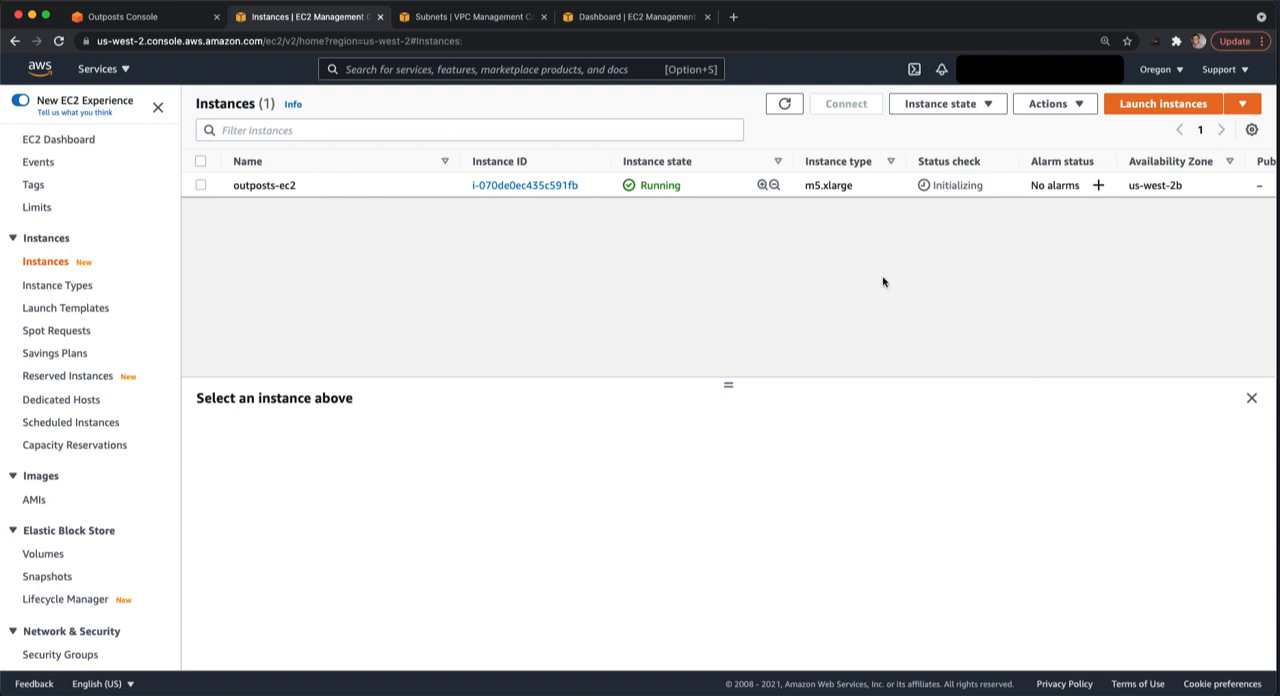
left_click(200, 186)
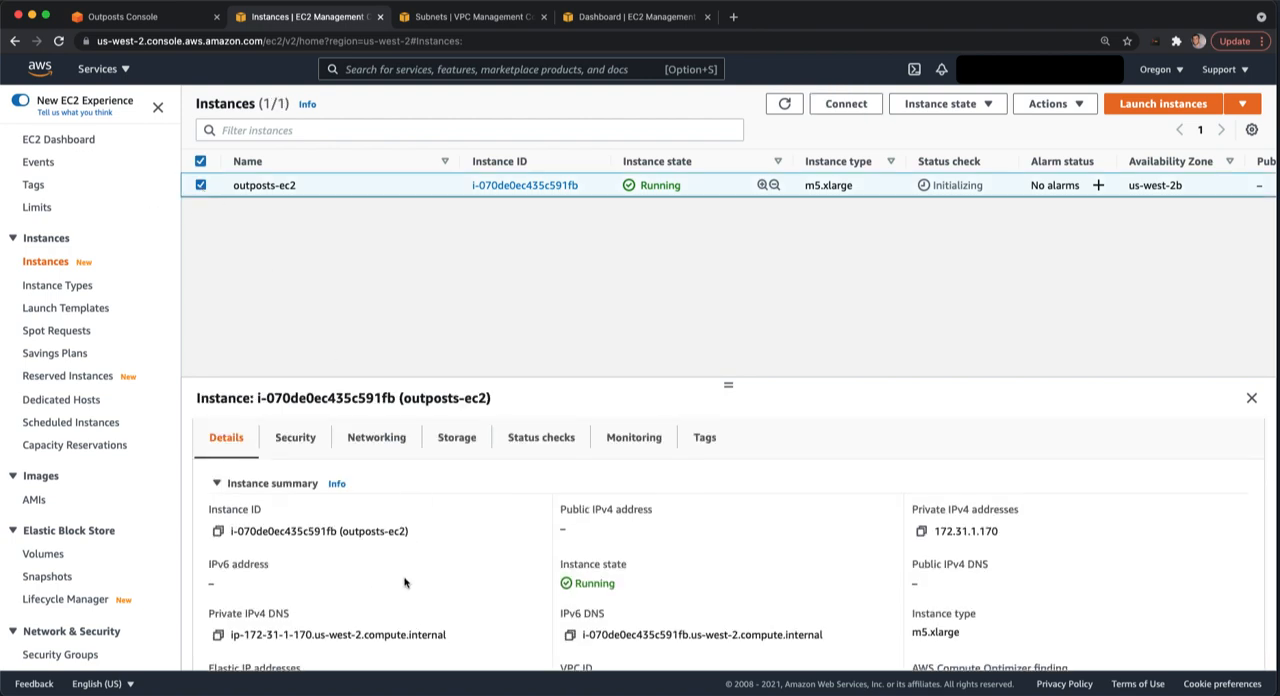
scroll("down", 3)
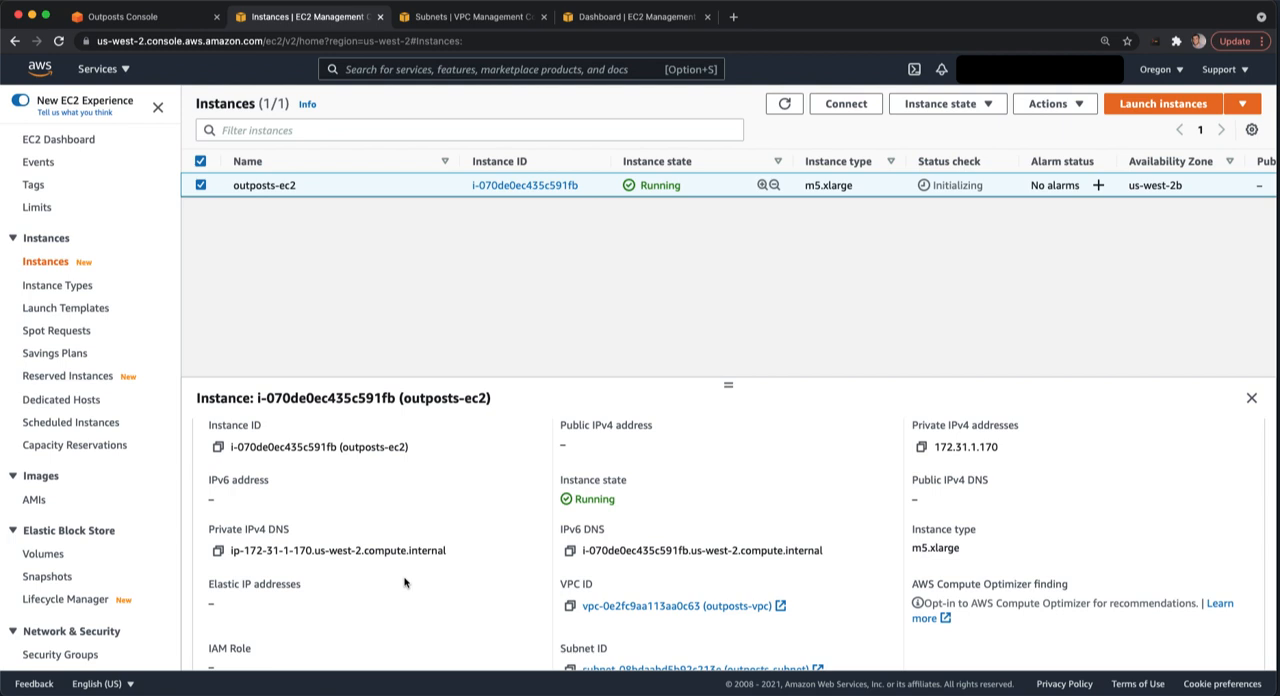
scroll("down", 3)
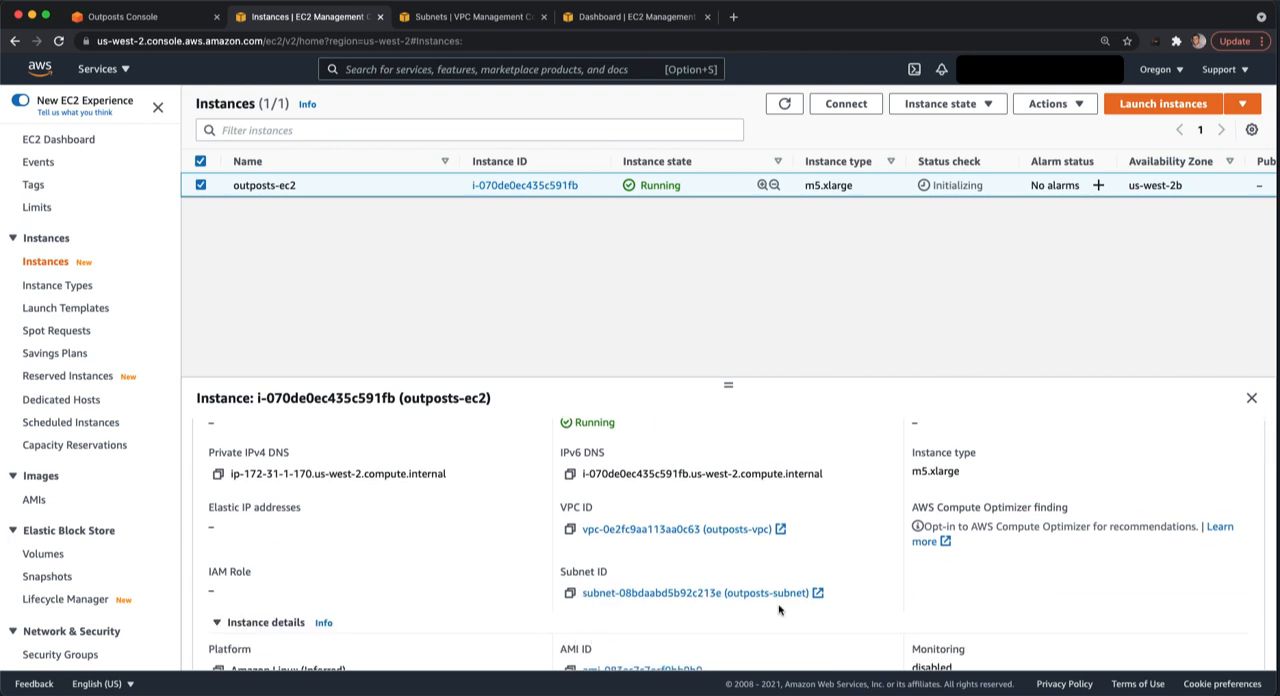
mouse_move(742, 610)
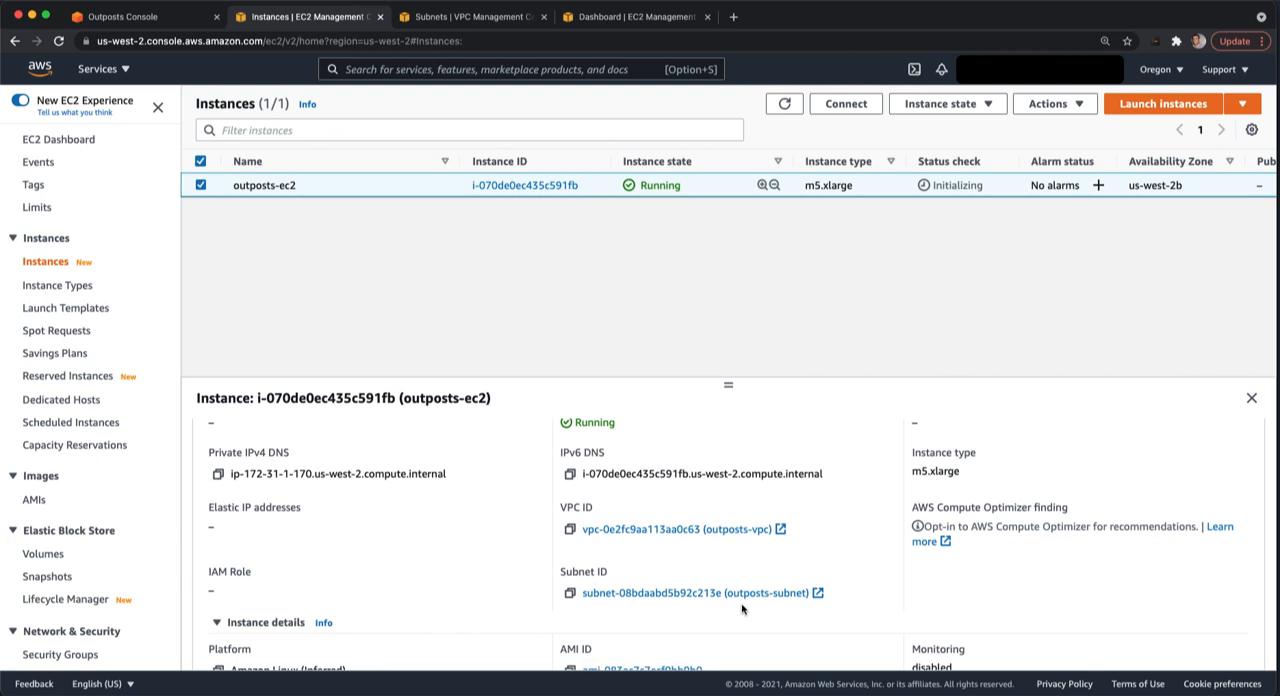
scroll("down", 3)
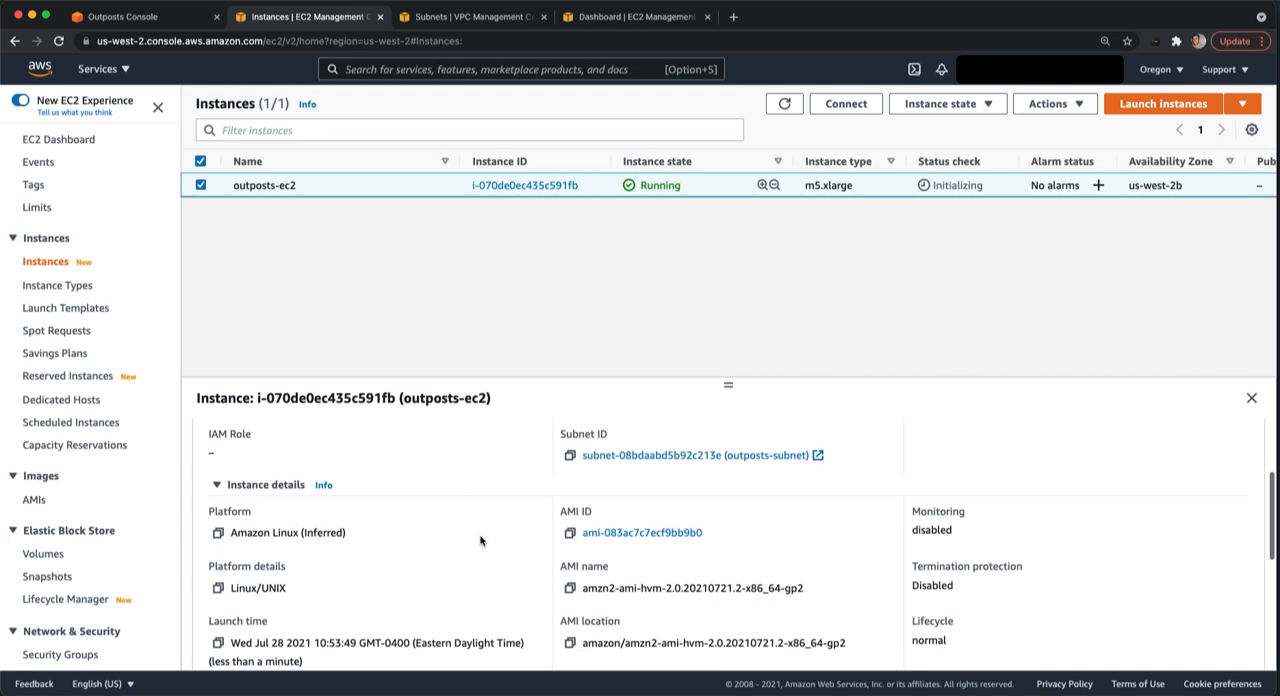
scroll("down", 3)
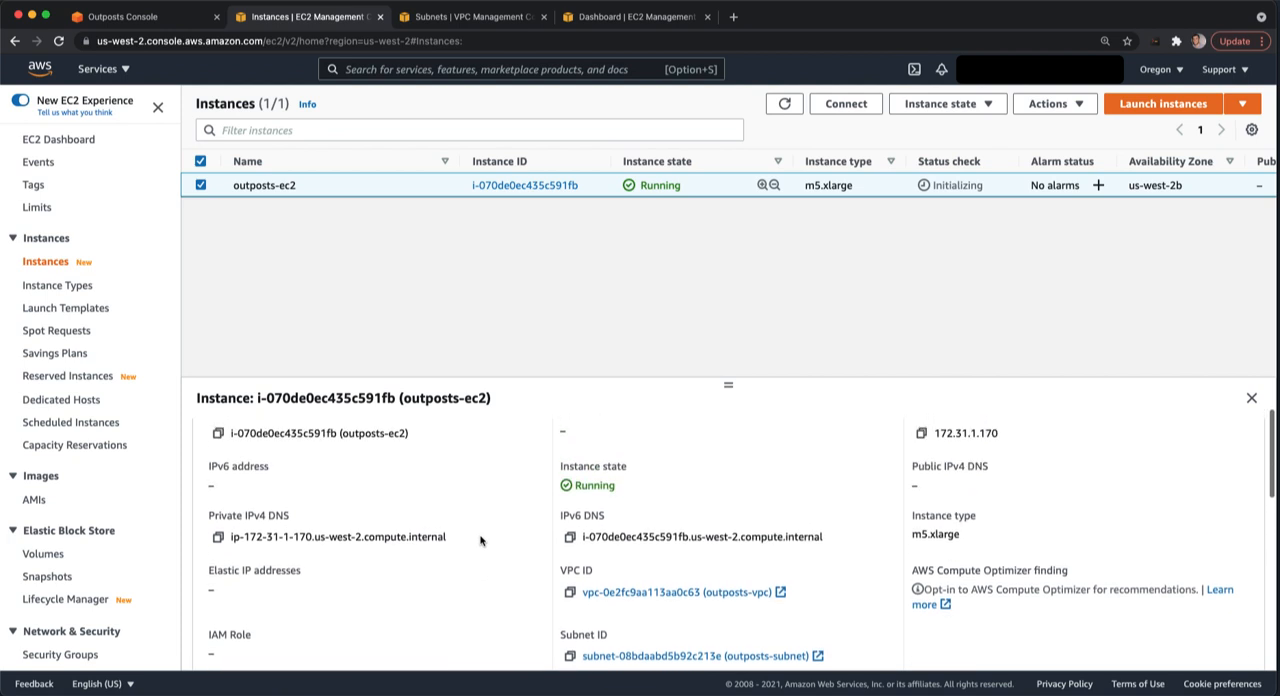
scroll("down", 3)
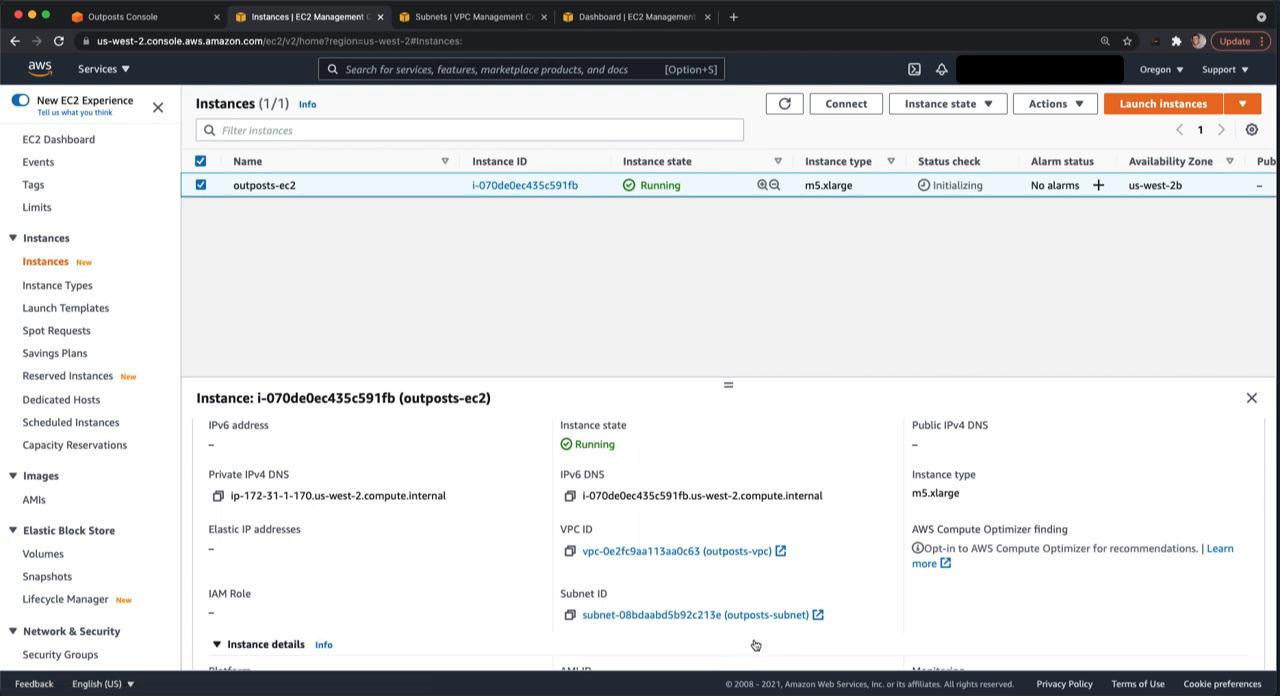
mouse_move(798, 628)
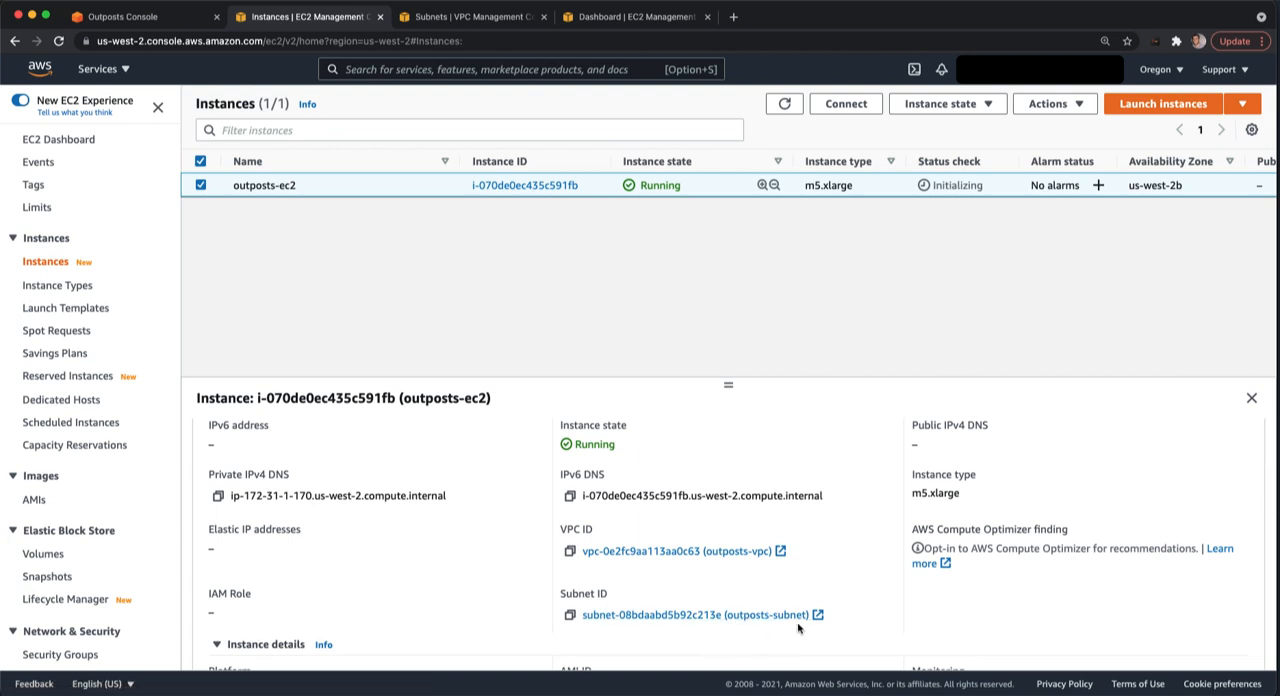
mouse_move(788, 498)
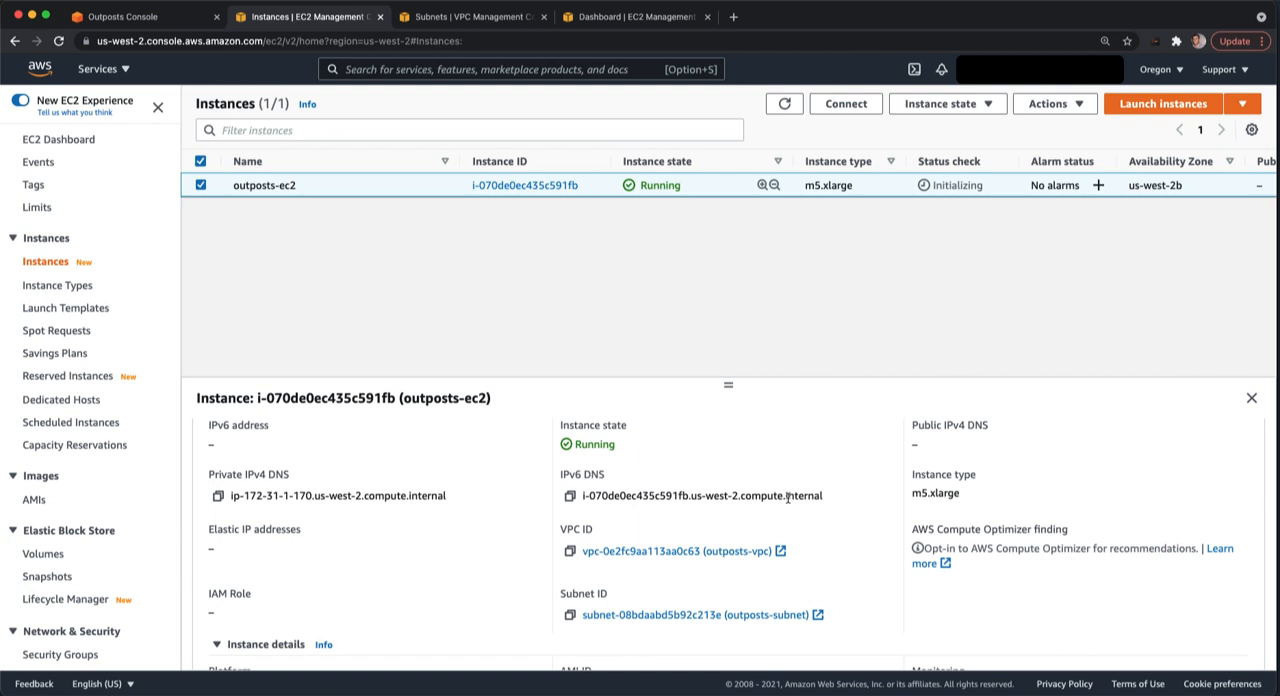
mouse_move(528, 580)
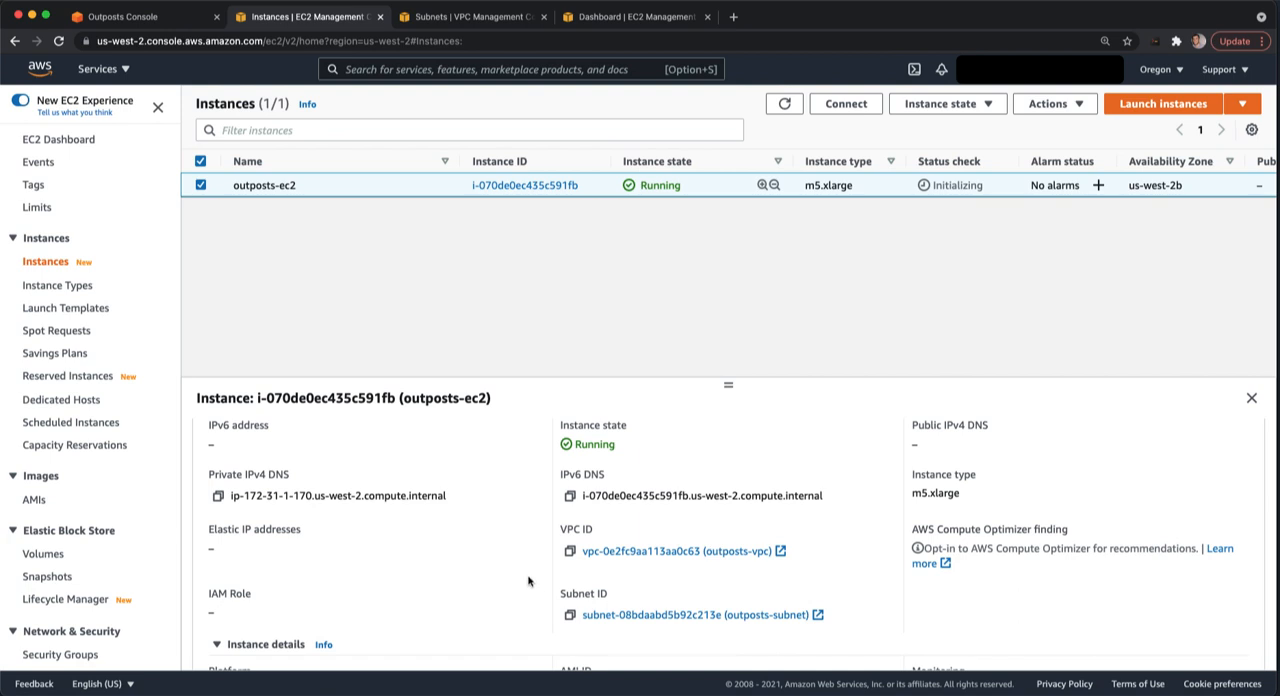
Show the Networking details and select the Outpost ID op-0e52dade1930682b8
left_click(376, 440)
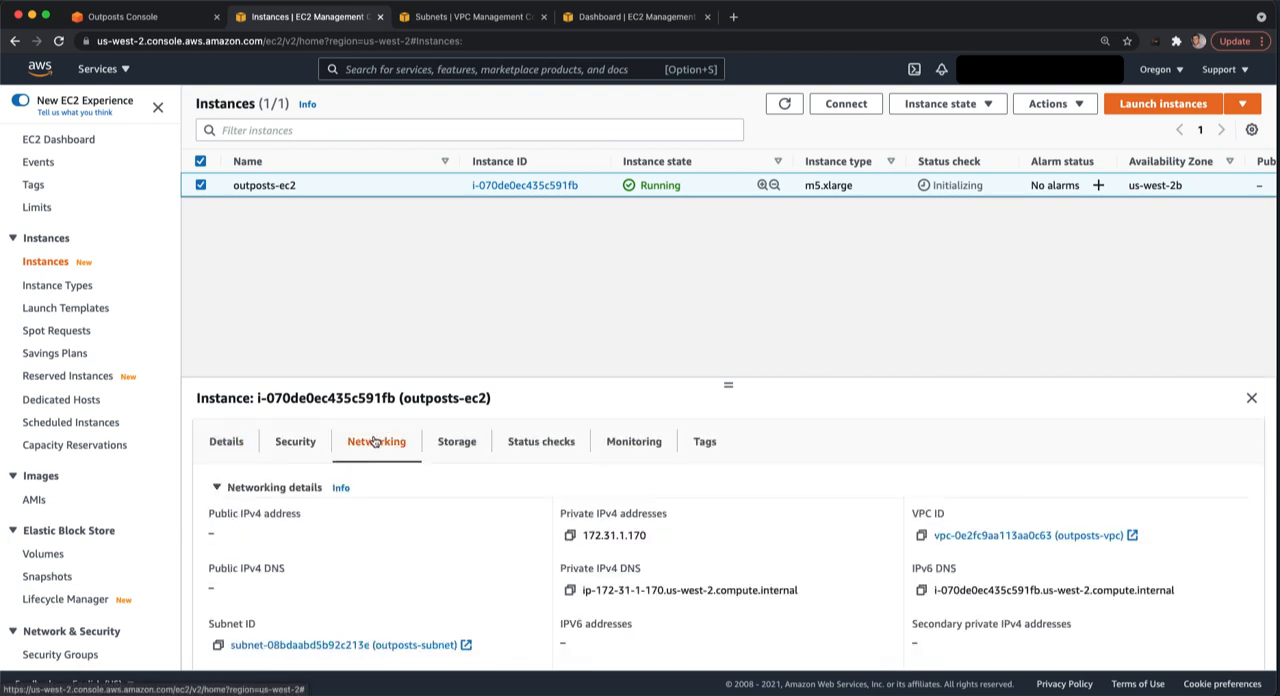
scroll("down", 3)
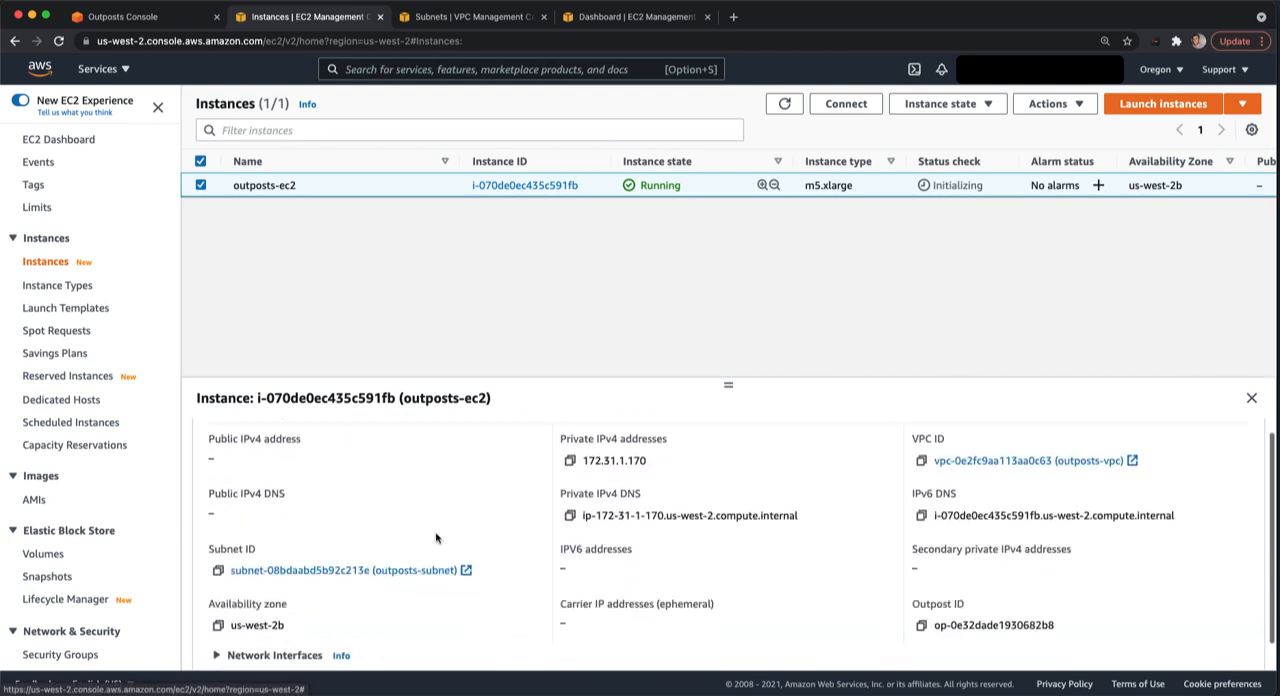
scroll("down", 3)
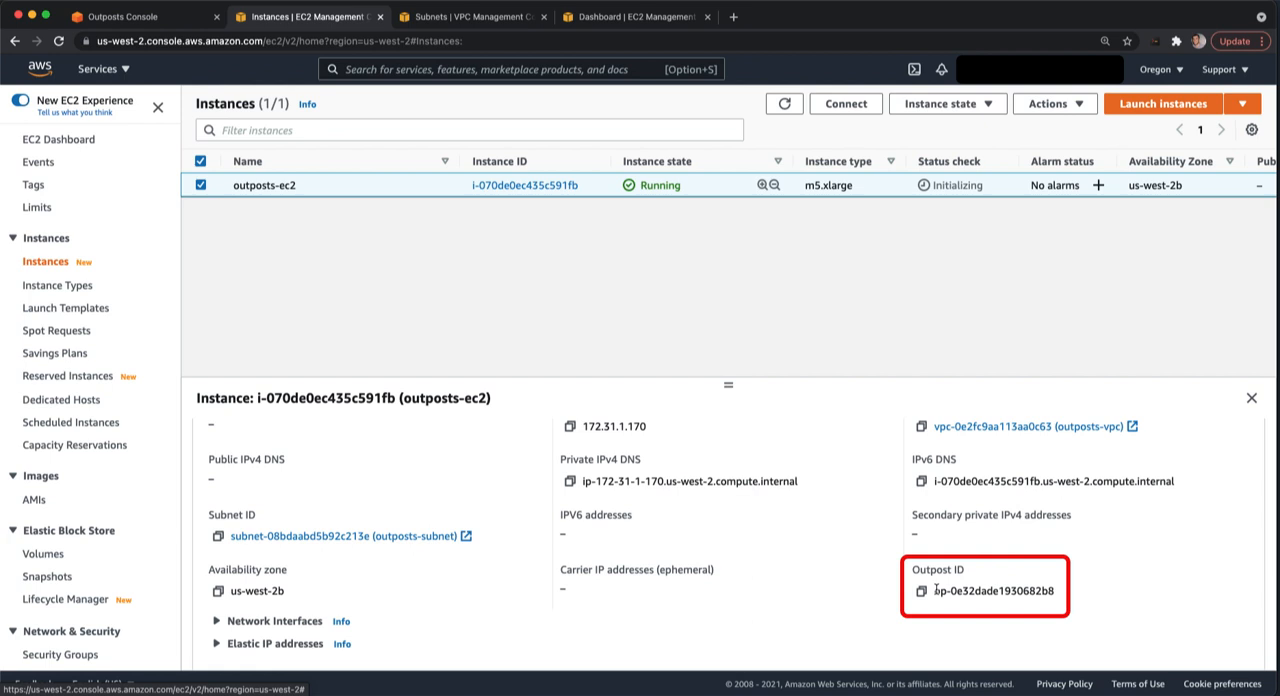
mouse_move(938, 590)
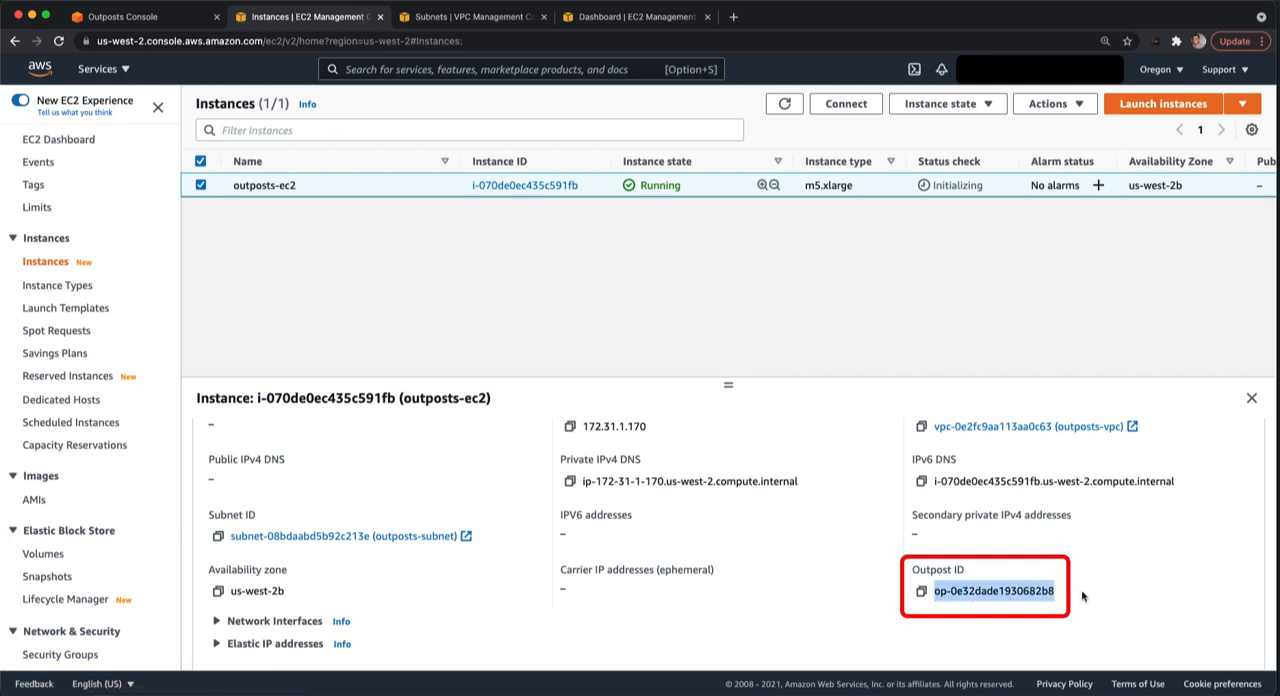
left_click(376, 422)
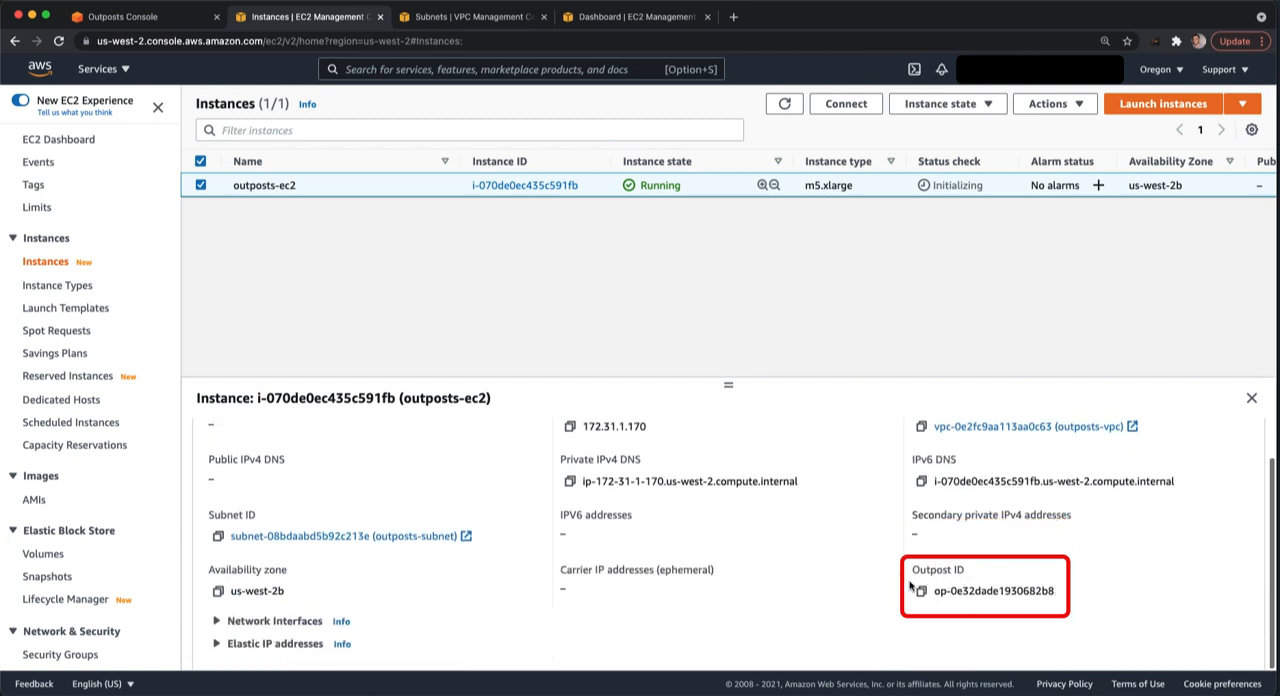
mouse_move(936, 590)
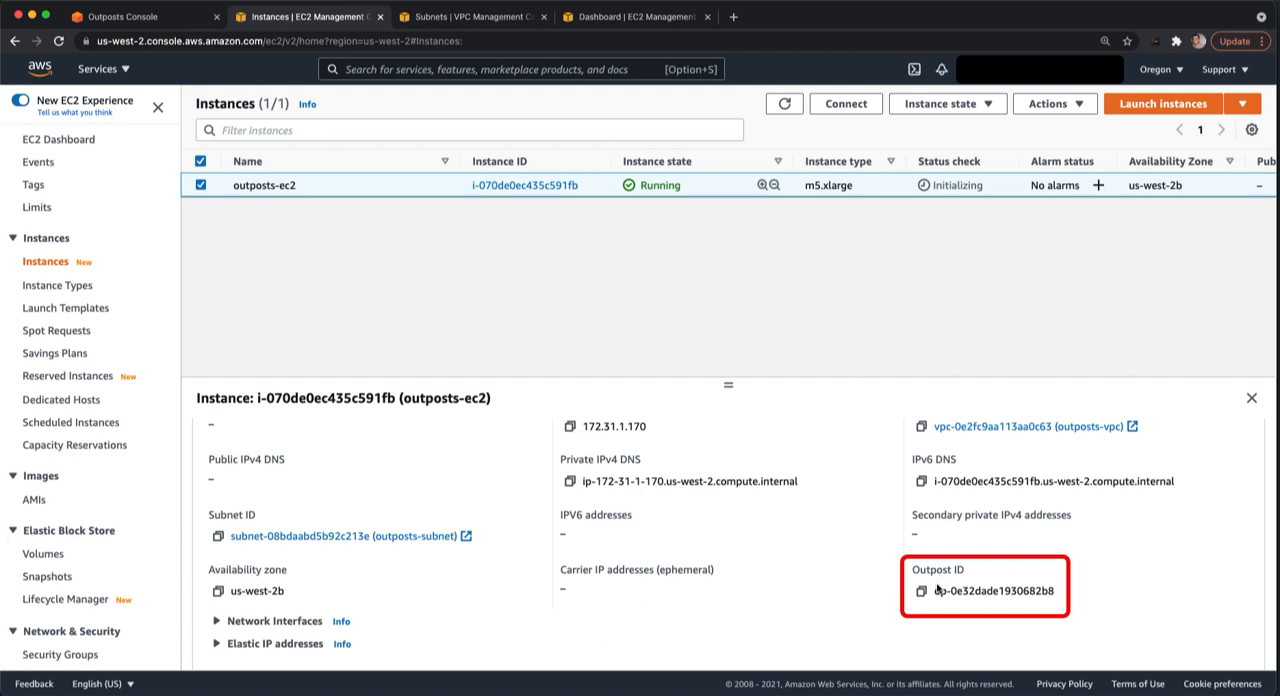
Clear the selection and switch over to the Terminal window
left_click(784, 104)
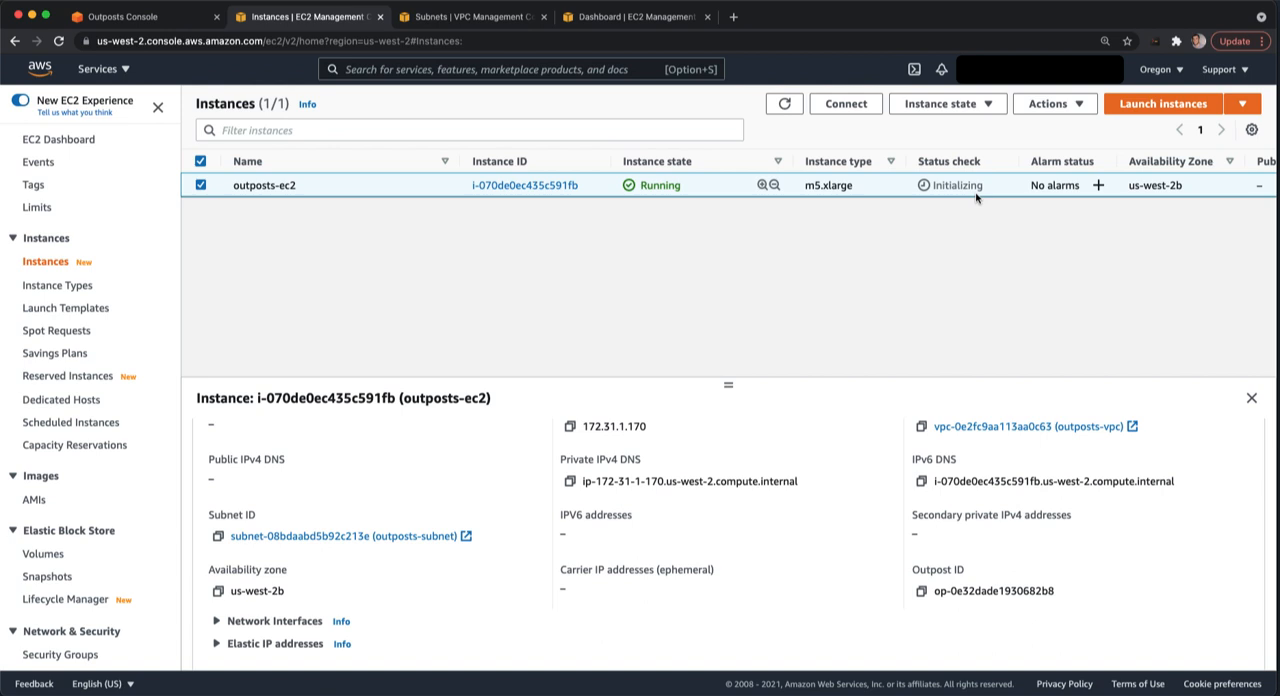
left_click(376, 440)
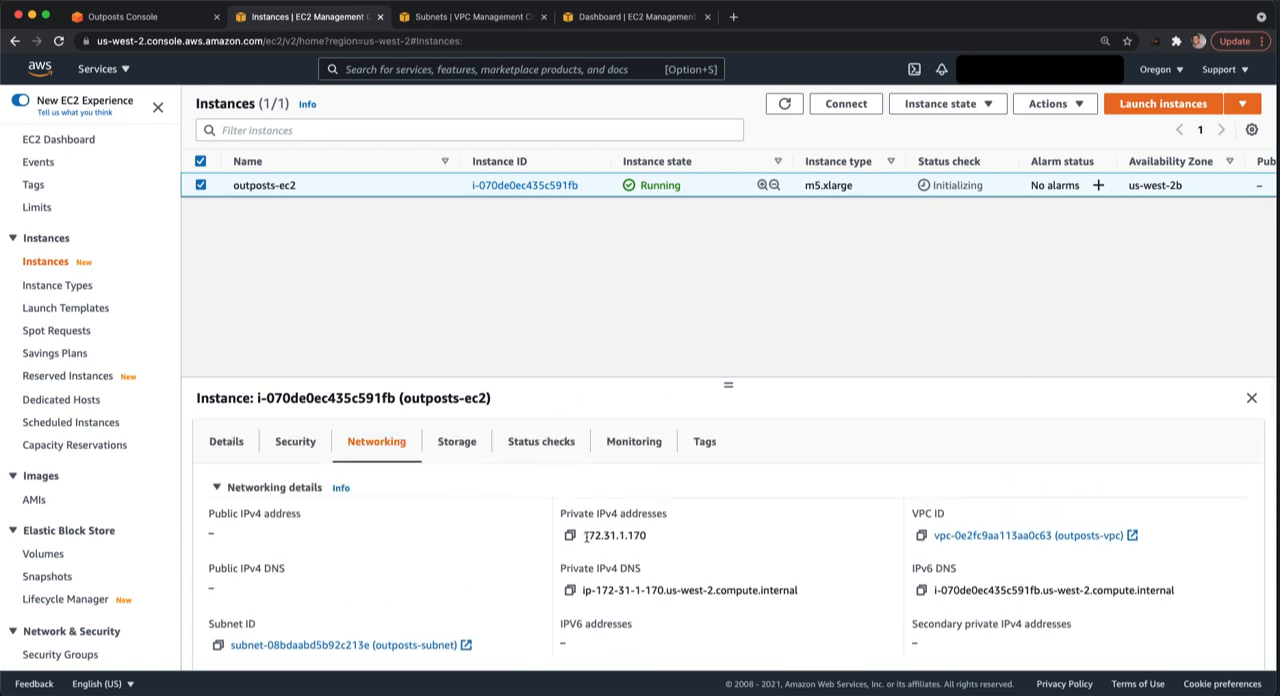
left_click(568, 536)
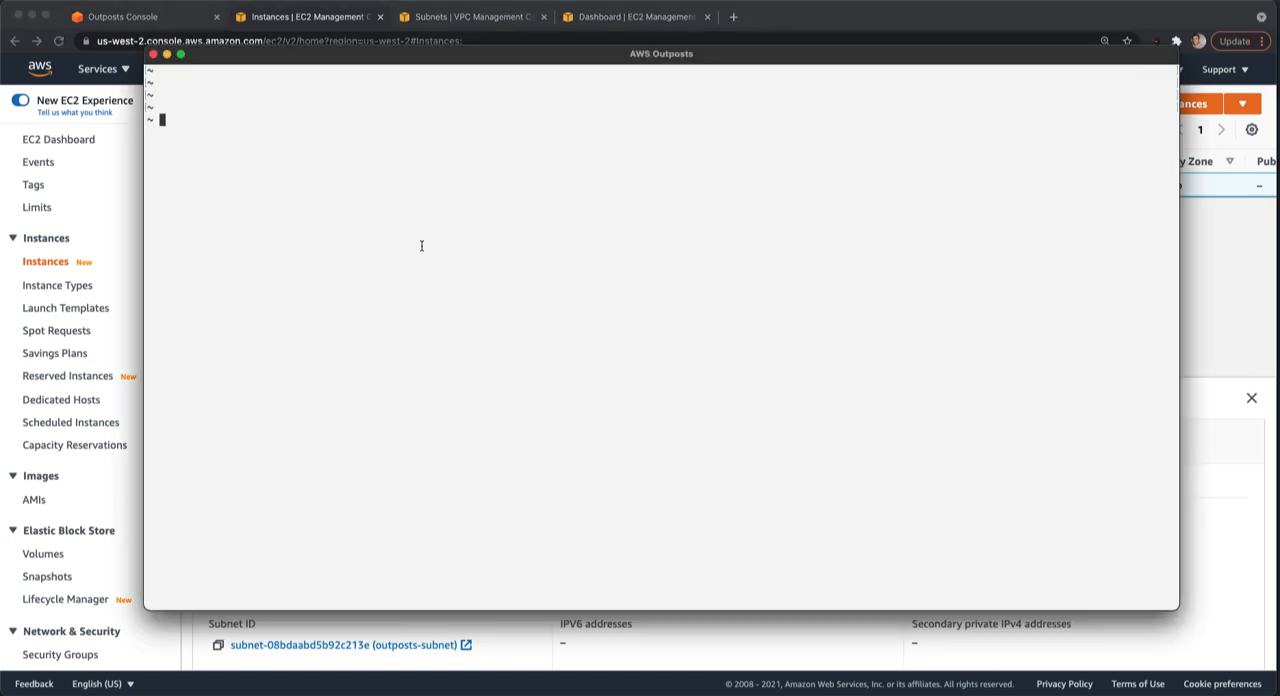
Log in over SSH with jcoen-vmc-use1.pem as ec2-user to the Amazon Linux host at 3.88.8.65
type("ssh -i")
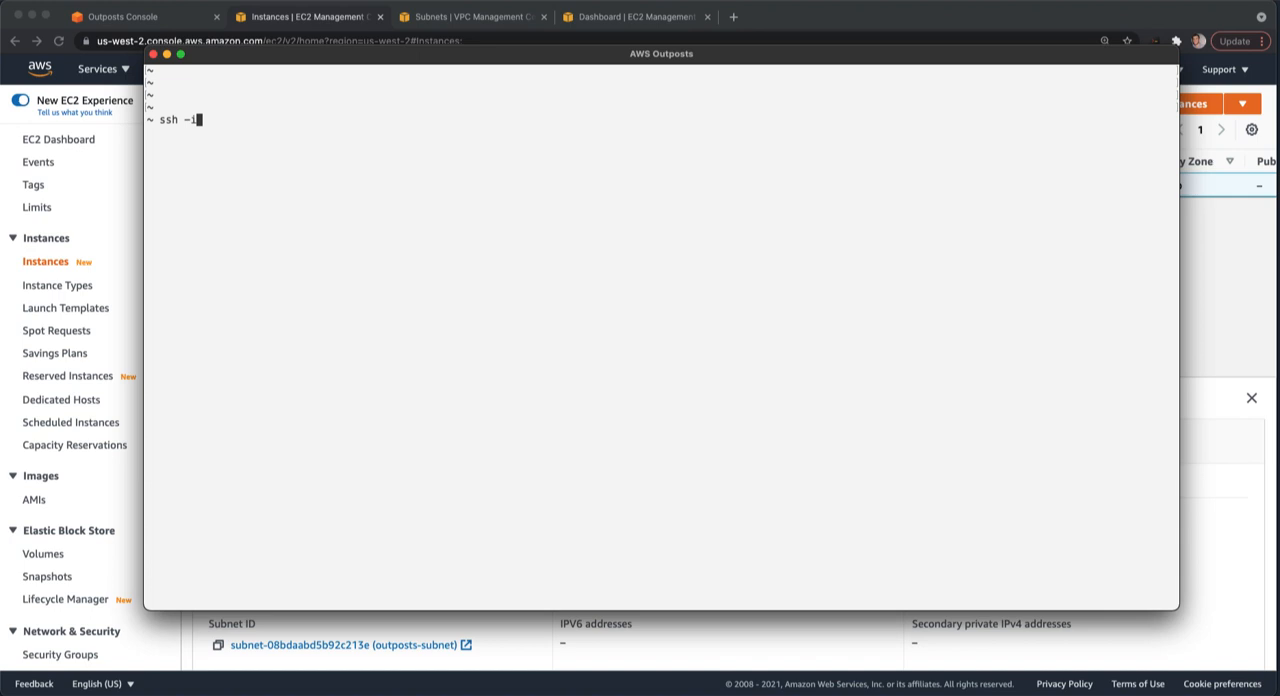
type("jcoen-")
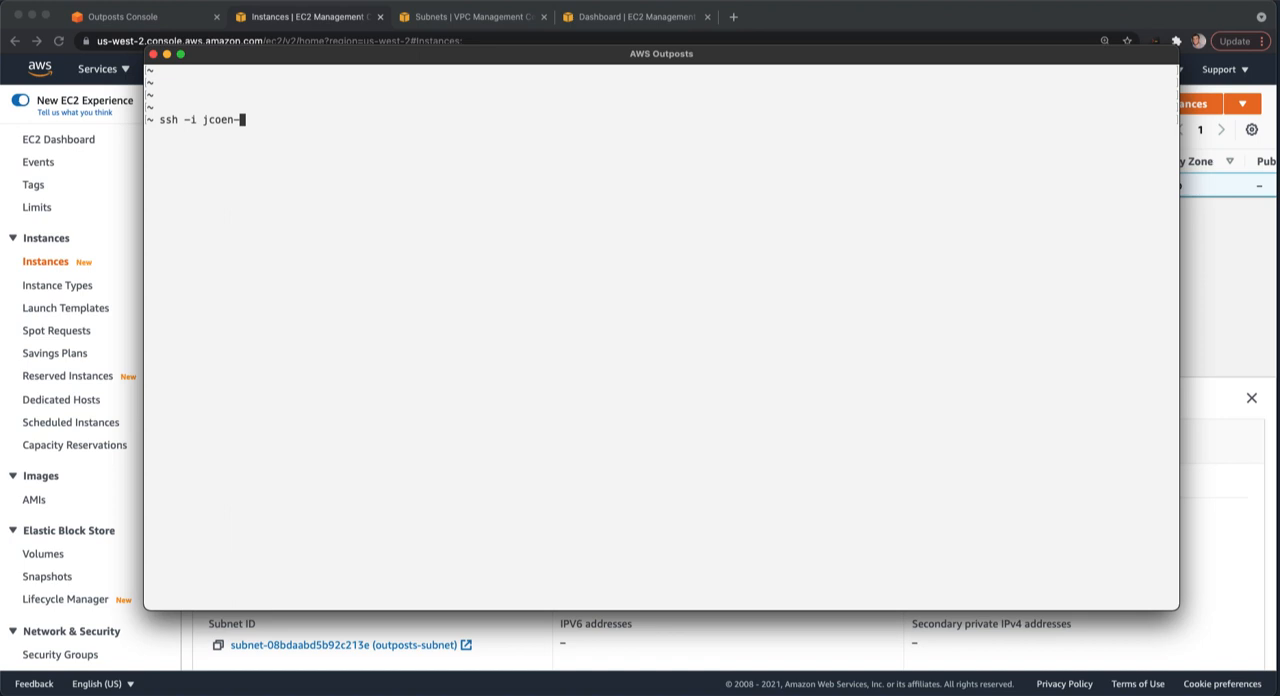
type("vmc-use1.pem")
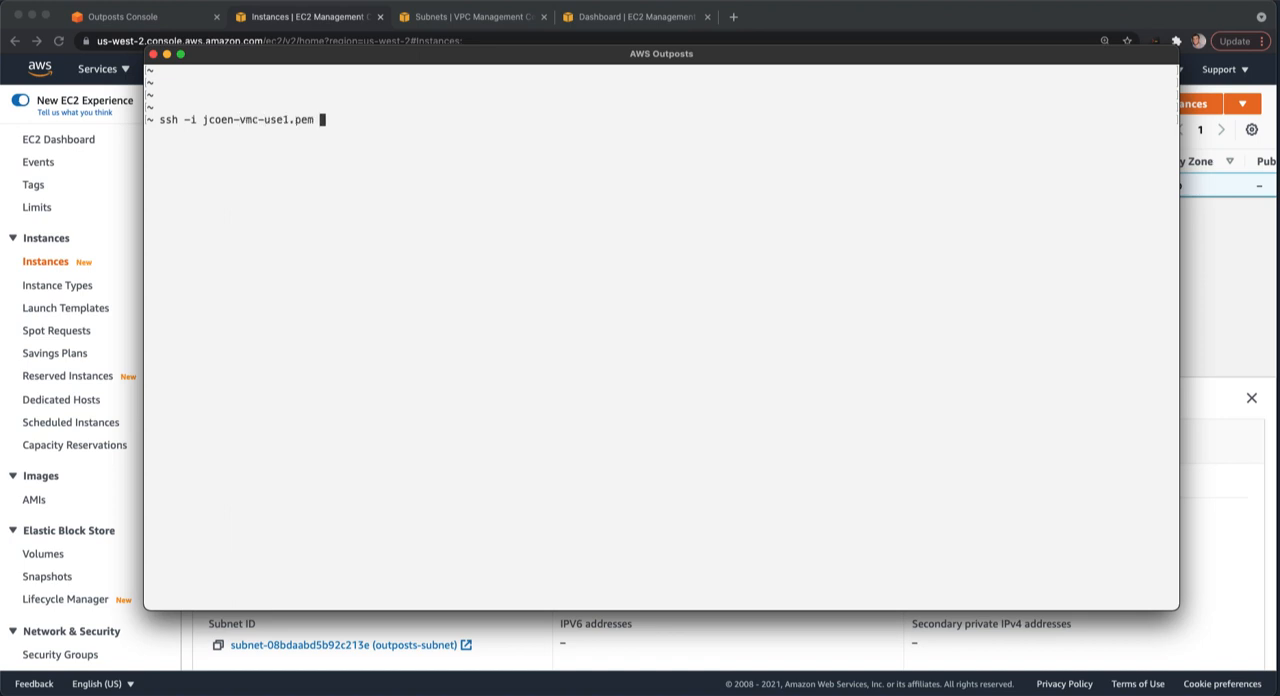
type("ec2-user")
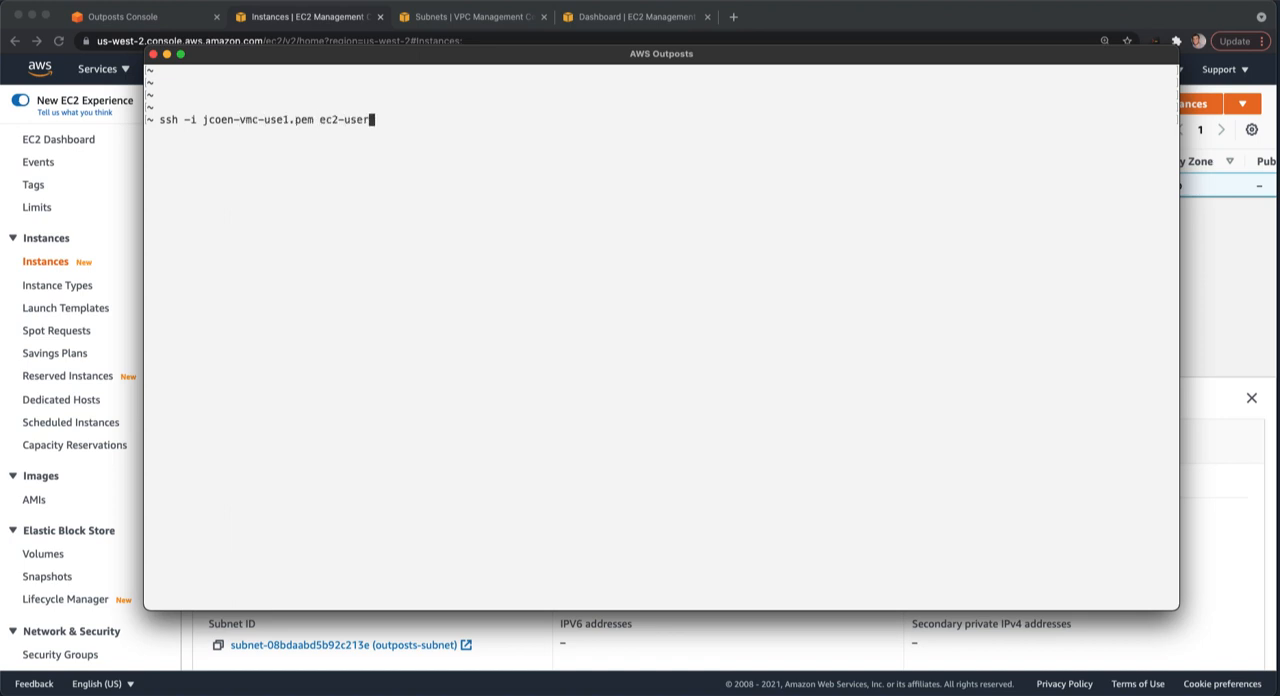
type("@3.88.8")
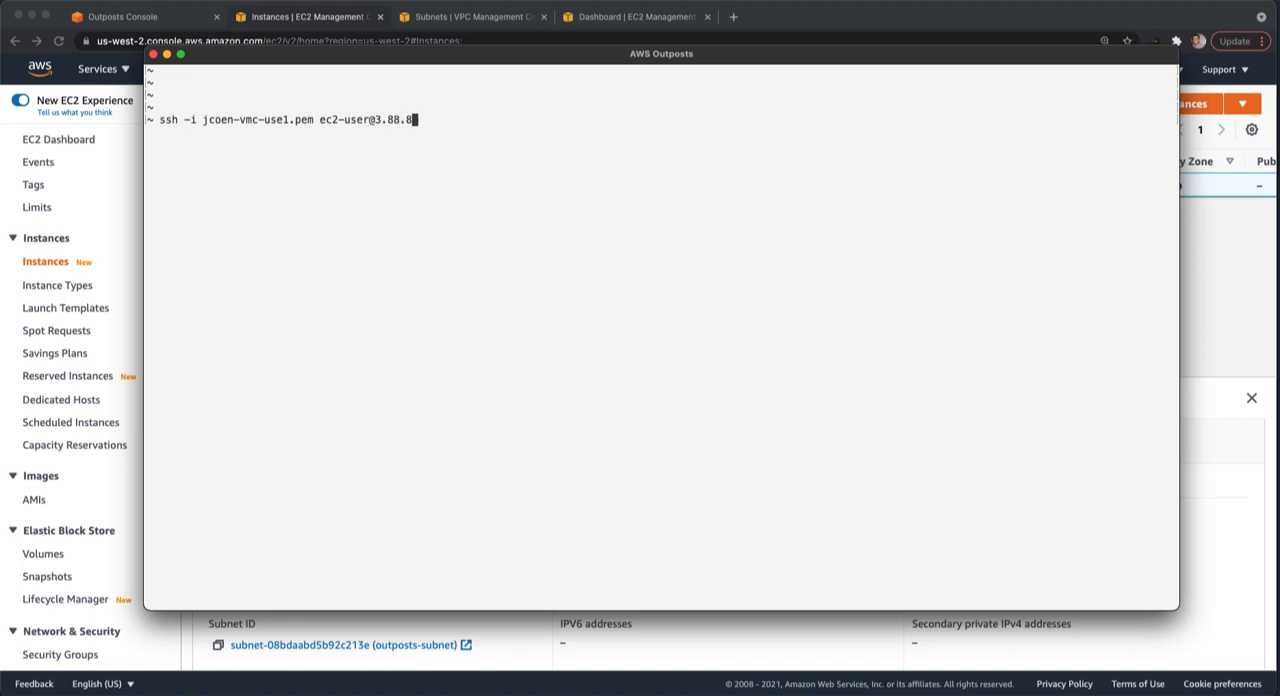
type("65")
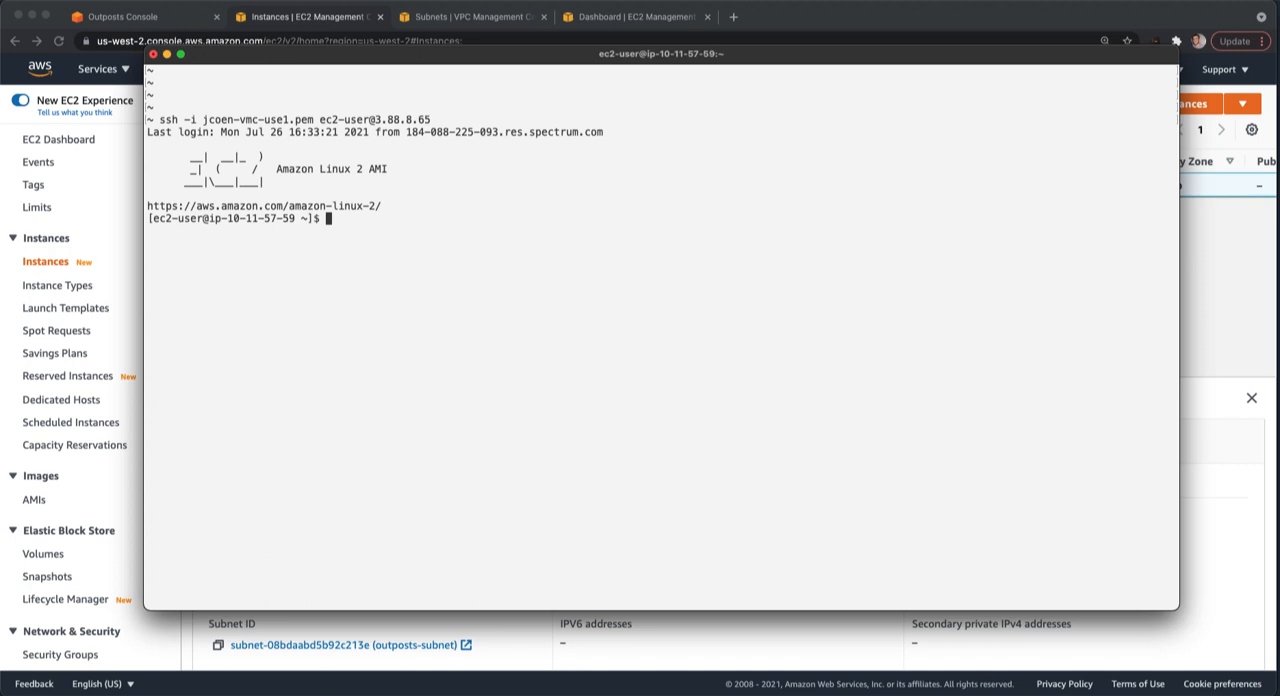
Ping 172.31.1.170 from the host and stop the unanswered ping
type("ping 172.31.1.170")
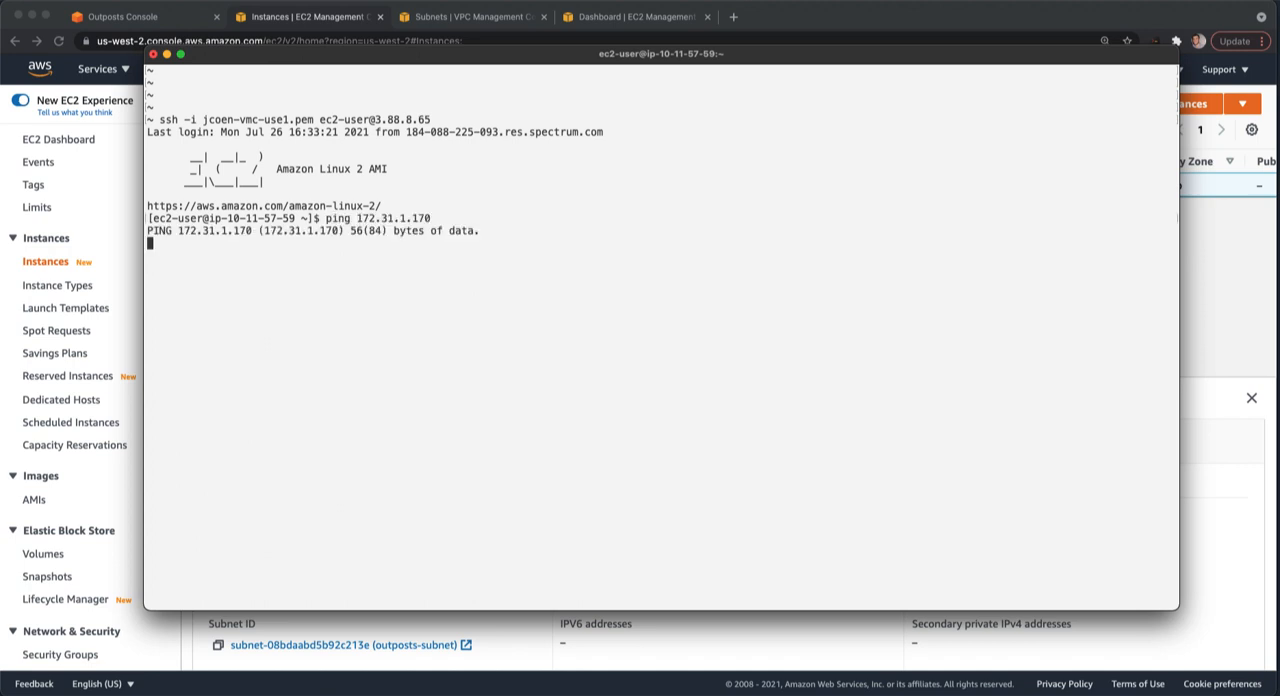
mouse_move(184, 264)
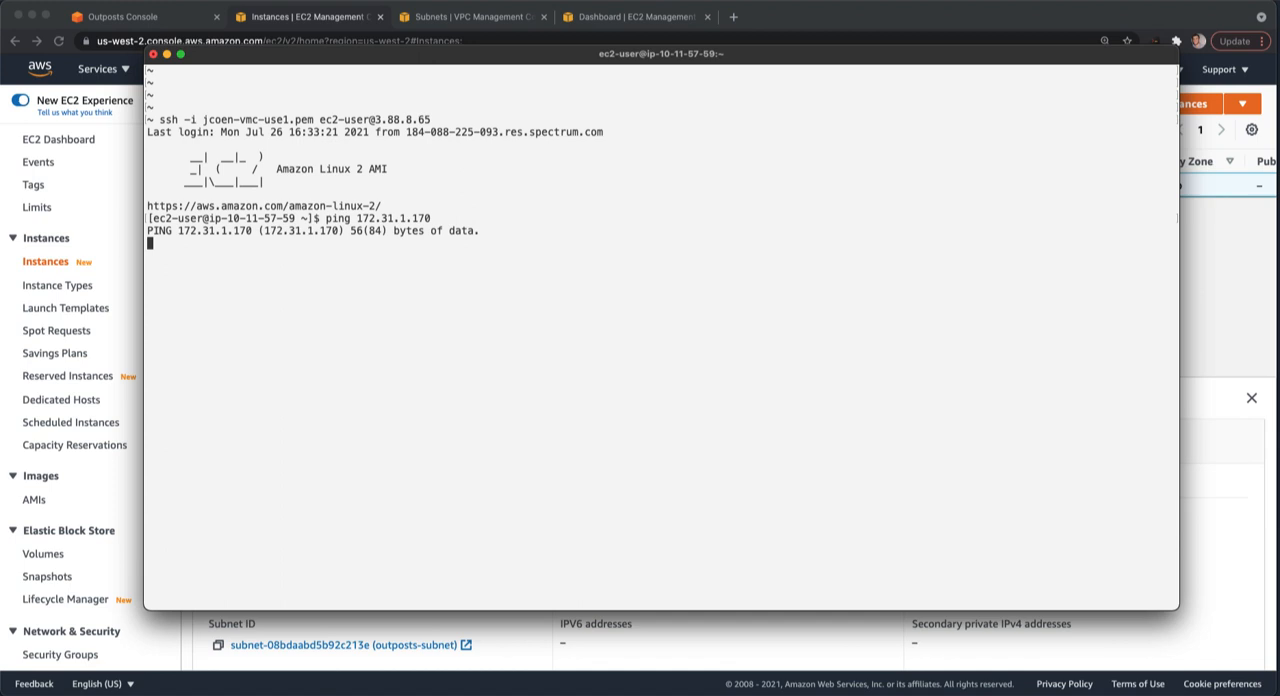
key("ctrl+c")
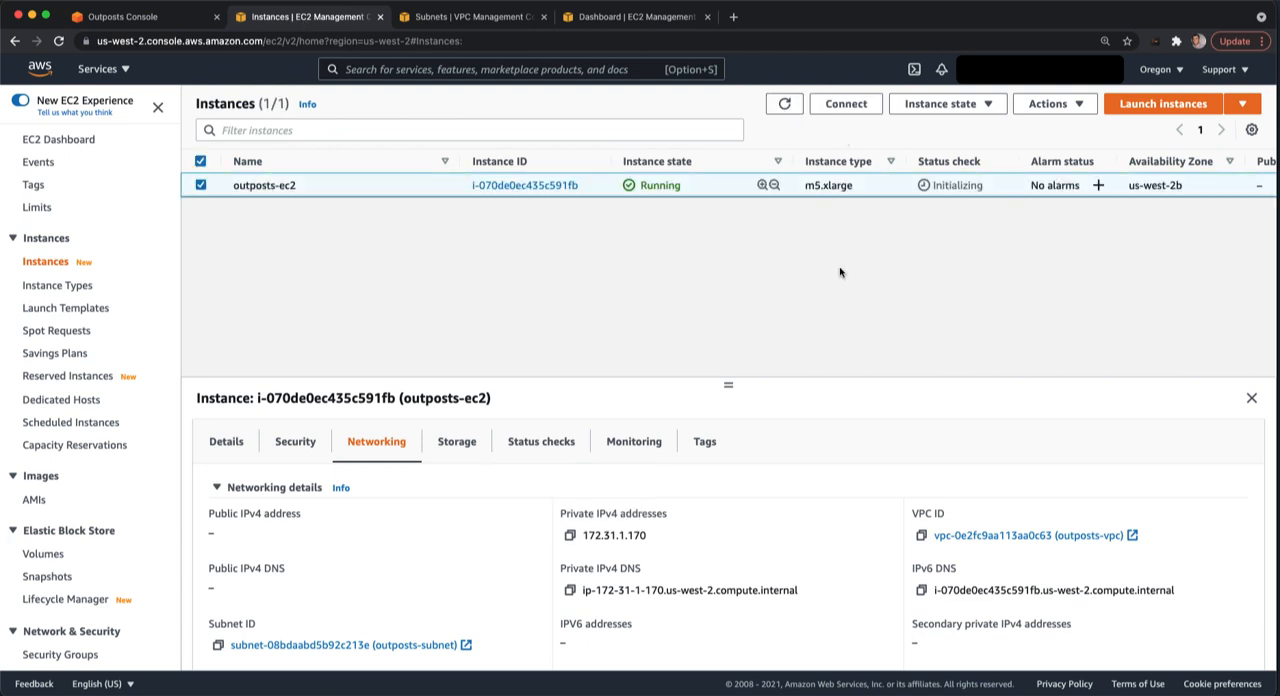
mouse_move(664, 328)
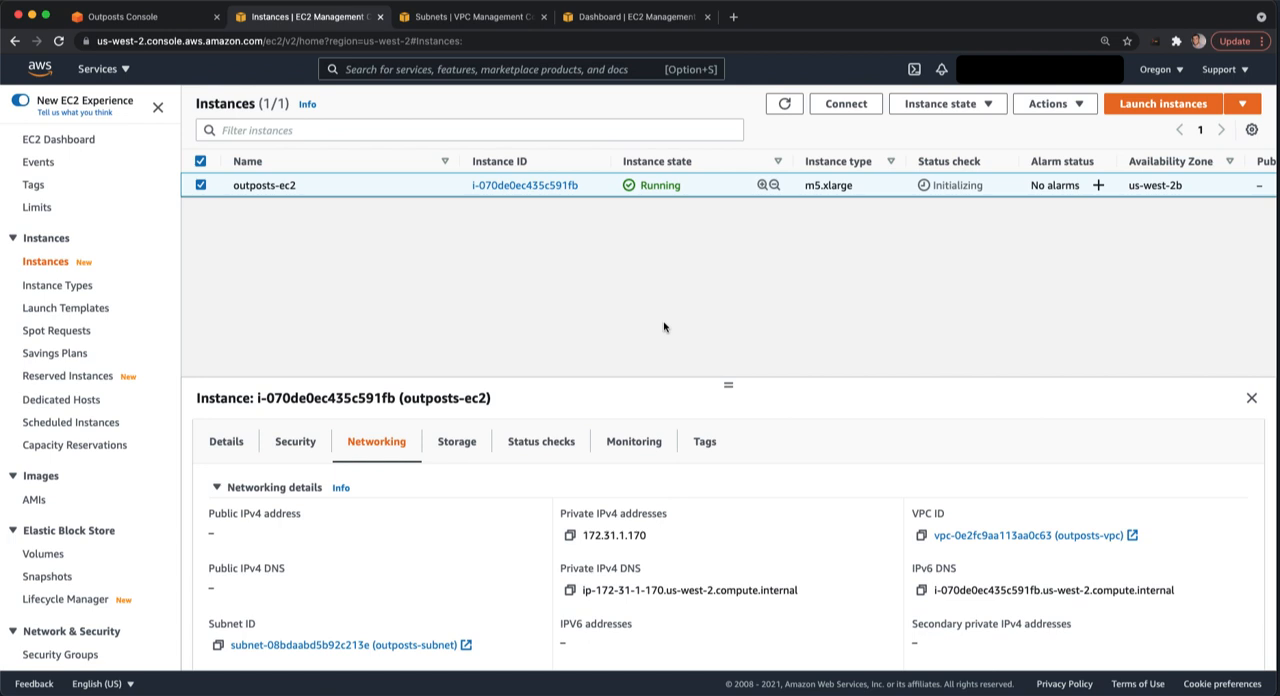
Show the local gateway route tables for outpost op-0e32dade1930682b8 in the Outposts console
left_click(140, 16)
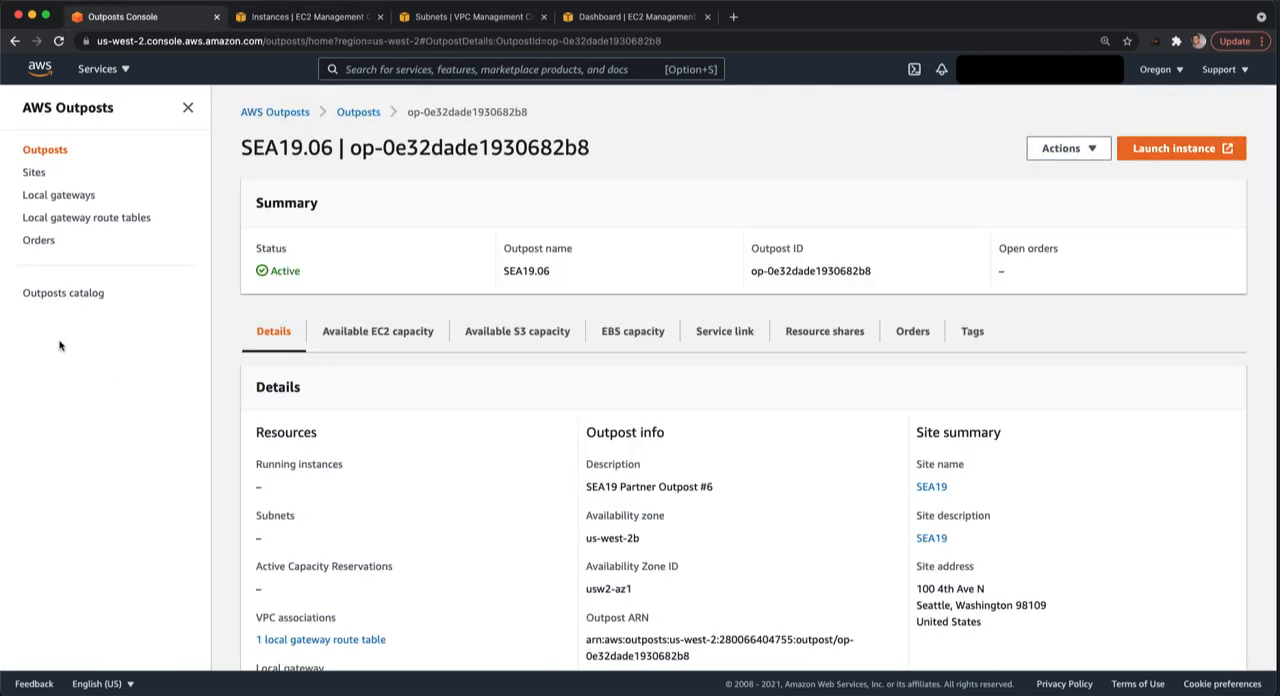
mouse_move(96, 202)
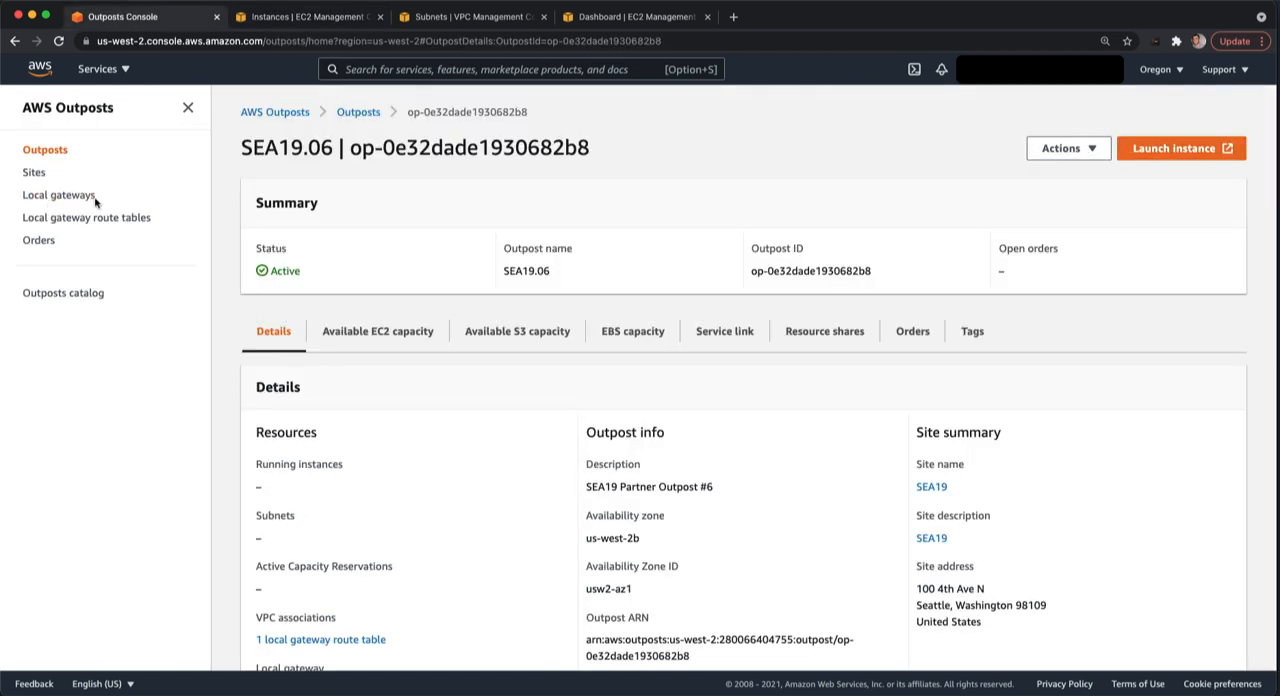
left_click(86, 218)
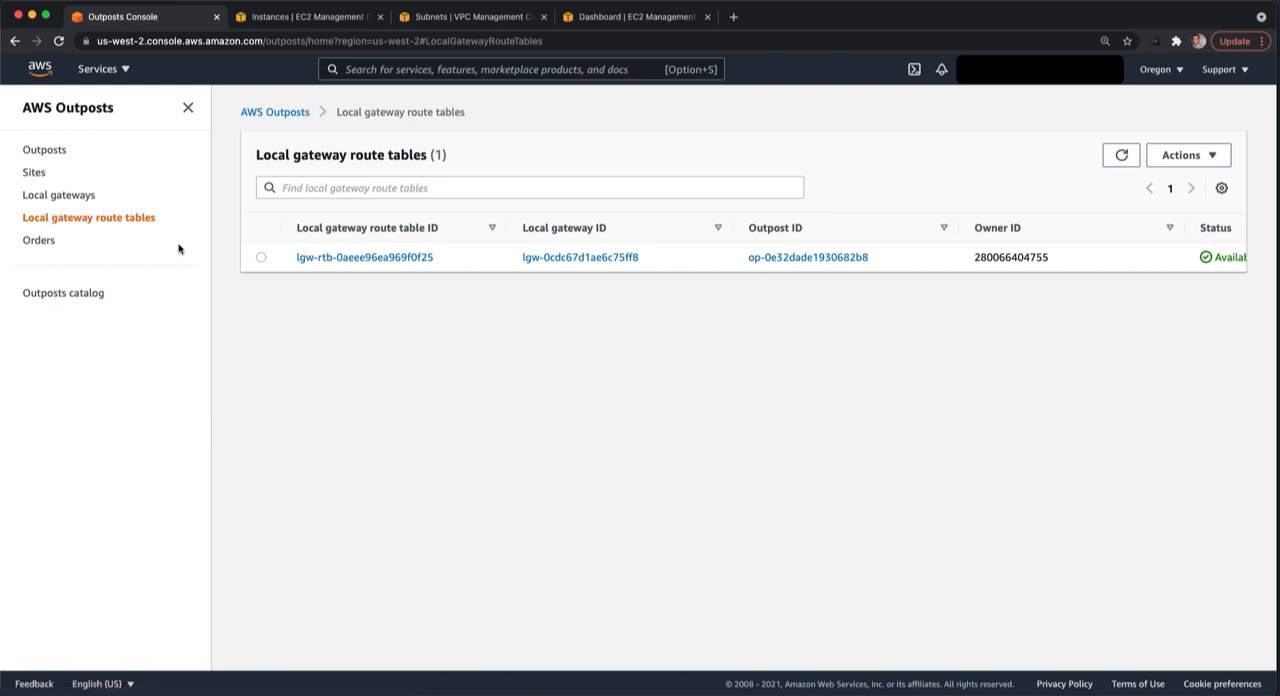
Associate outposts-vpc with local gateway route table lgw-rtb-0aeee96ea969f0f25
left_click(364, 256)
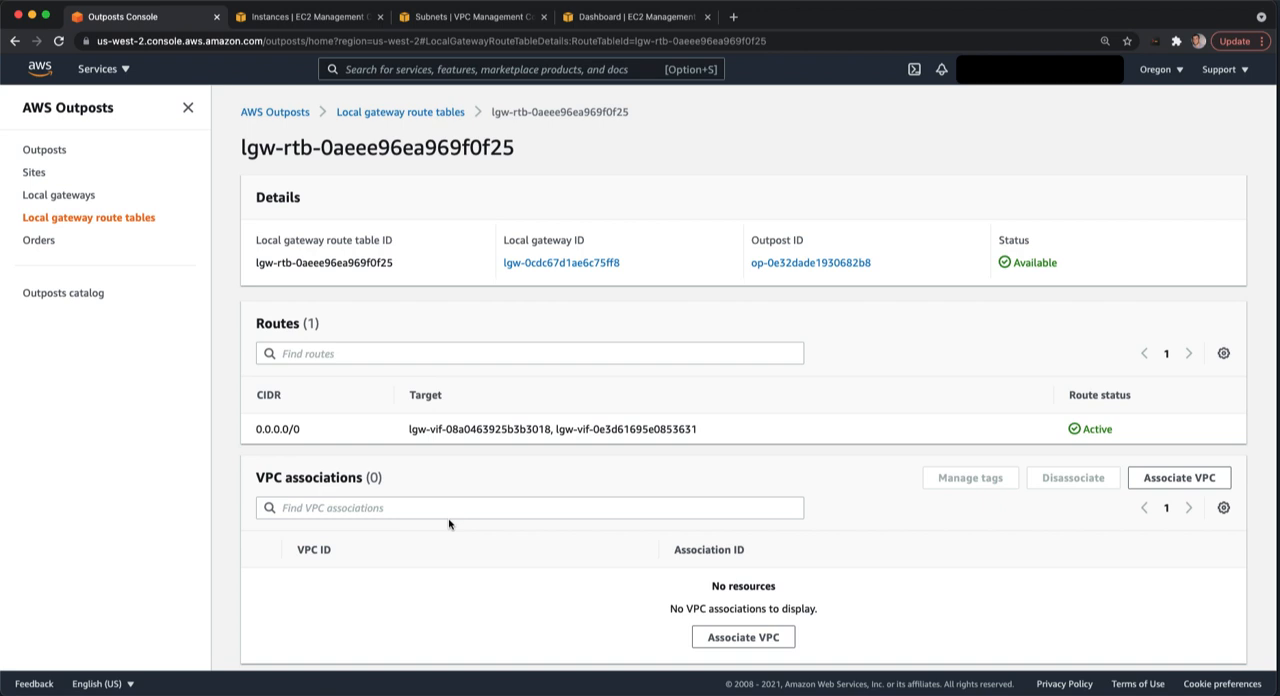
mouse_move(390, 552)
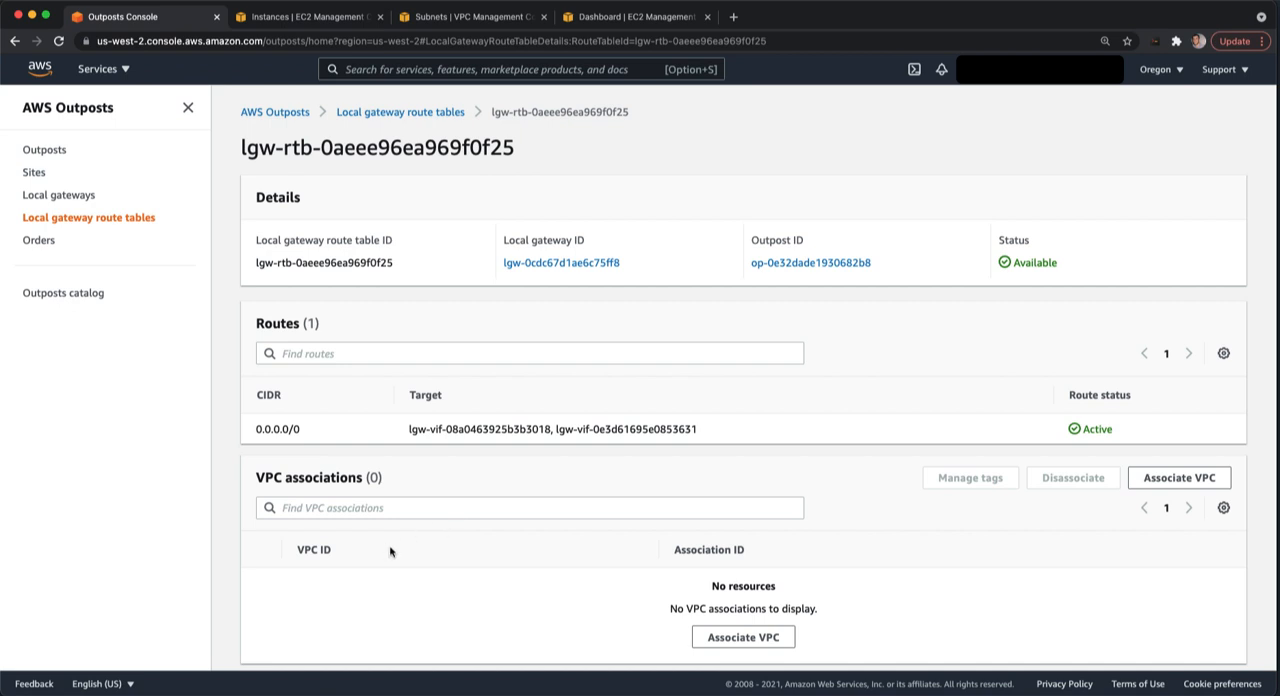
scroll("down", 3)
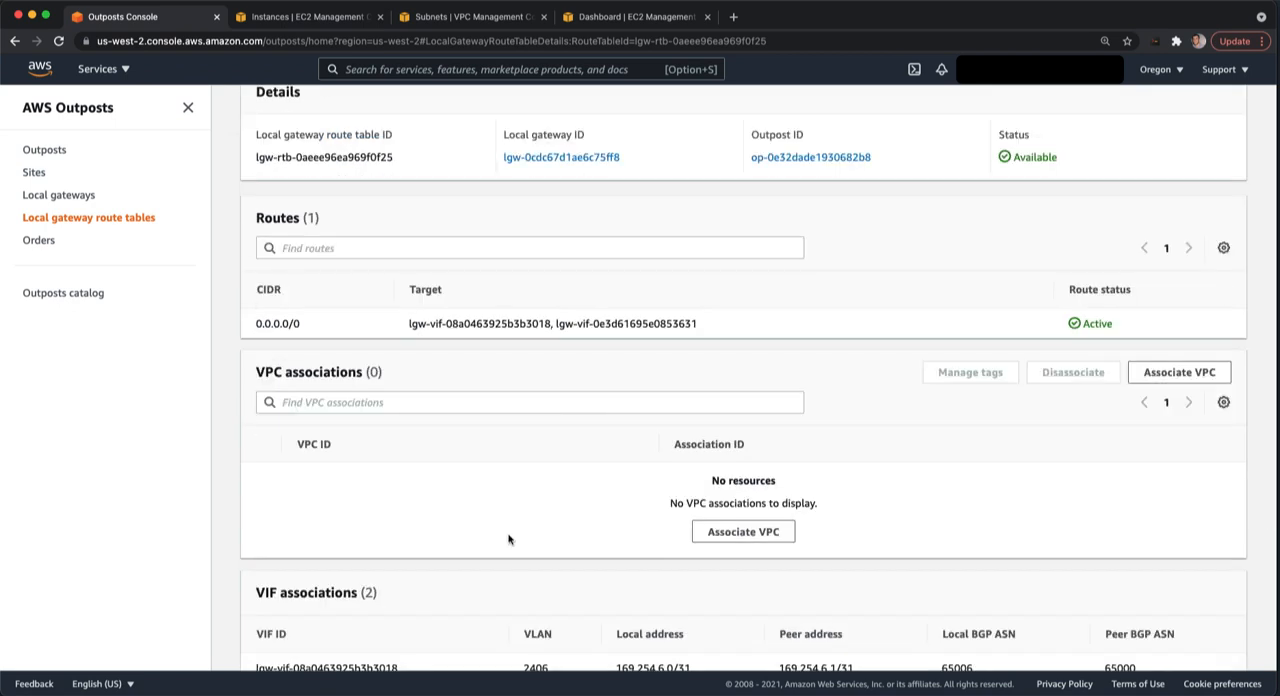
mouse_move(1180, 372)
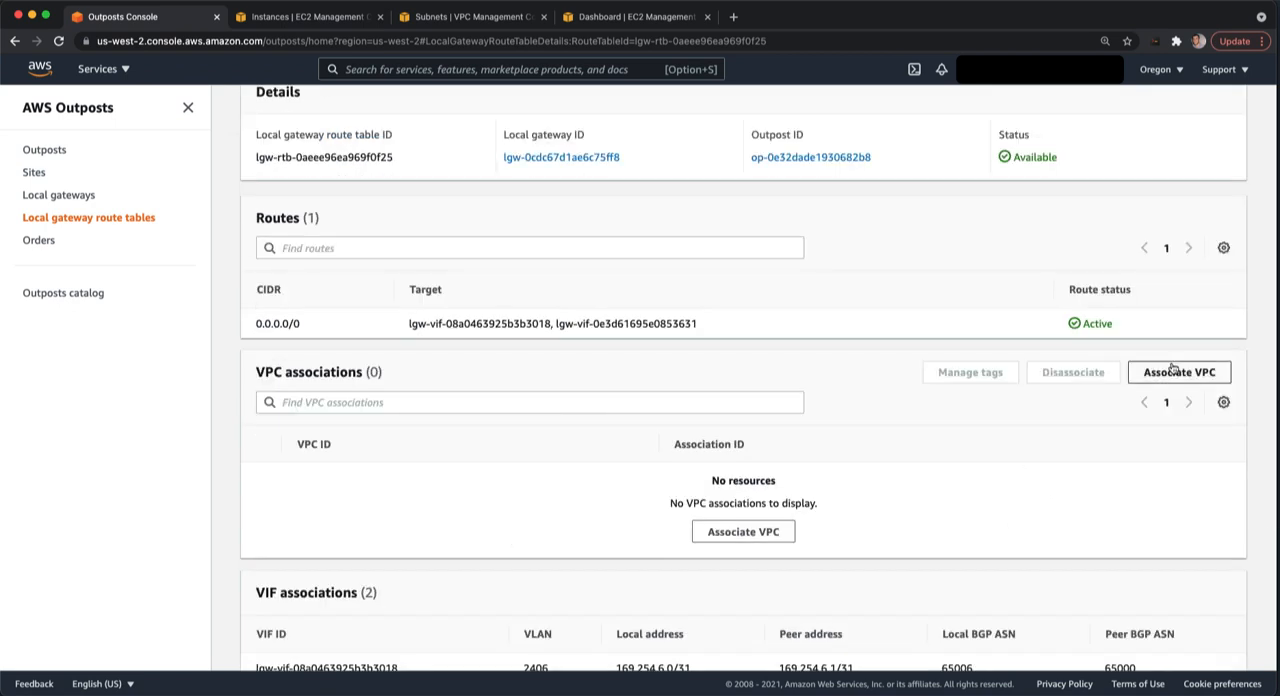
left_click(1180, 372)
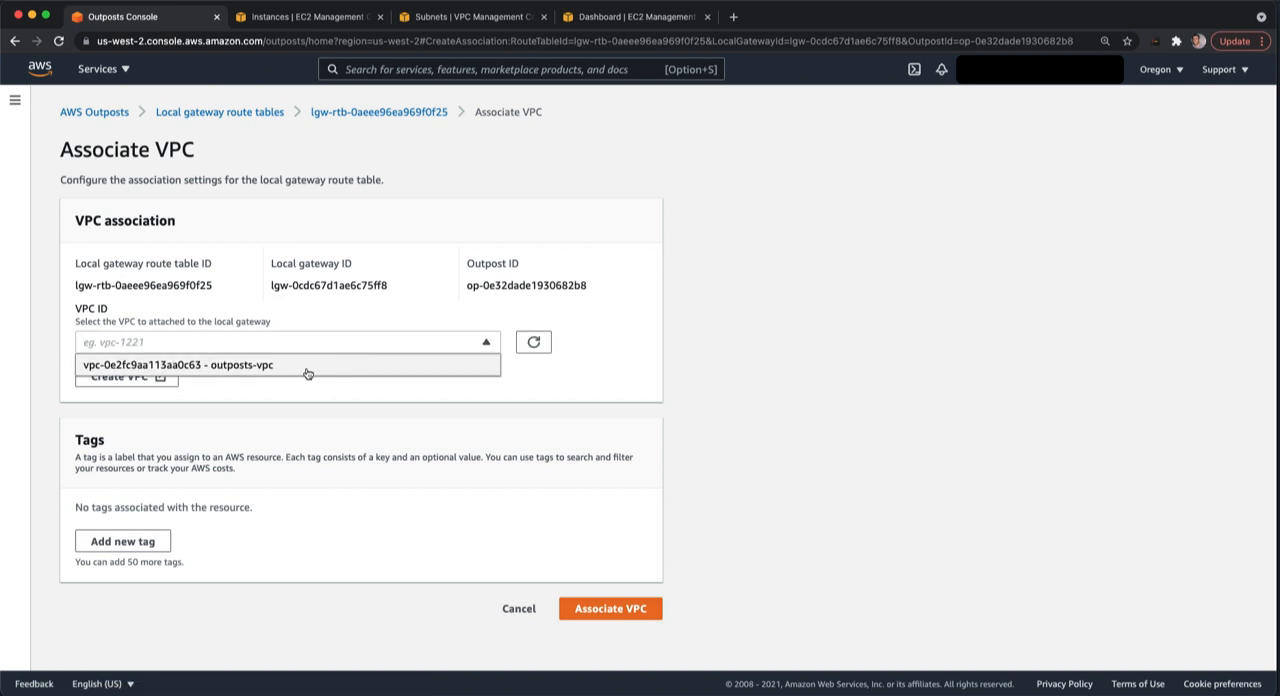
left_click(176, 364)
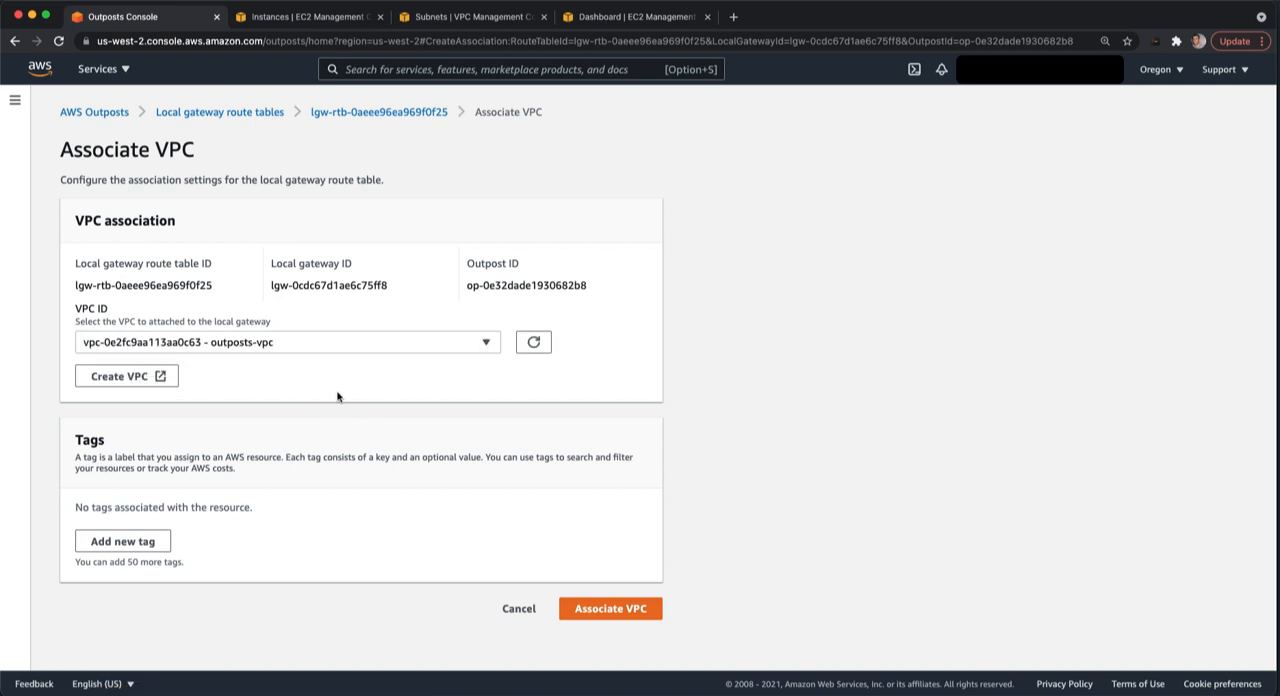
left_click(610, 608)
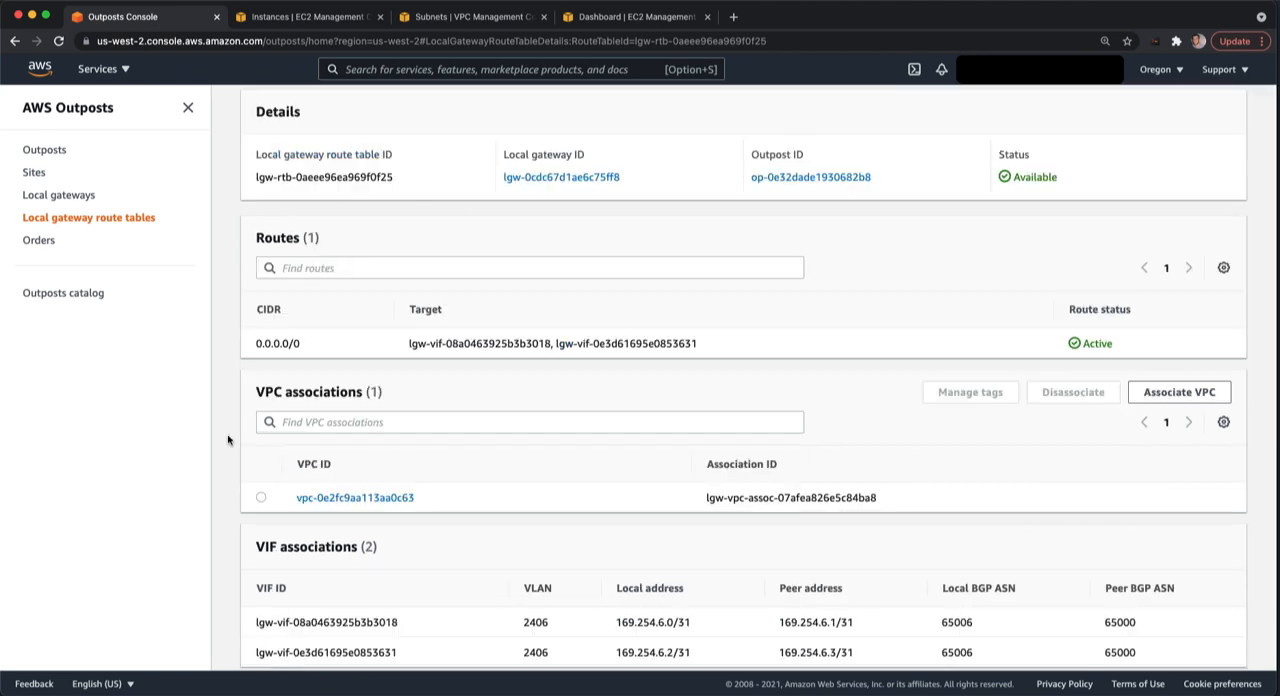
scroll("down", 3)
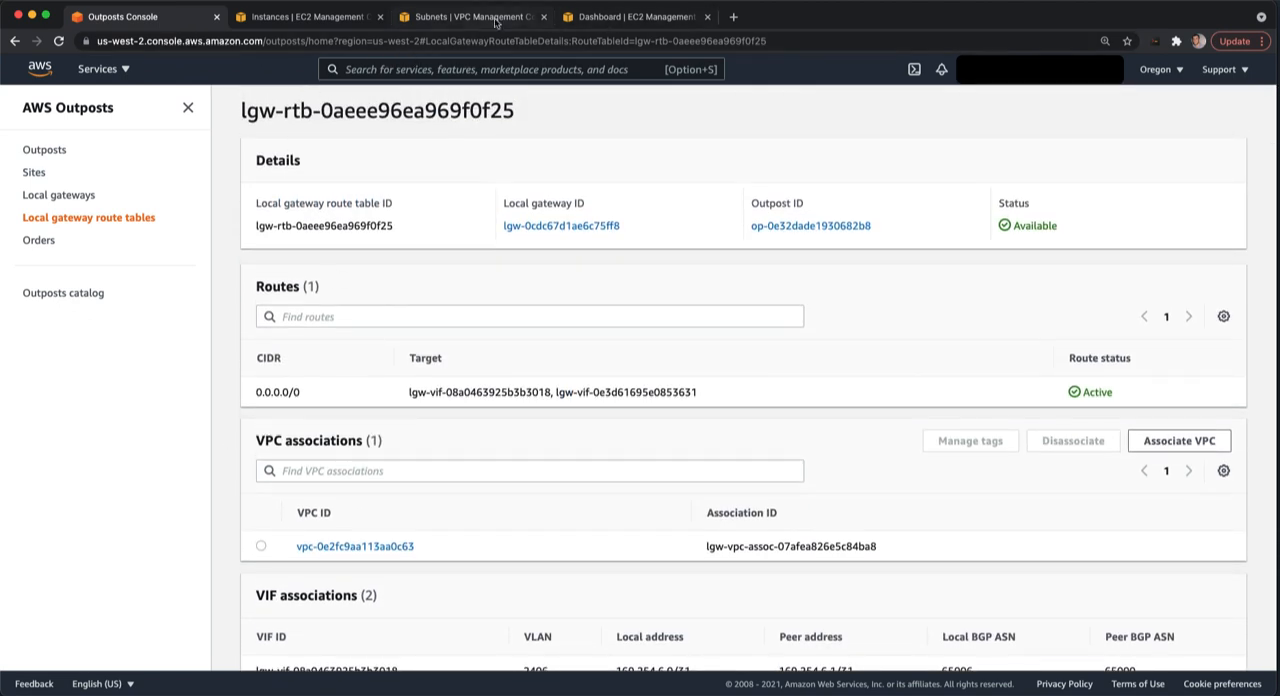
In the VPC console, create route table outposts-rt in the outposts-vpc VPC
left_click(470, 16)
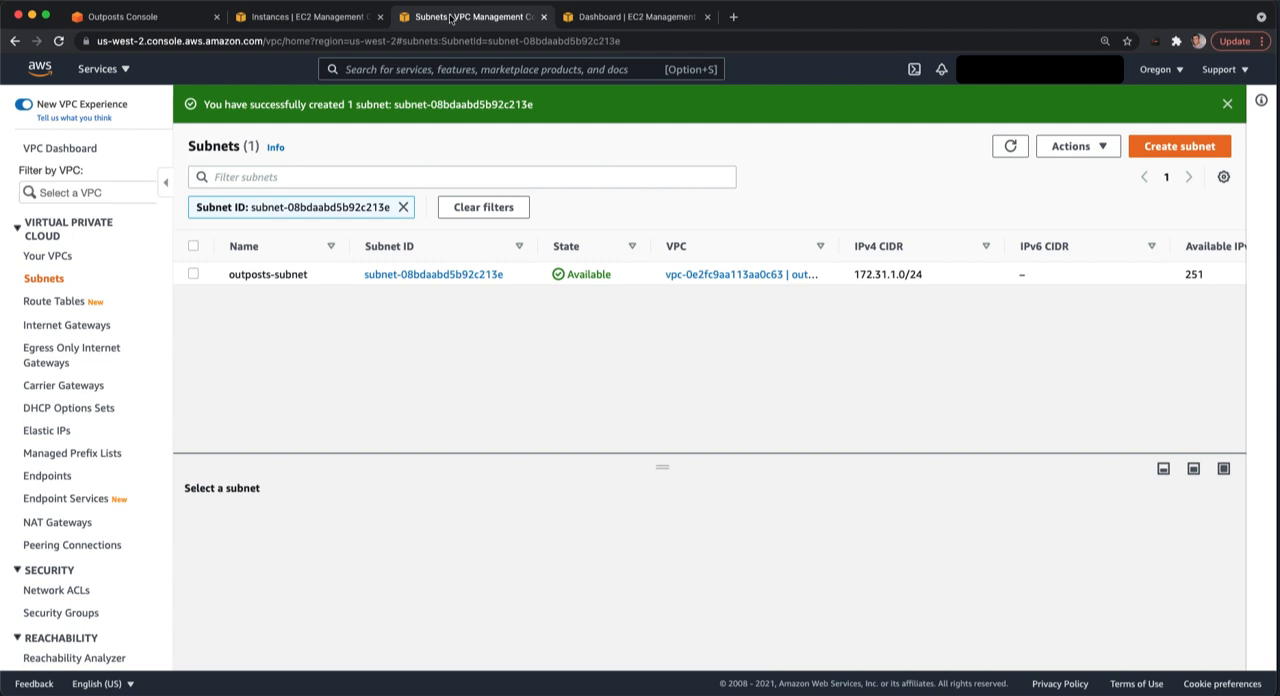
left_click(56, 300)
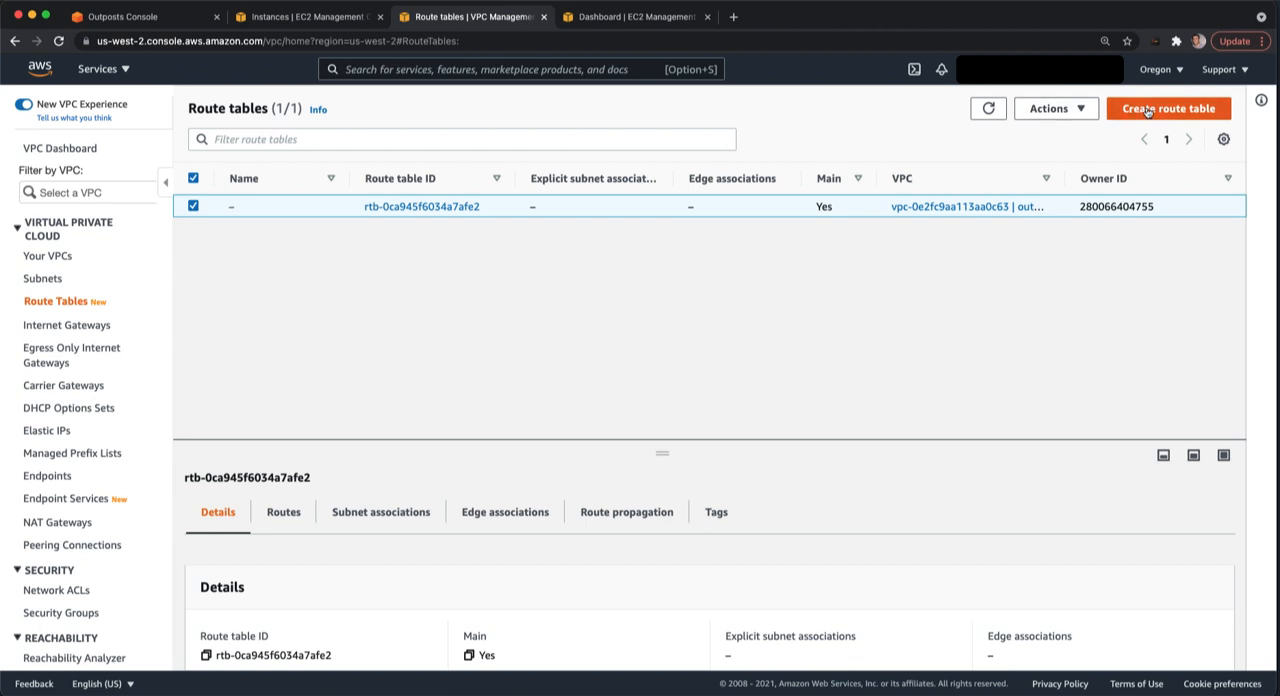
left_click(1168, 108)
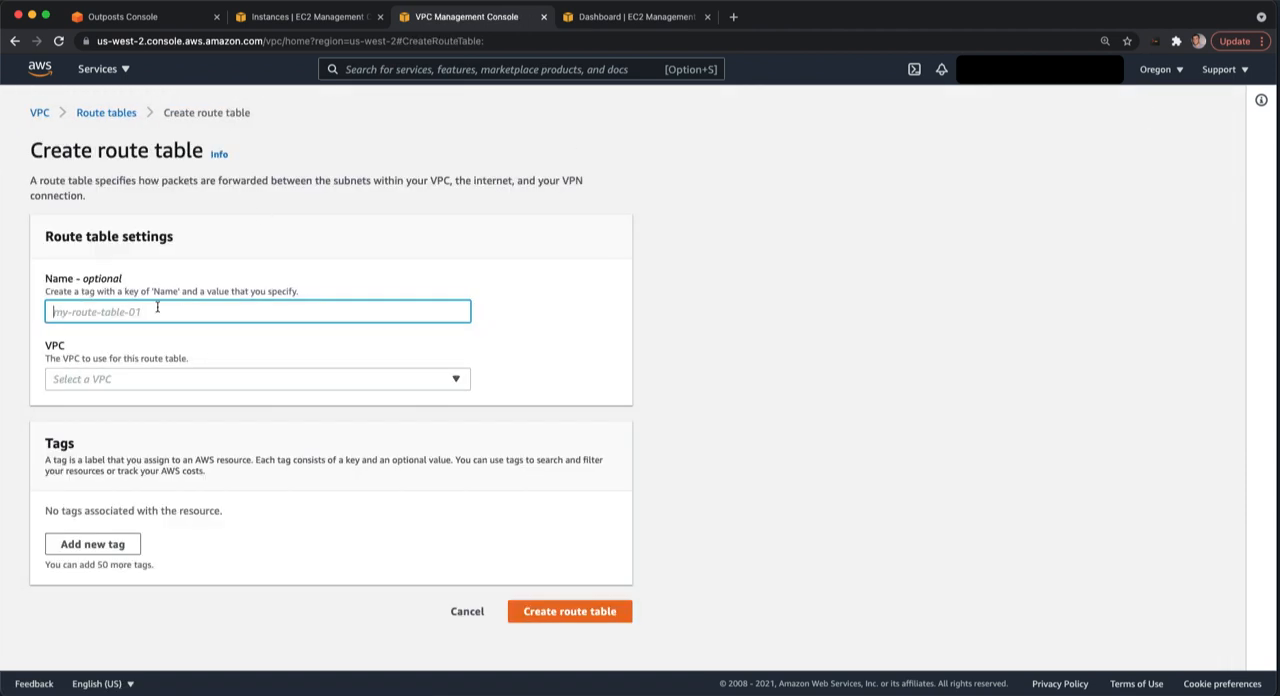
type("outposts-rt")
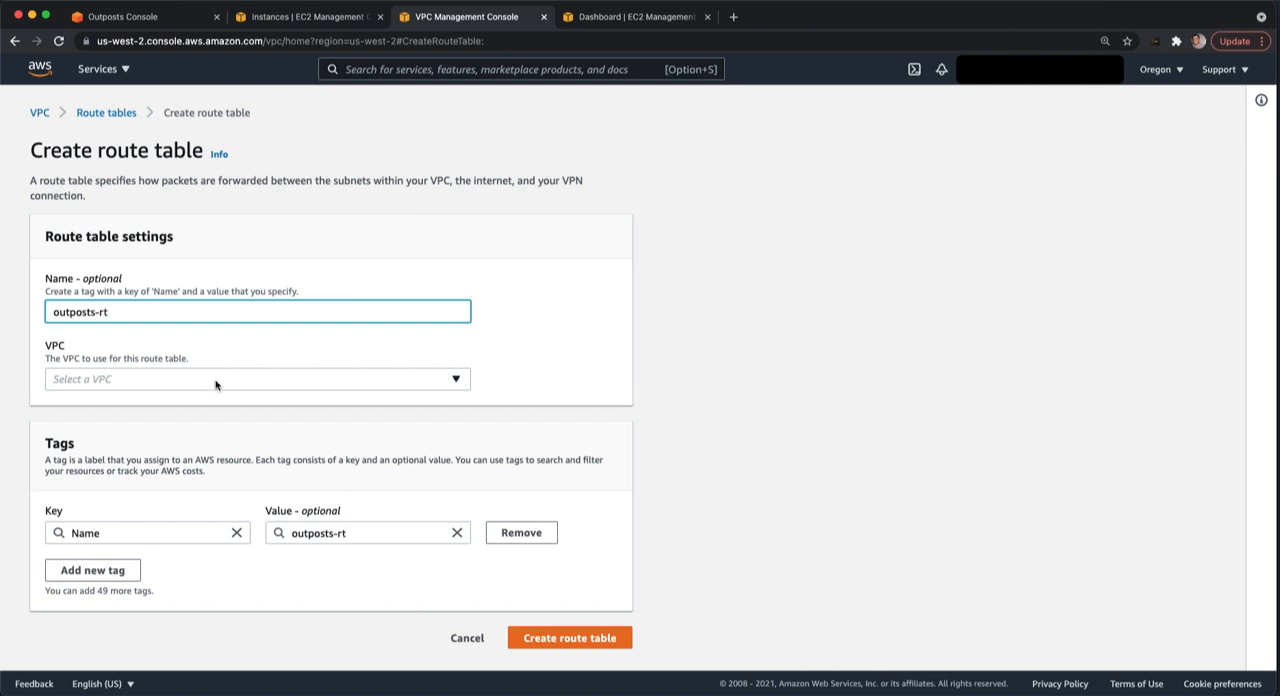
left_click(256, 378)
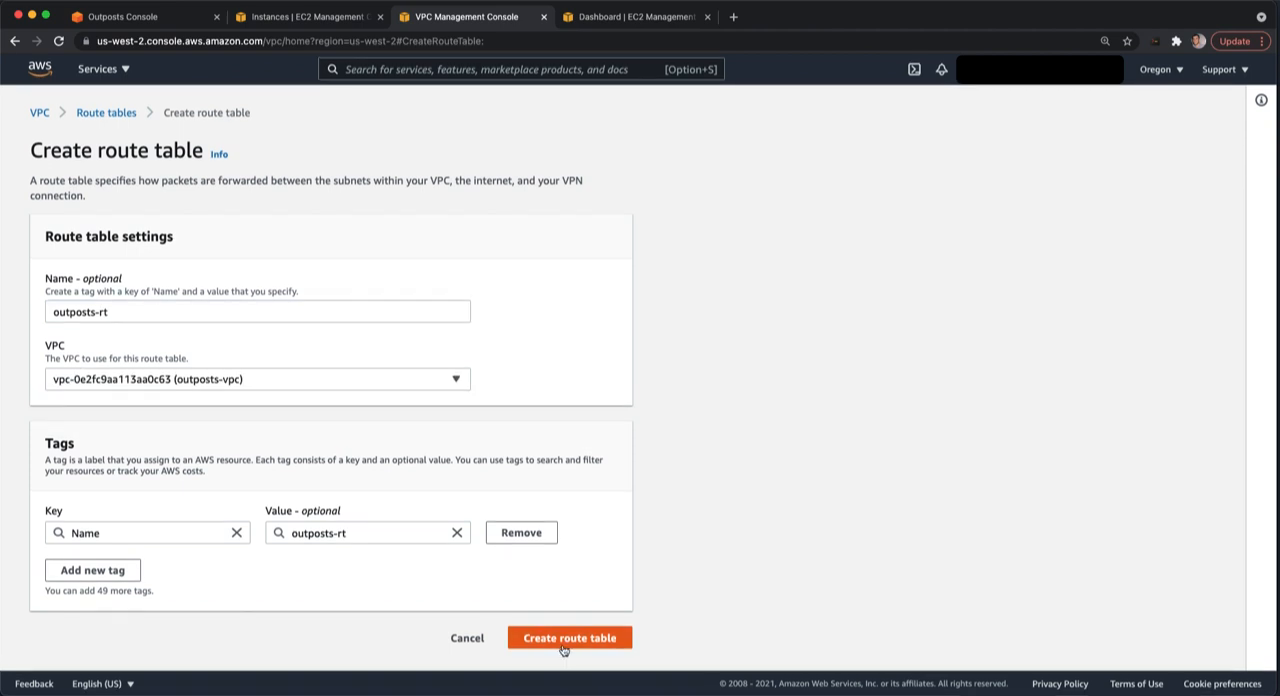
left_click(568, 636)
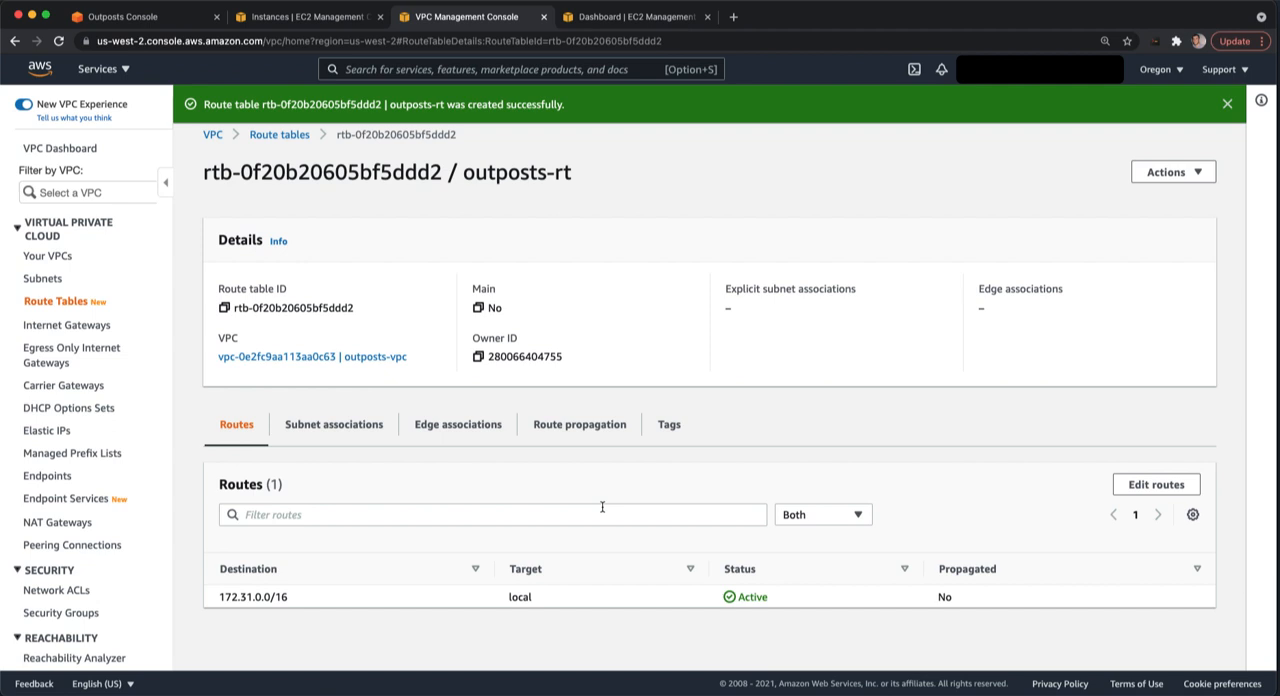
Make outposts-subnet use the outposts-rt route table and save the association
left_click(332, 424)
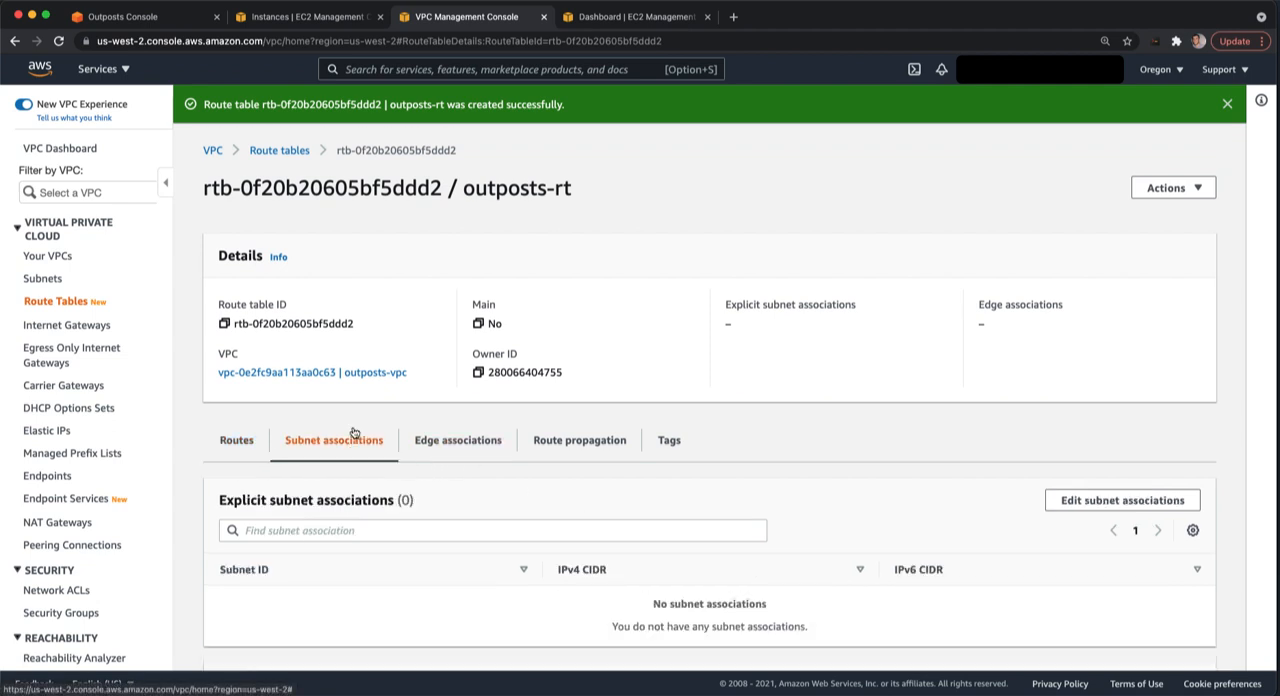
left_click(1120, 500)
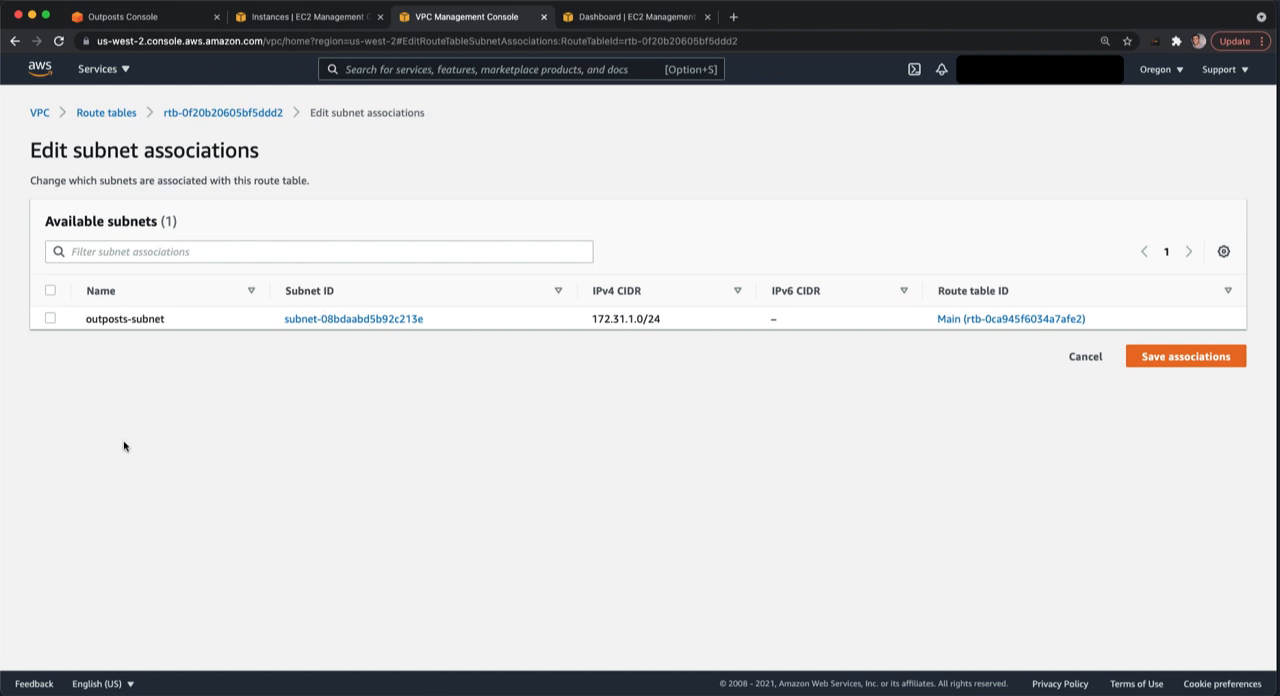
left_click(50, 318)
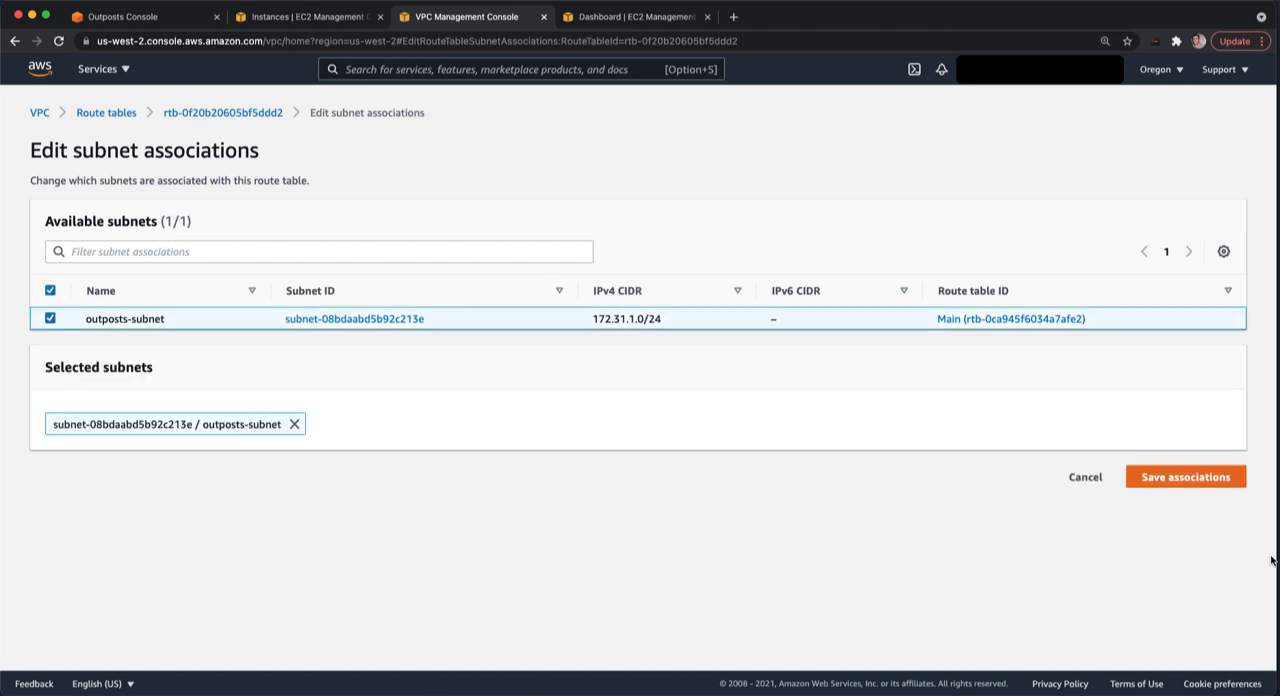
left_click(1184, 476)
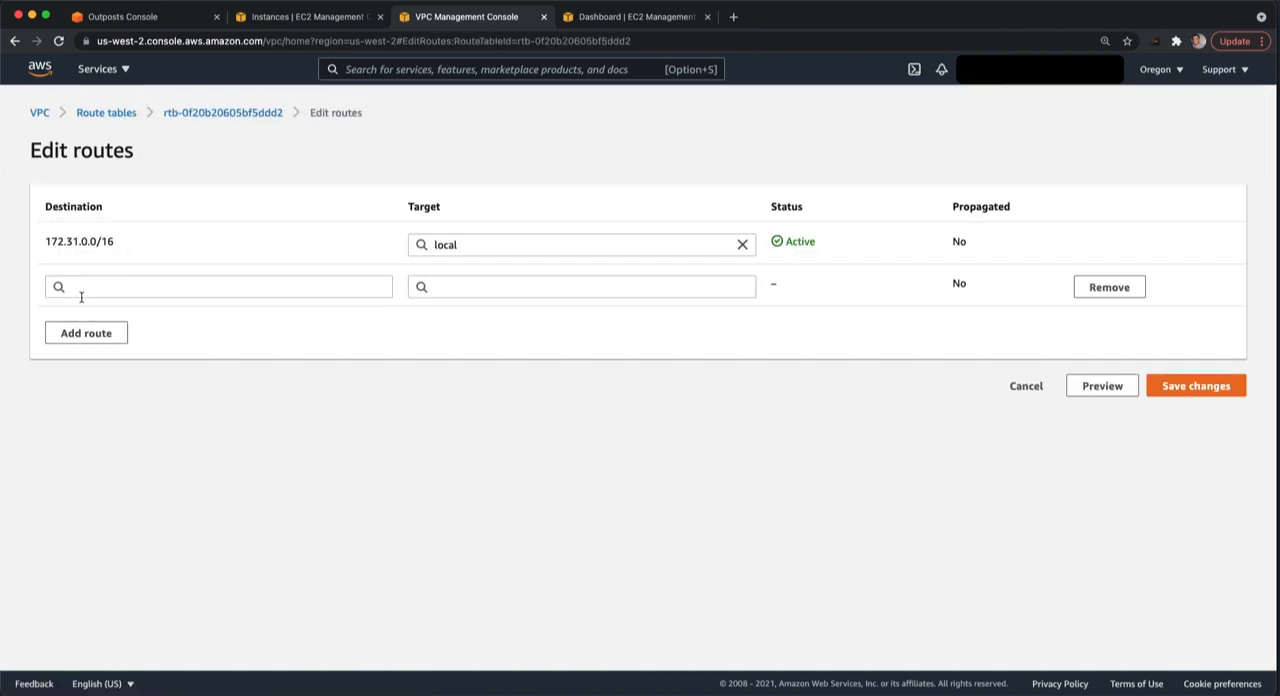
Add a 0.0.0.0/0 route targeting the igw- internet gateway
left_click(218, 288)
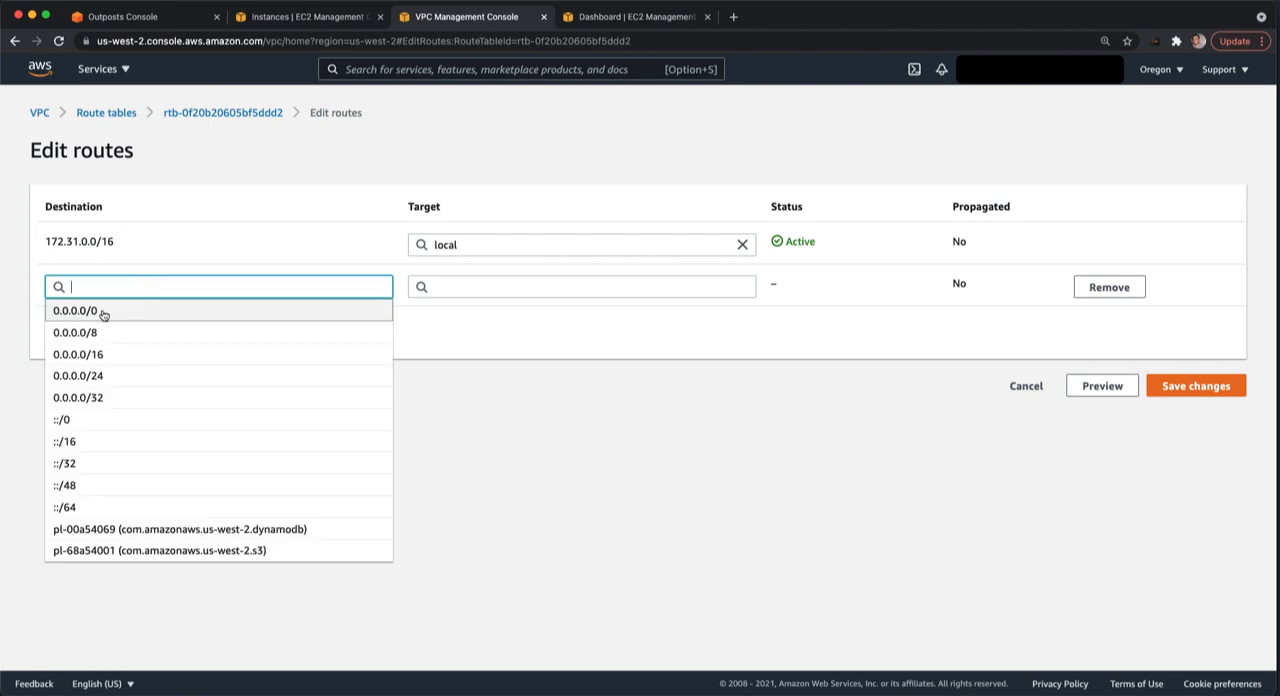
left_click(70, 310)
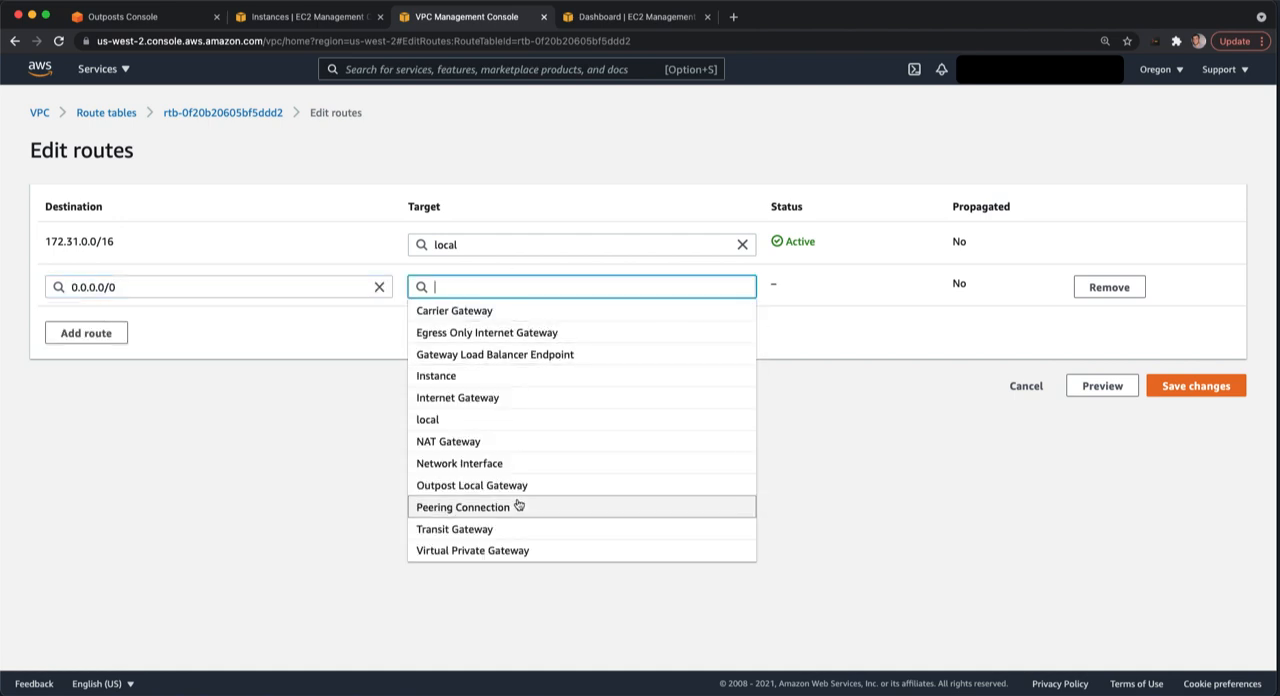
type("igw-06cd52c53af5f1ec8")
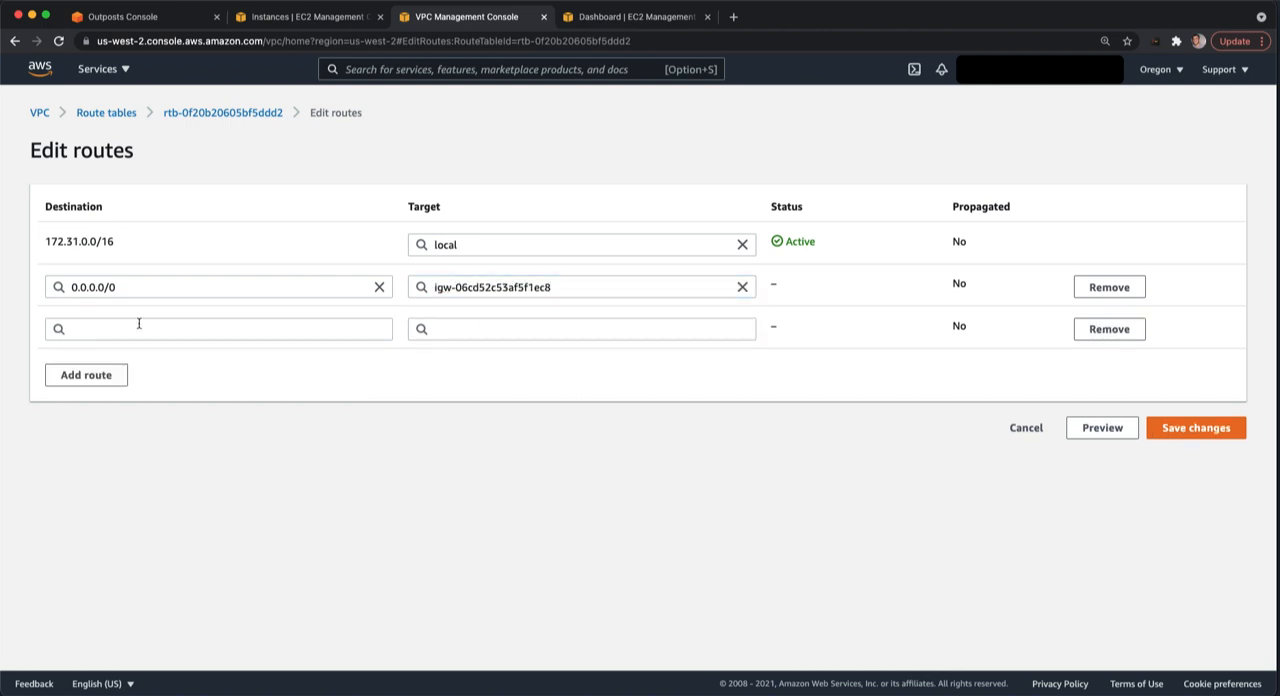
Add a 10.11.57.0/24 route to the lgw- local gateway and save both routes
left_click(218, 328)
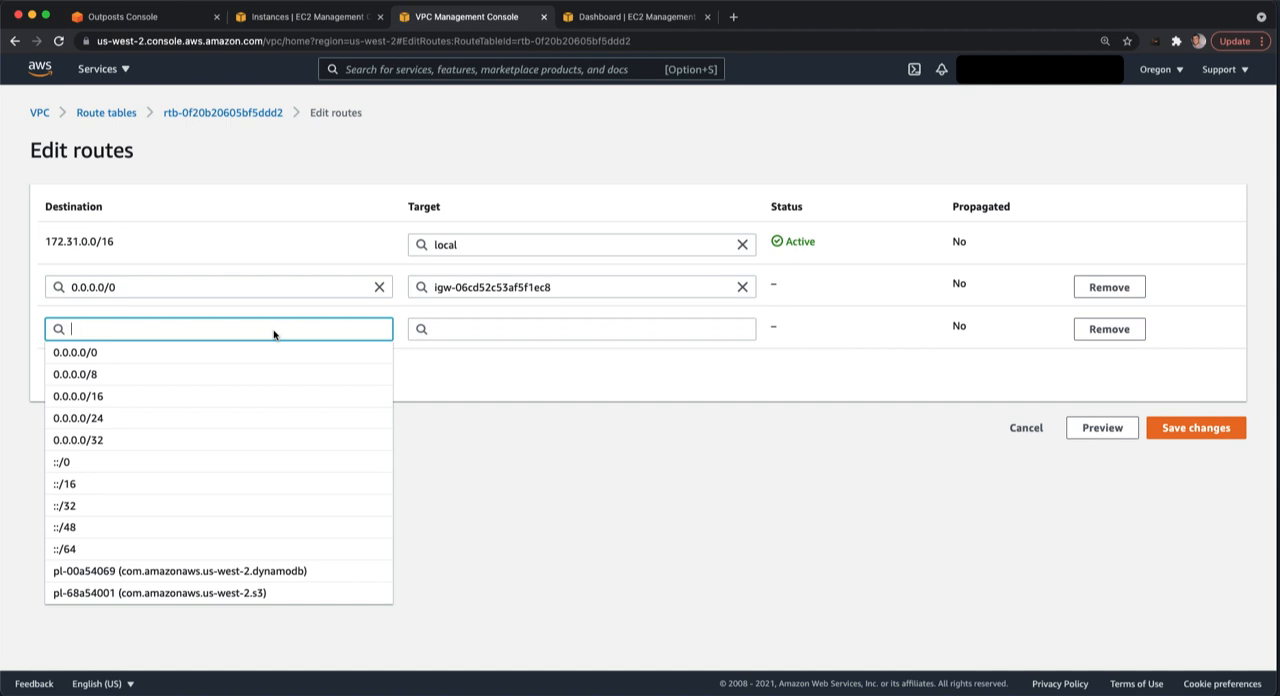
type("10.11.57.0/24")
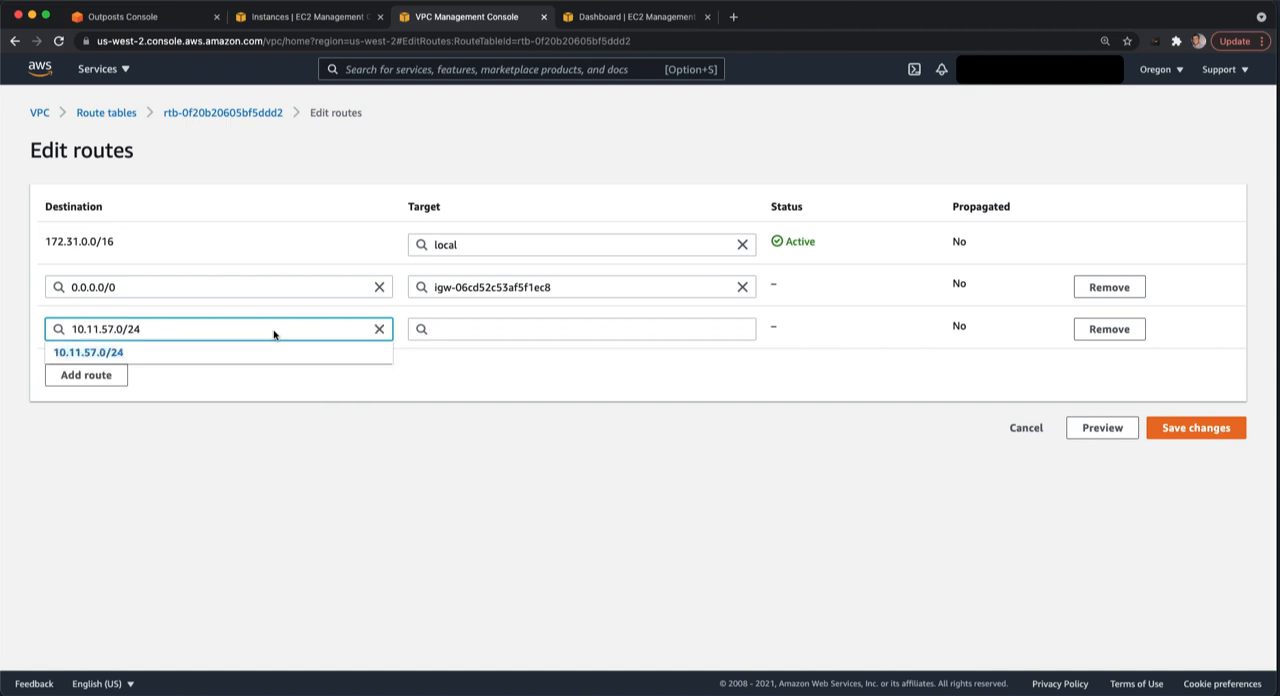
left_click(580, 328)
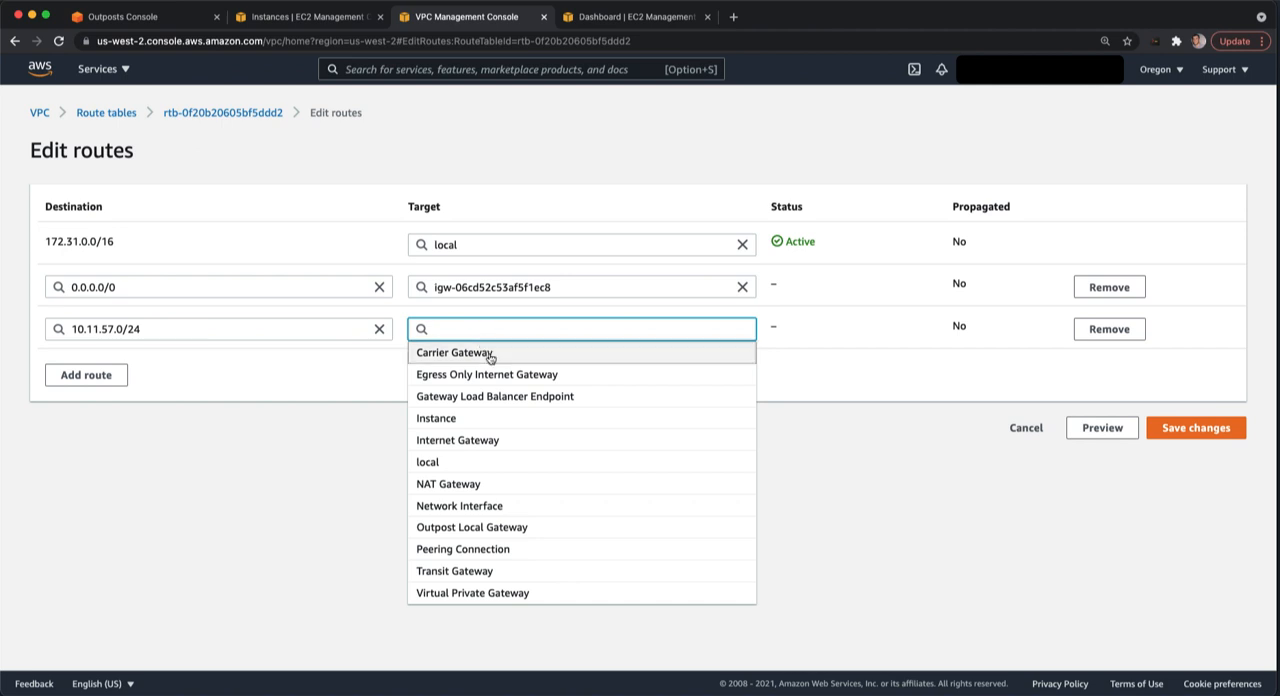
mouse_move(540, 374)
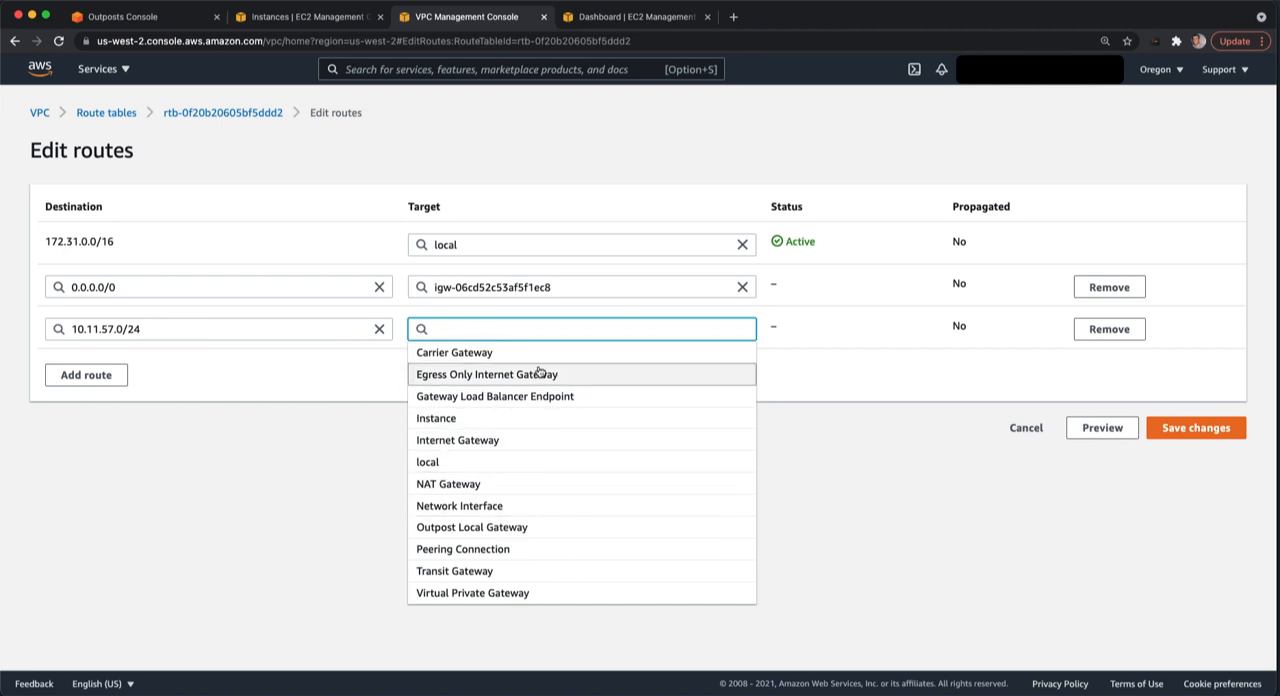
type("lgw-")
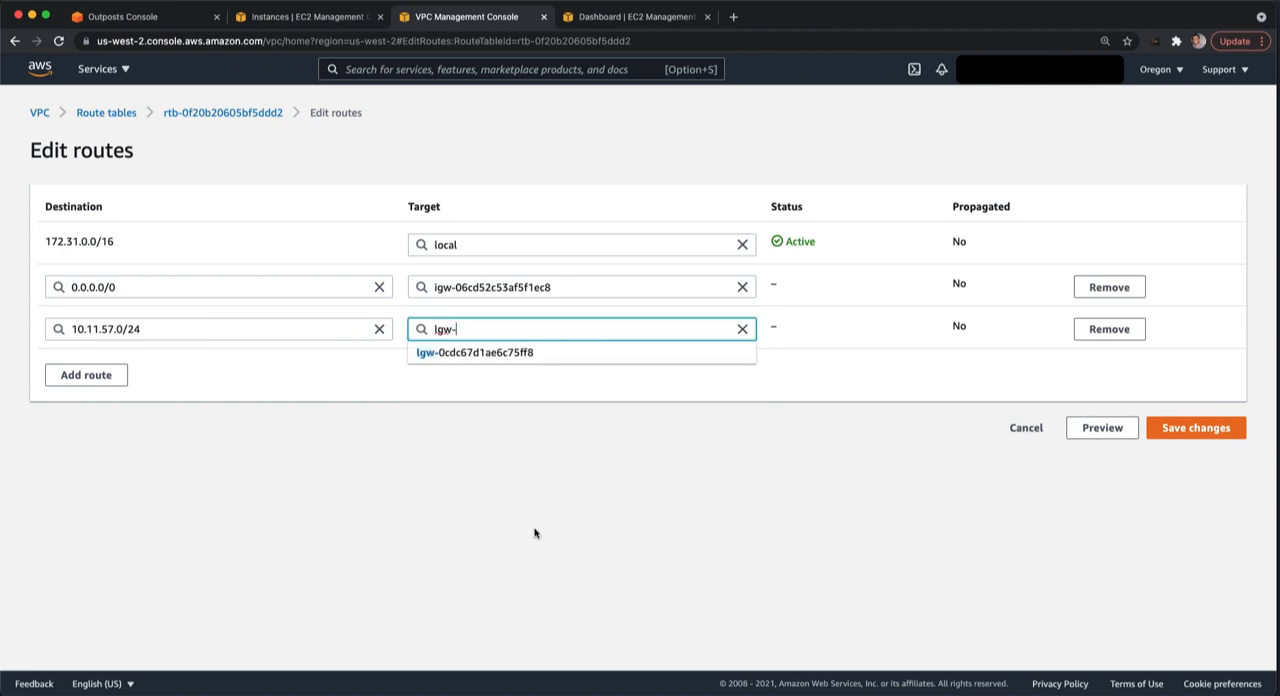
left_click(474, 352)
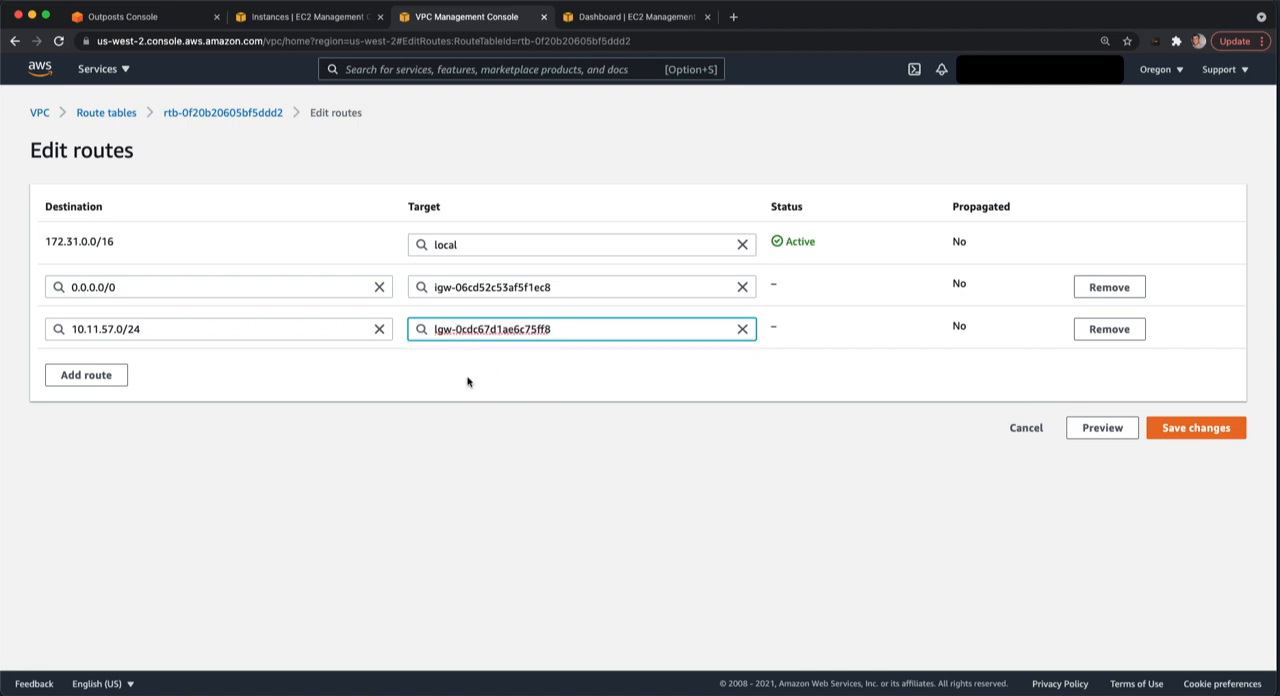
mouse_move(454, 388)
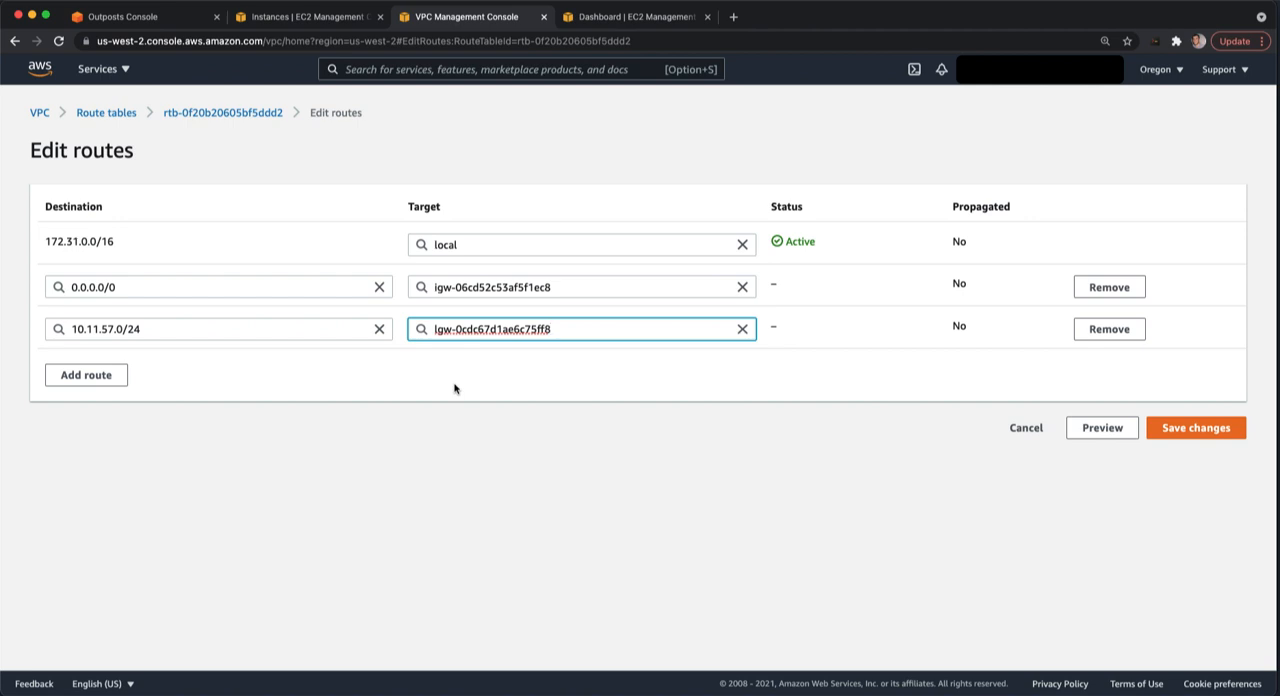
left_click(1196, 428)
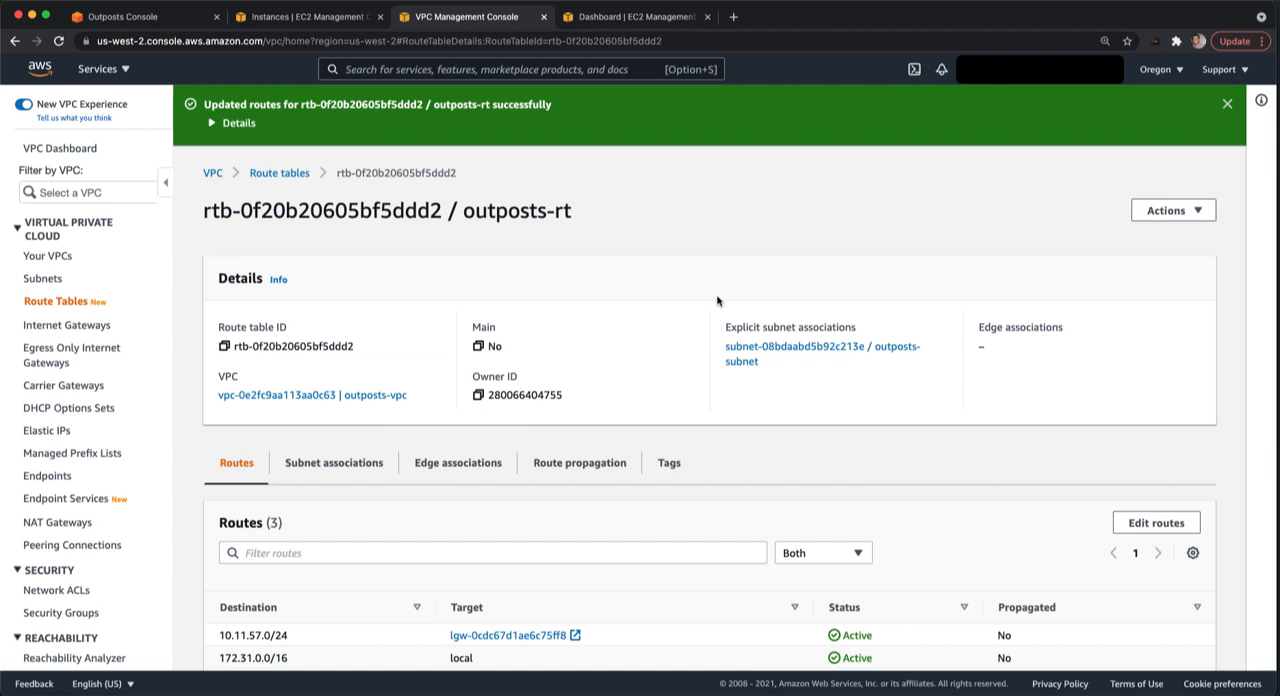
Copy outposts-ec2's private IPv4 address 172.31.1.170 from its Networking details
left_click(304, 16)
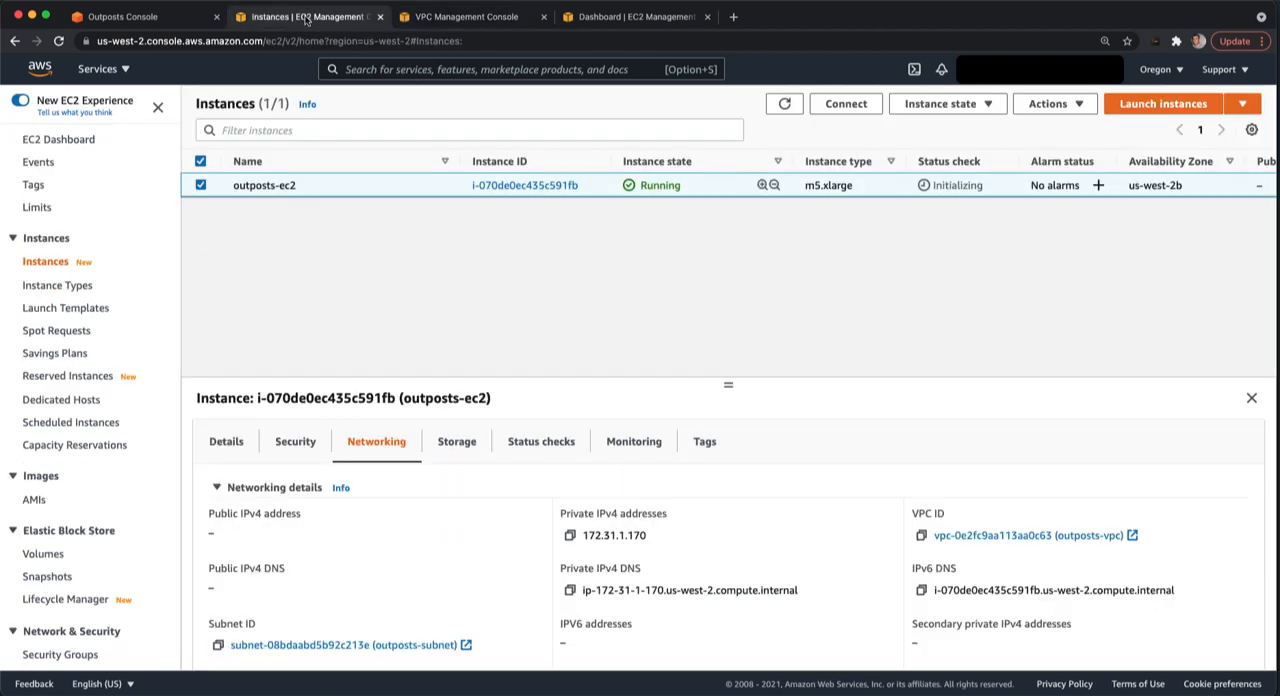
left_click(784, 104)
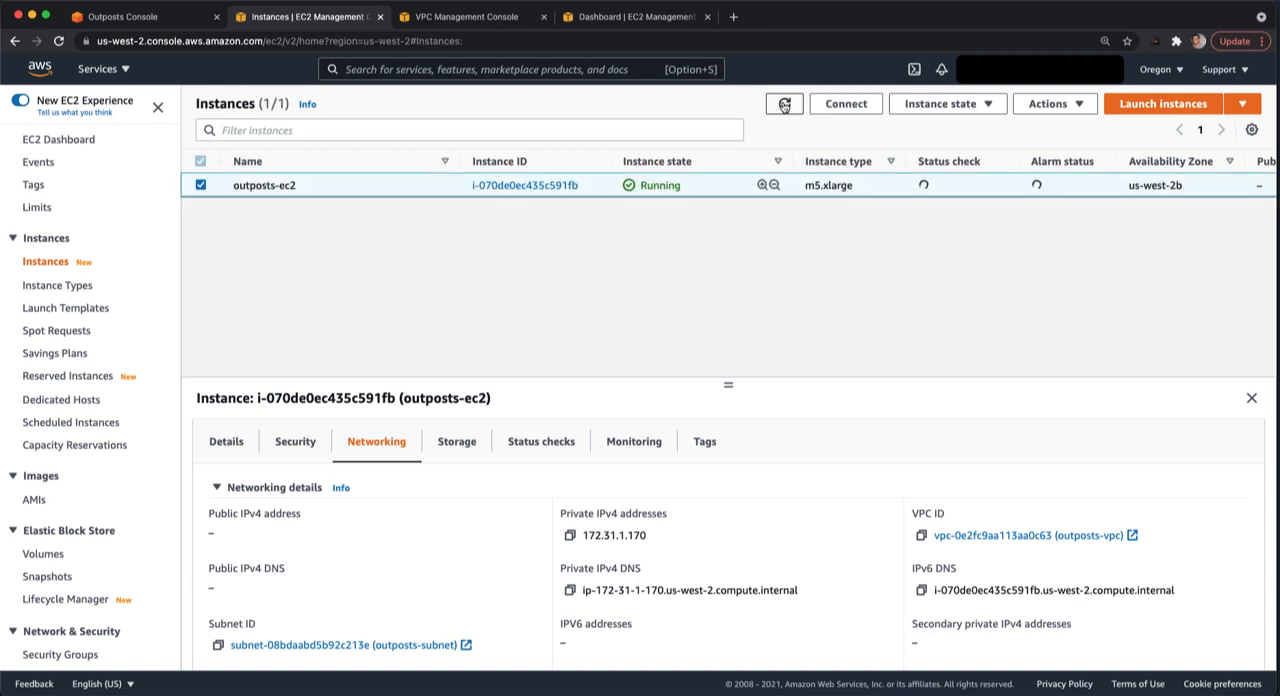
left_click(784, 104)
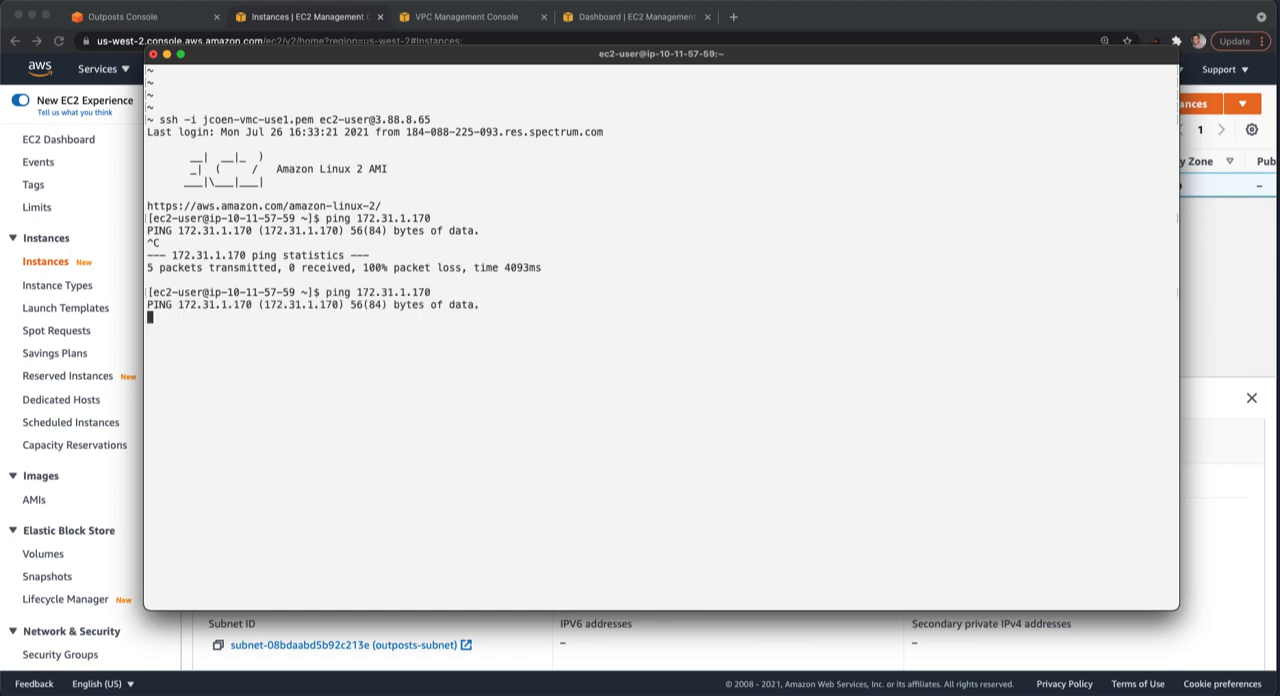
Stop the ping to 172.31.1.170, which gets no replies from the on-premises host
key("ctrl+c")
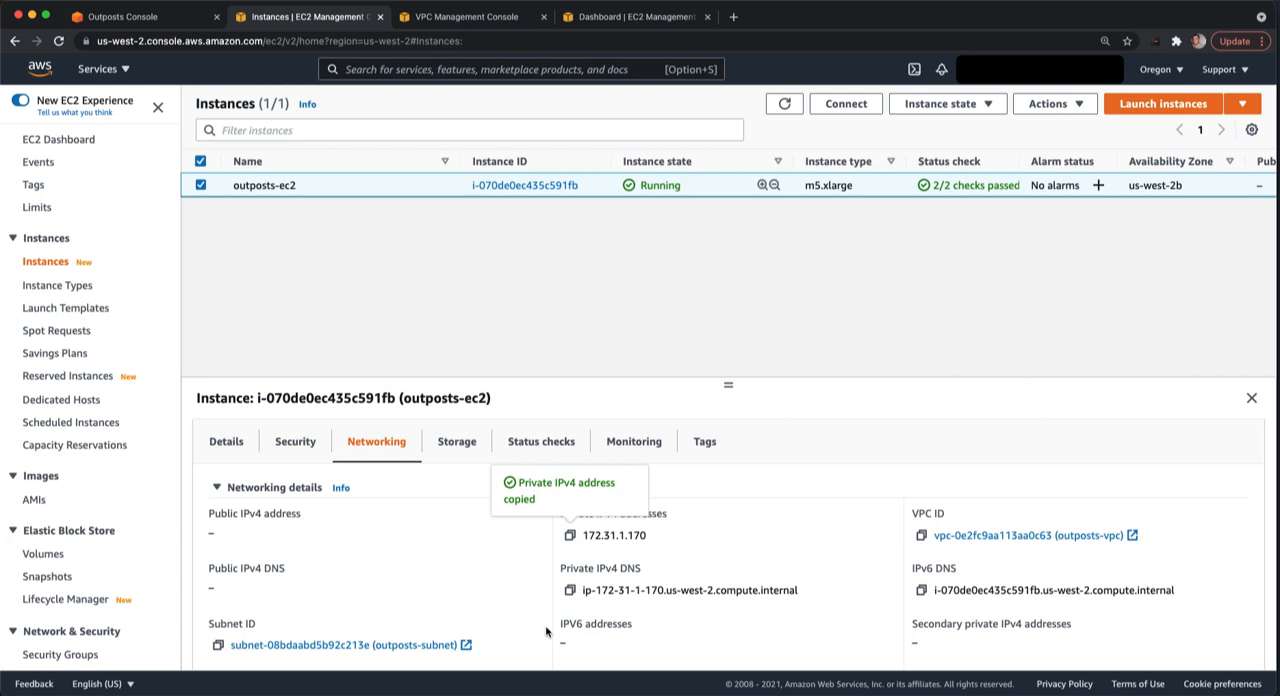
mouse_move(464, 400)
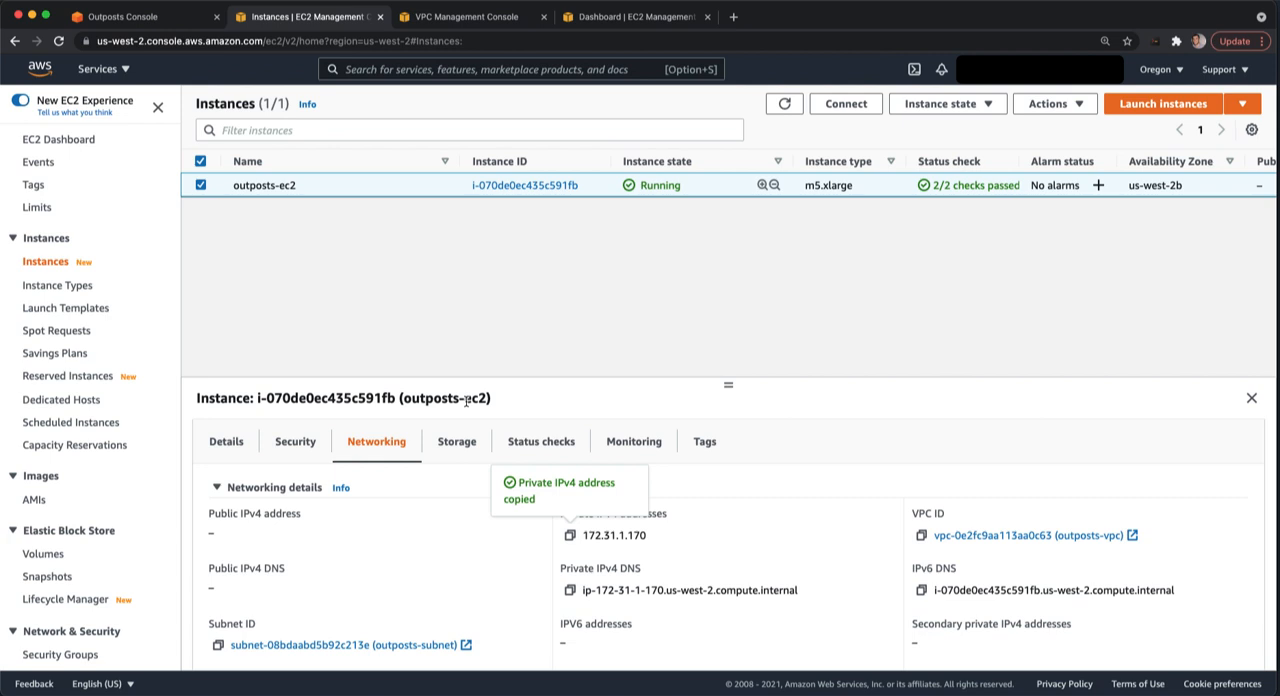
Scroll the EC2 navigation pane down to the Network & Security entries
scroll("down", 3)
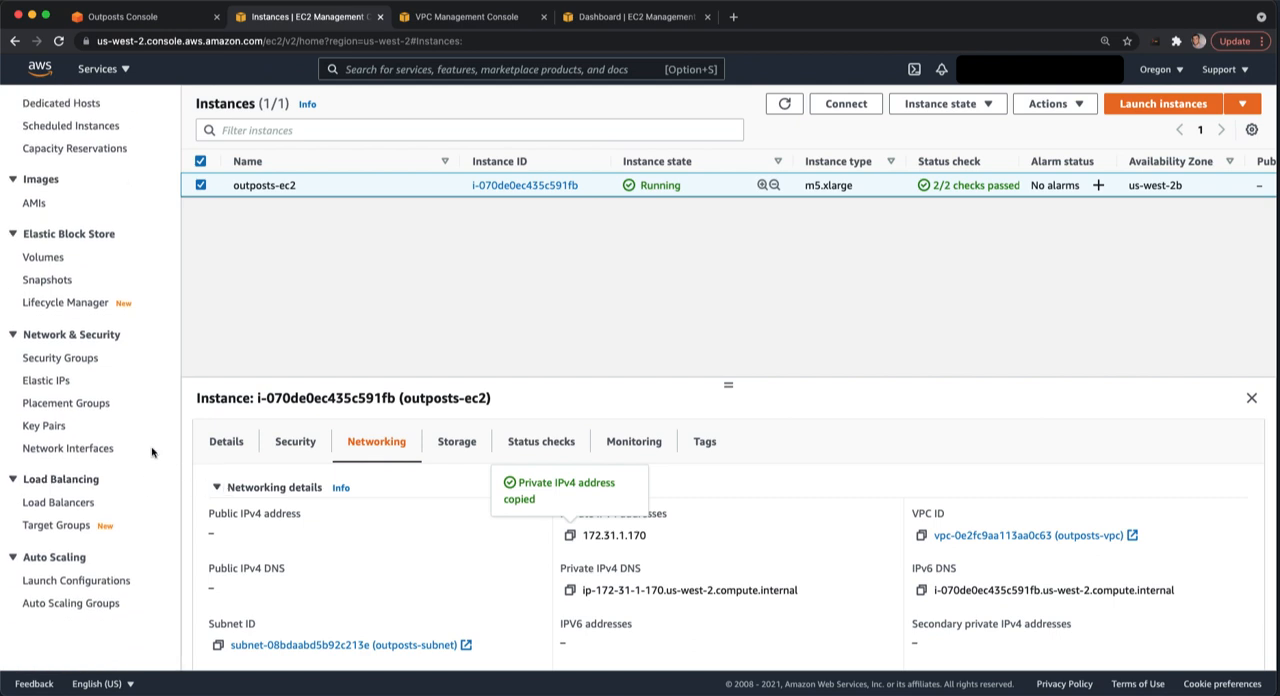
mouse_move(46, 380)
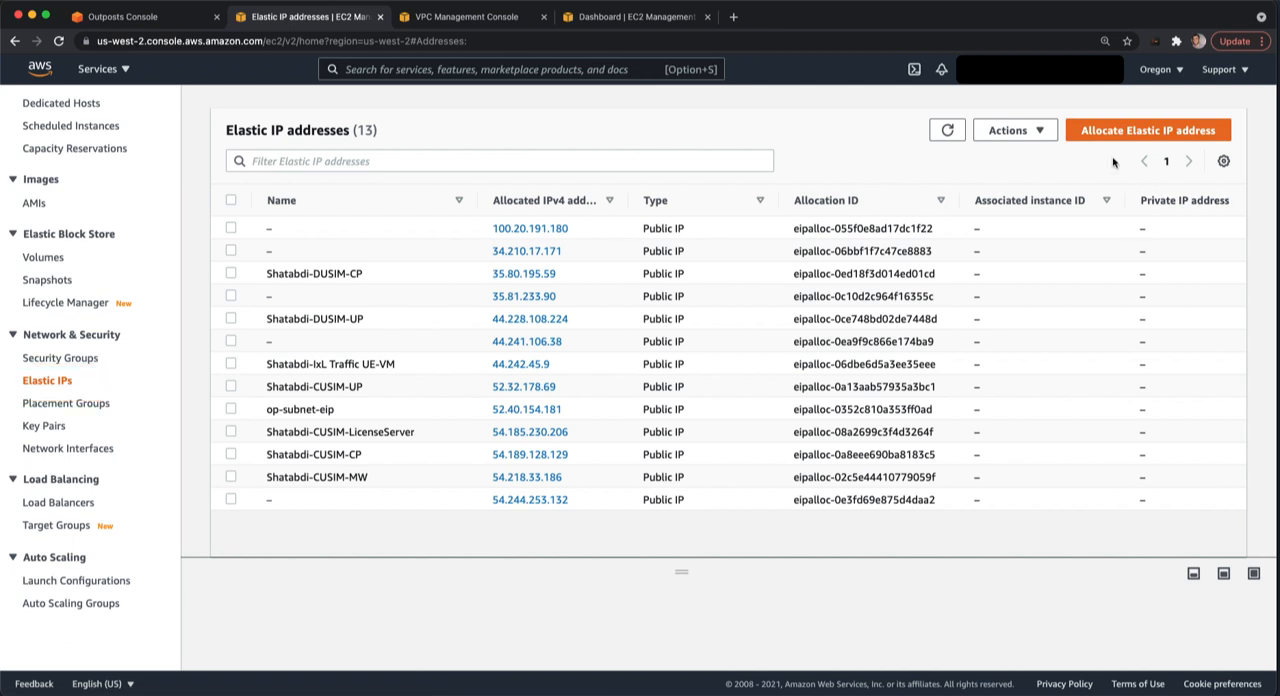
Allocate Elastic IP 198.19.6.133 from customer-owned pool ipv4pool-coip-0423405edf52bea9e
left_click(1148, 130)
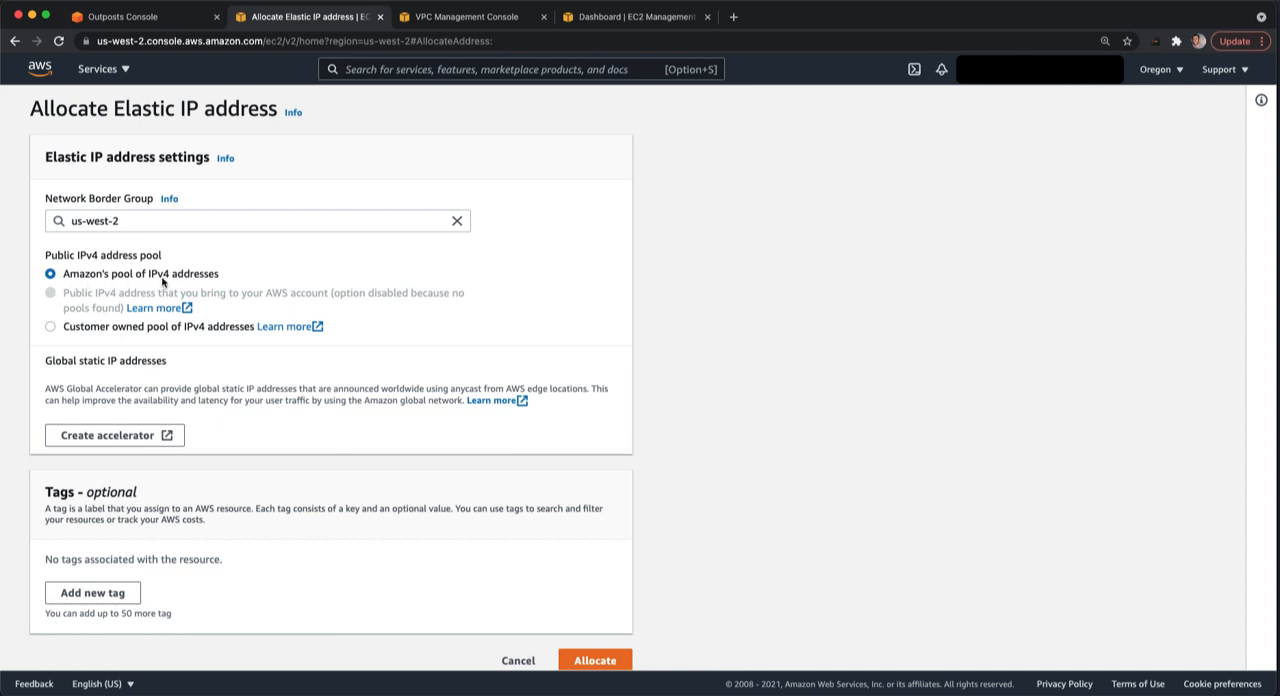
left_click(50, 326)
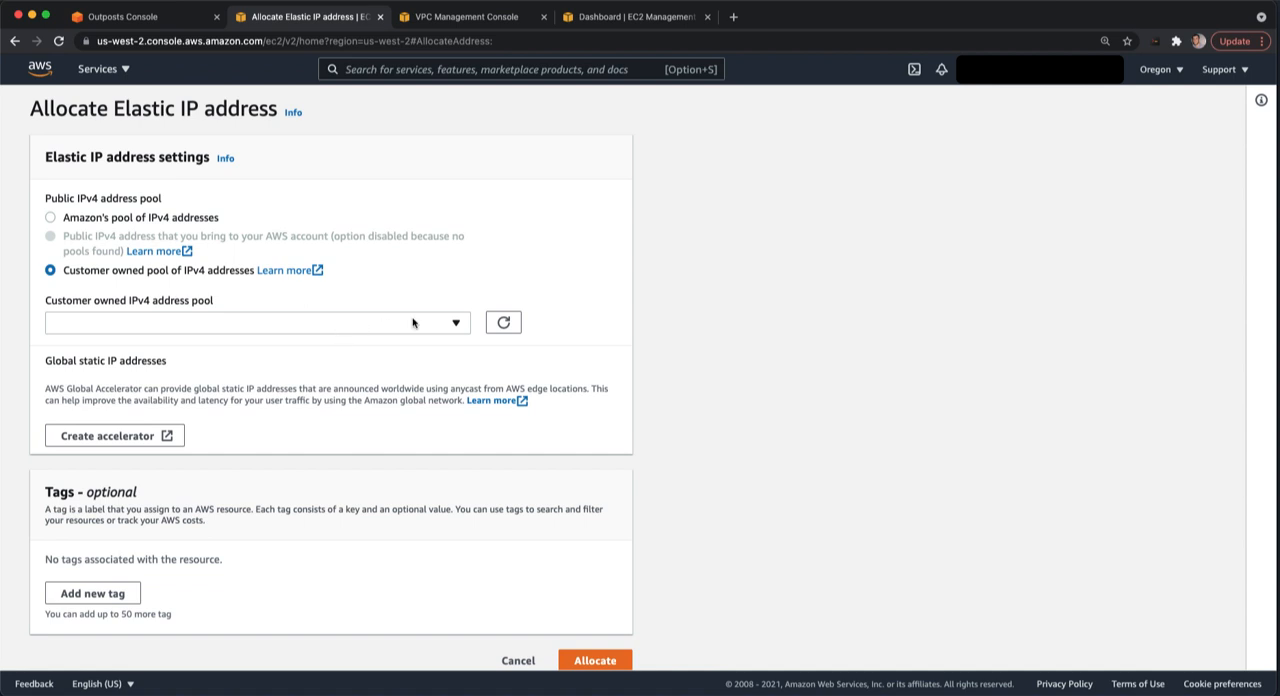
left_click(256, 322)
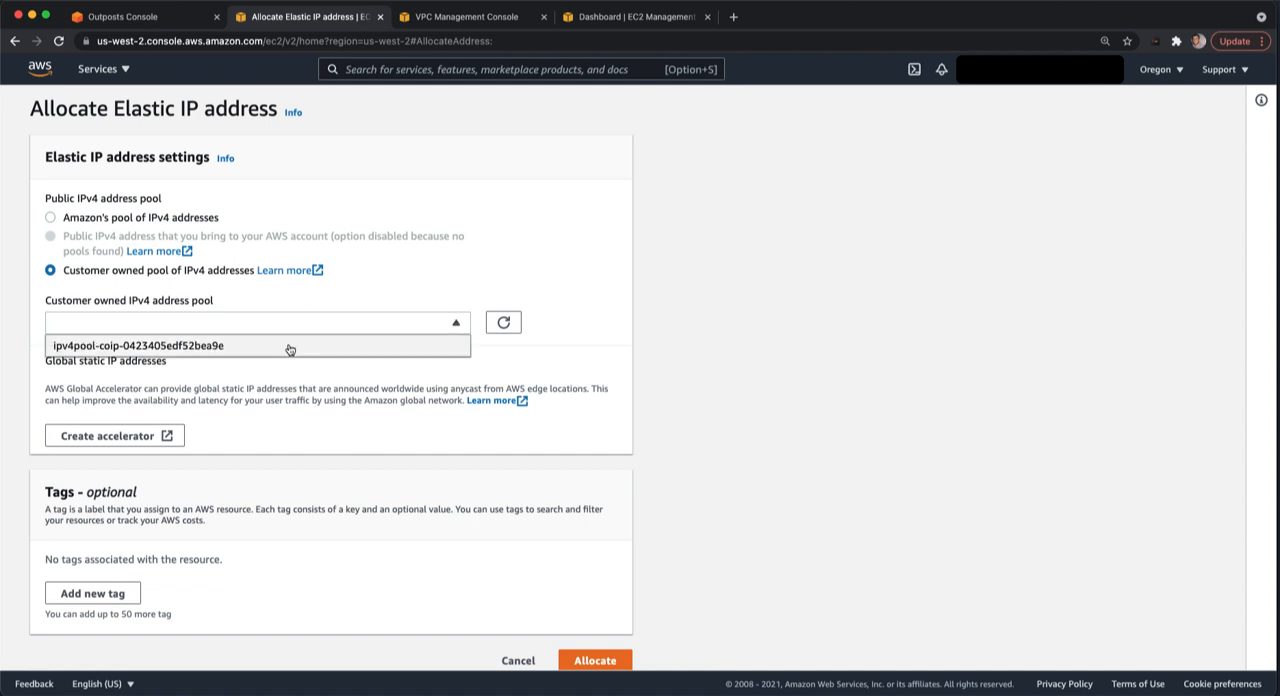
mouse_move(290, 348)
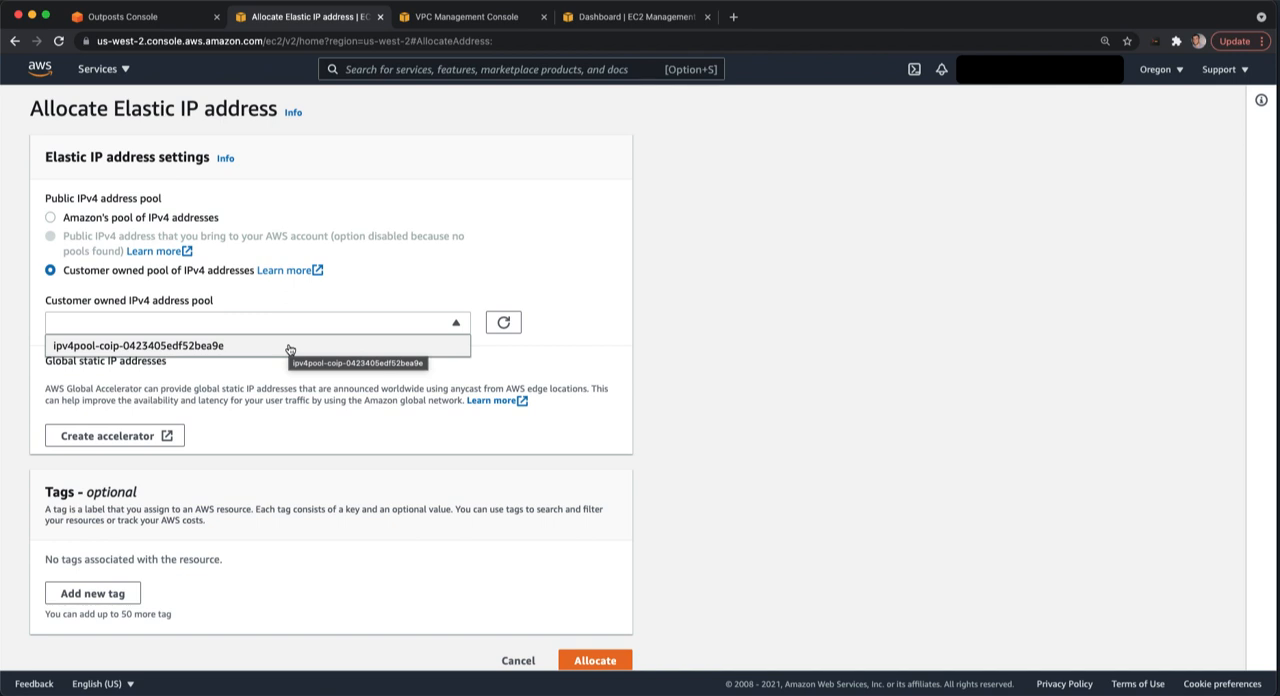
left_click(136, 344)
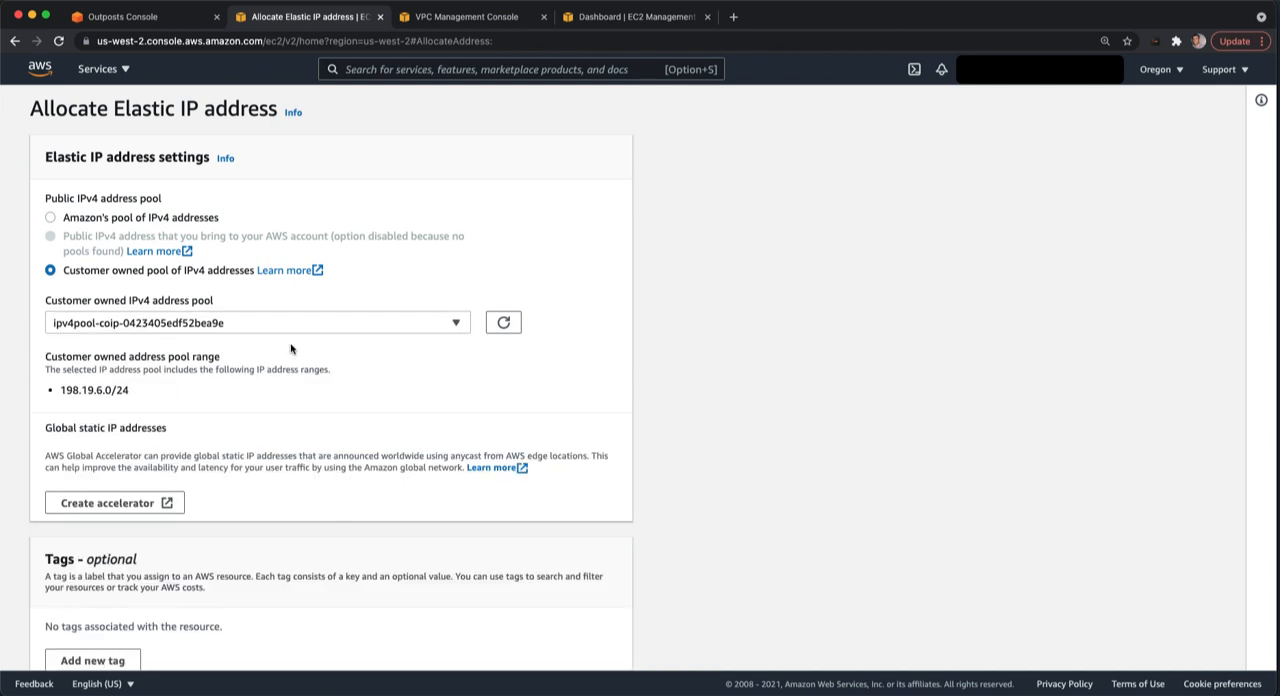
mouse_move(62, 394)
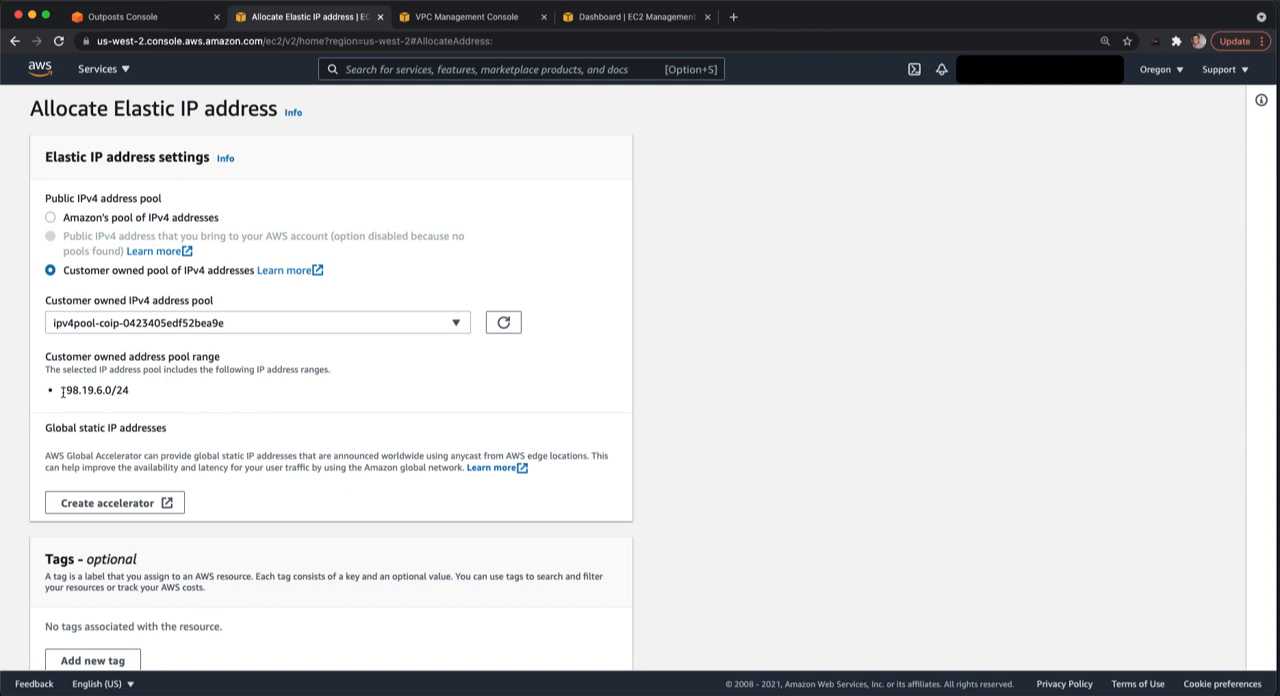
scroll("down", 3)
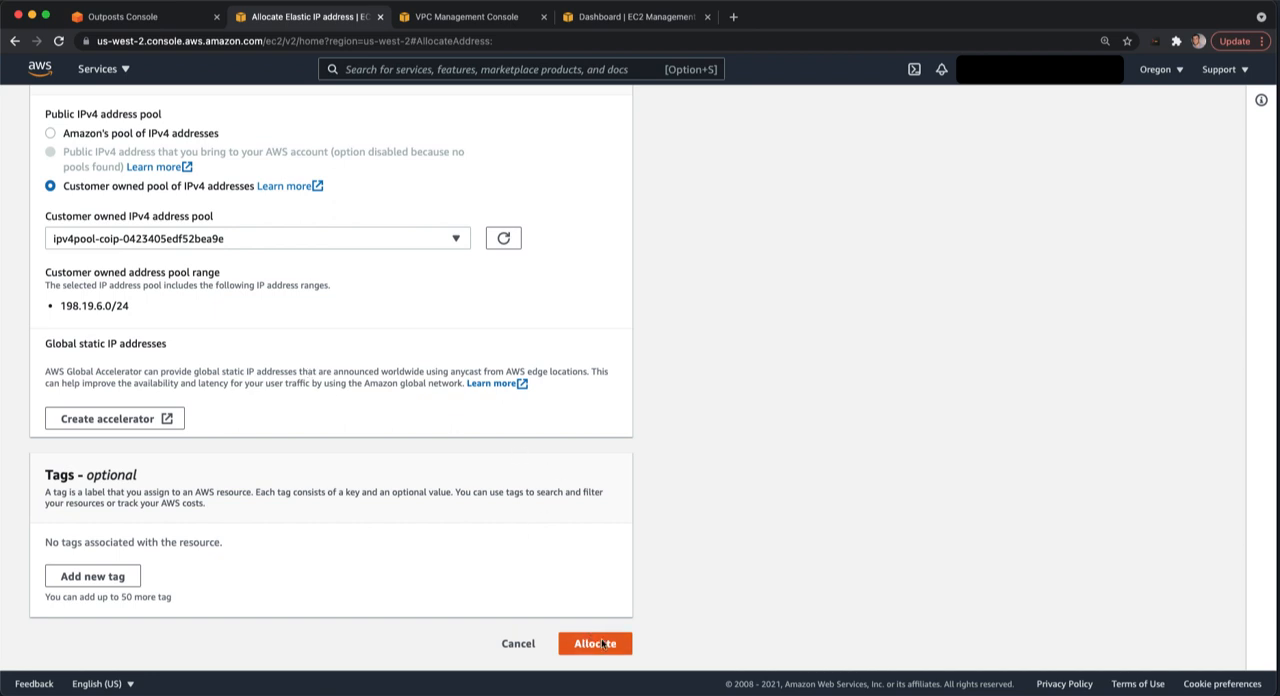
left_click(594, 644)
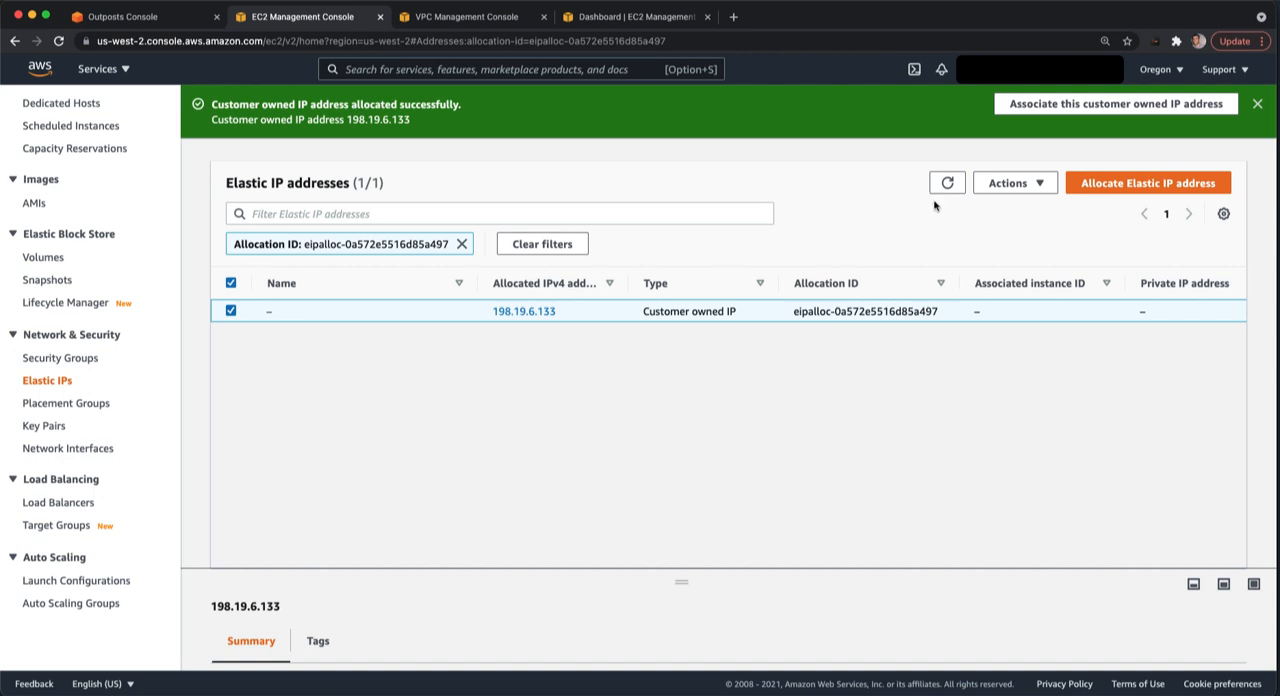
Associate 198.19.6.133 with instance i-070de0ec435c591fb (outposts-ec2) via Associate Elastic IP address
left_click(1008, 184)
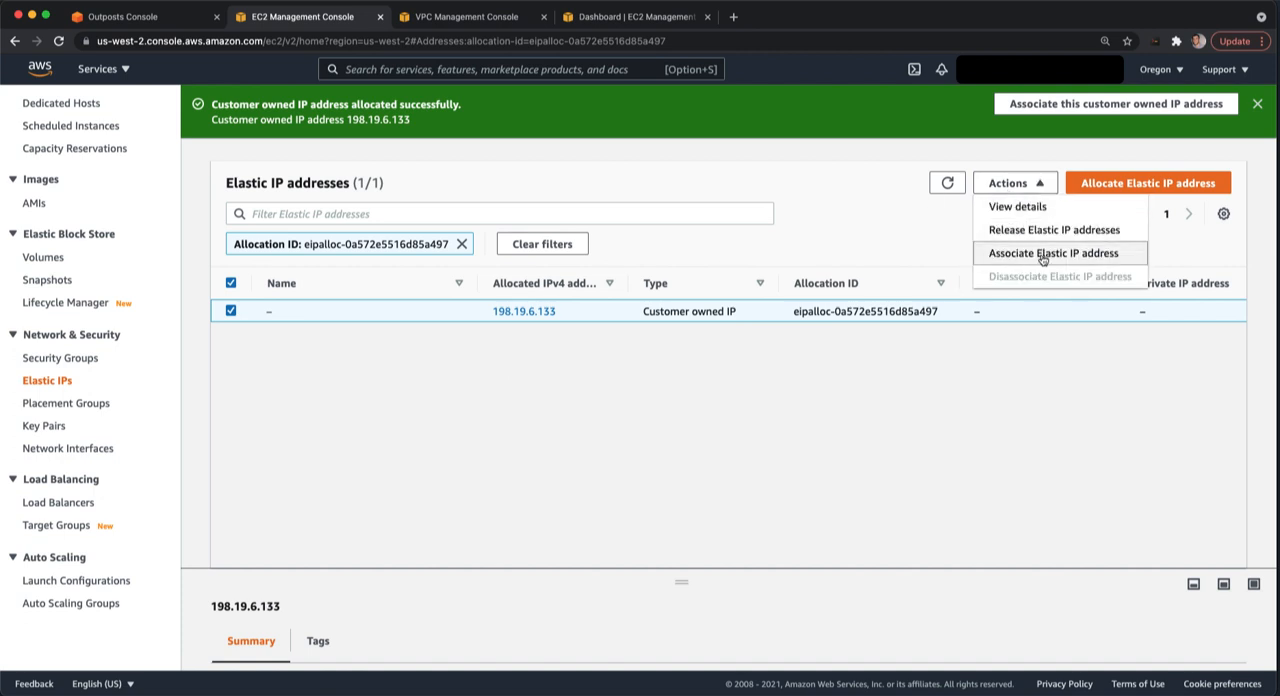
left_click(1054, 252)
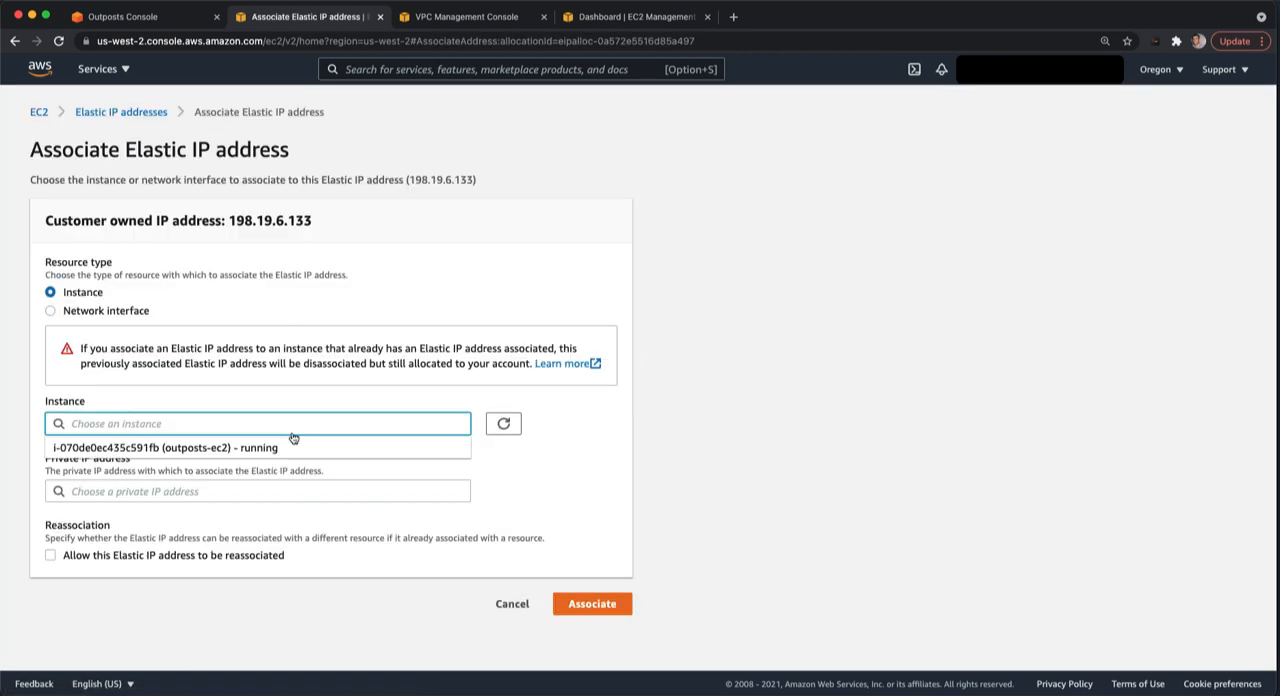
left_click(168, 448)
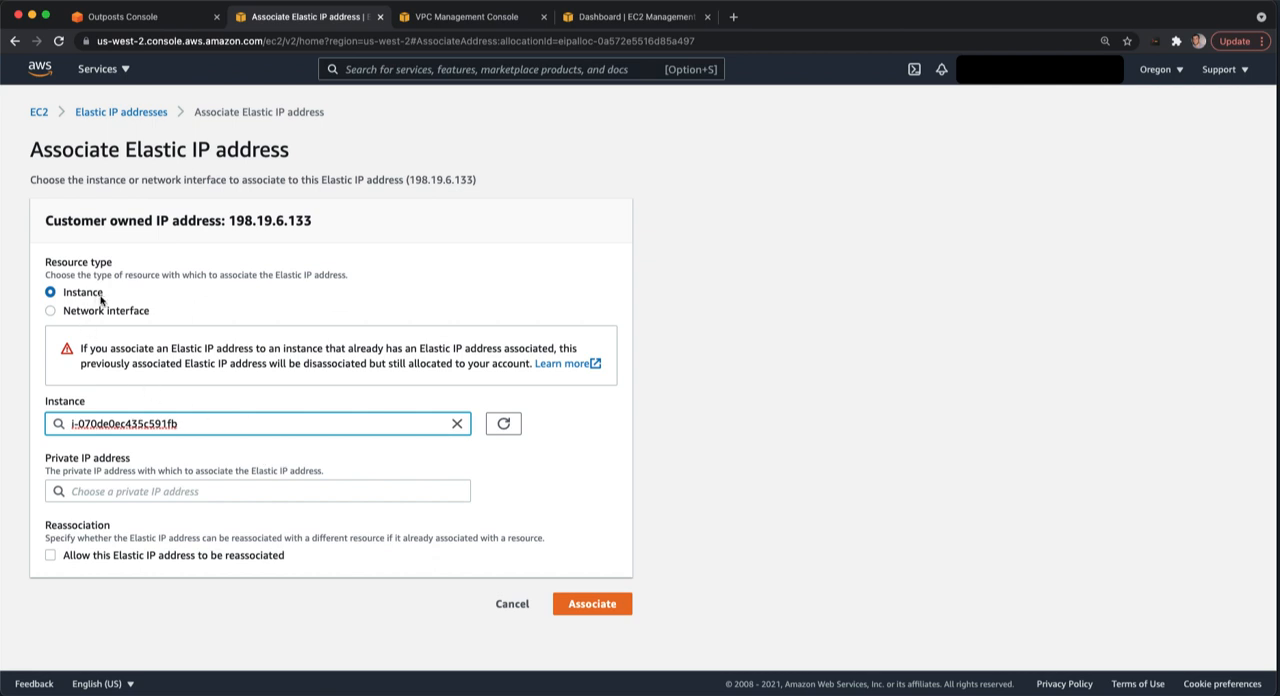
mouse_move(236, 508)
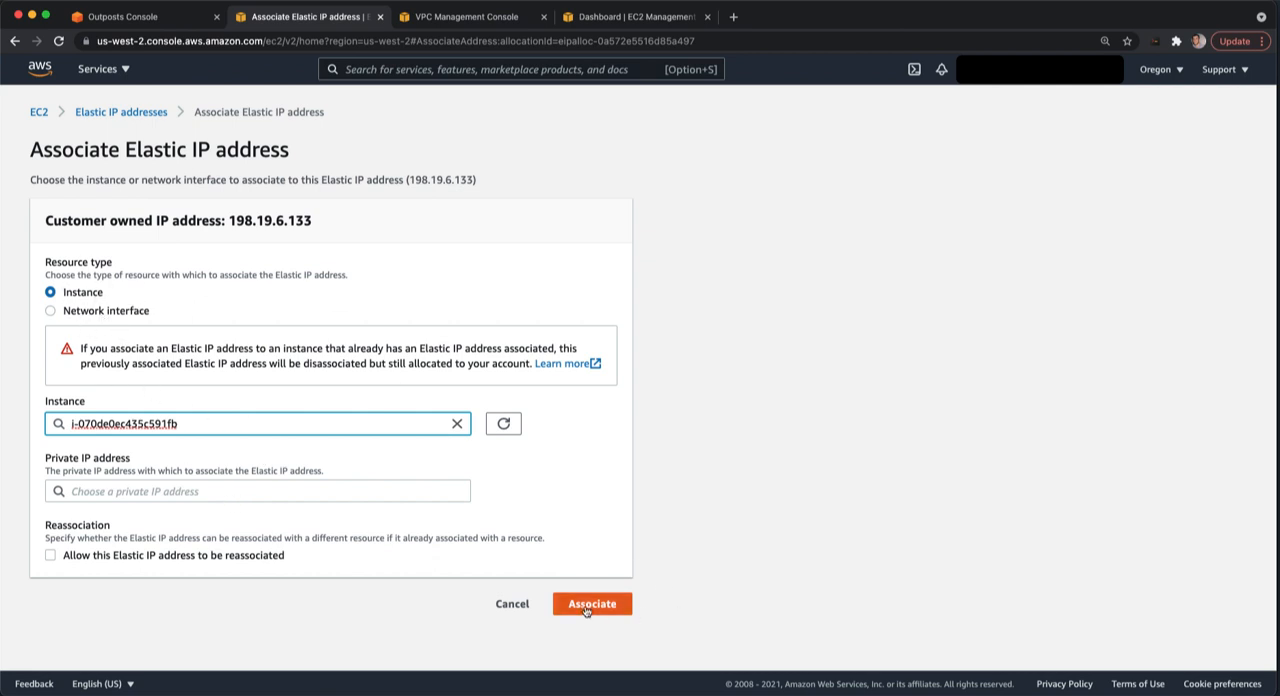
left_click(592, 604)
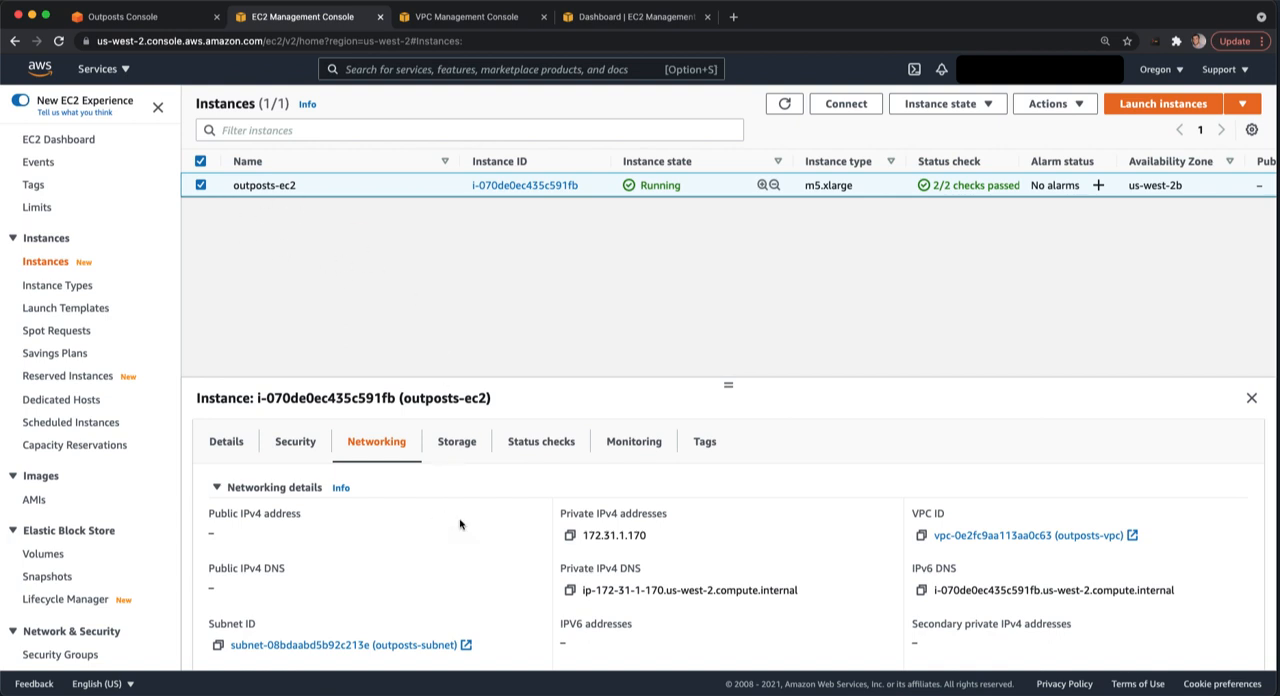
mouse_move(404, 574)
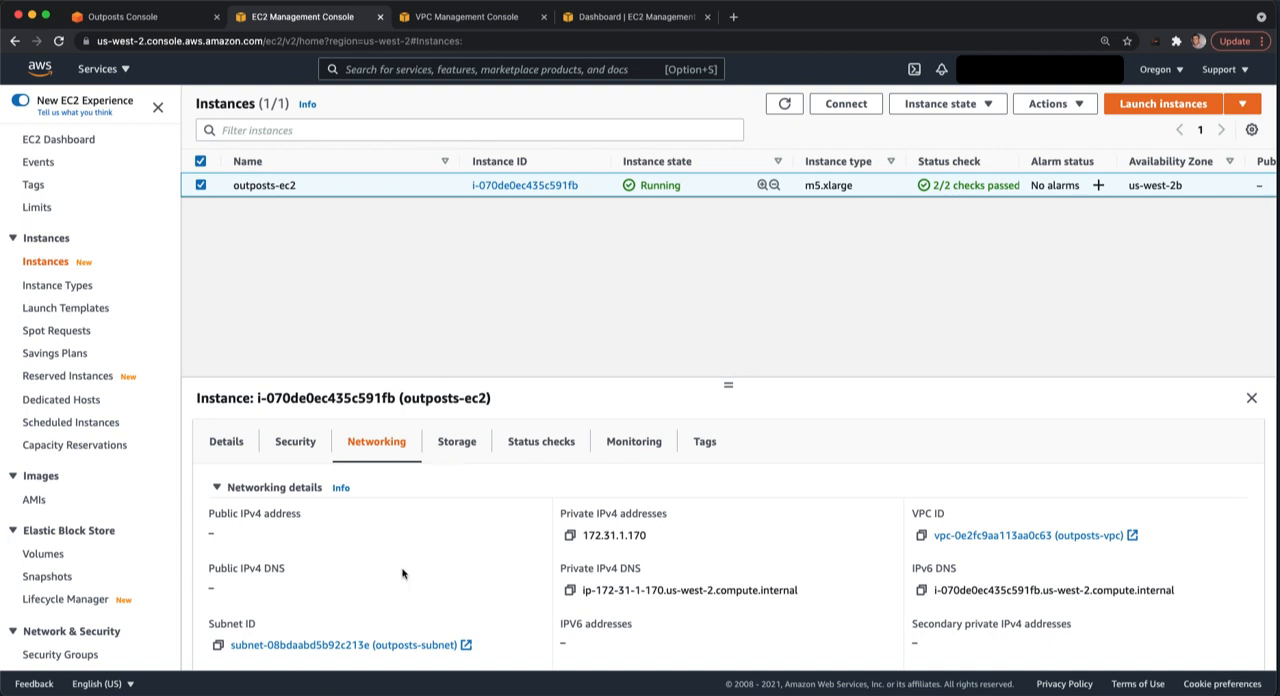
Verify outposts-ec2's Networking and Details tabs show 198.19.6.133 as its Elastic IP, then return to Terminal
scroll("down", 3)
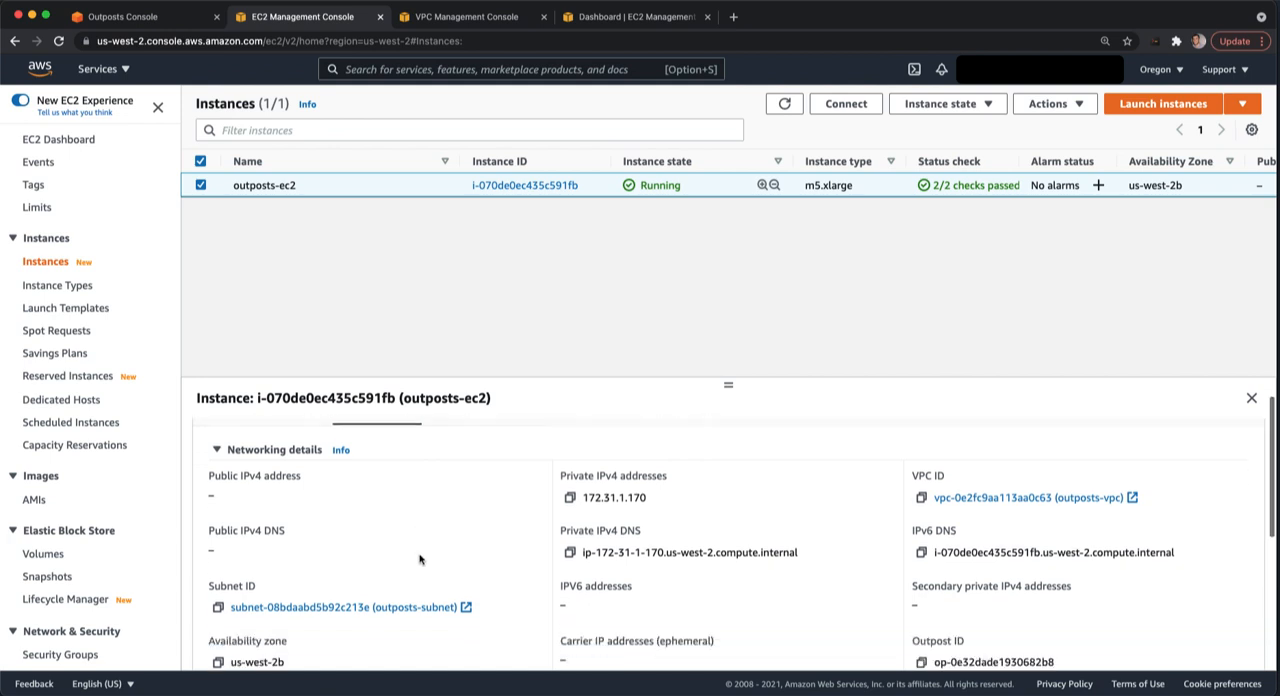
scroll("down", 3)
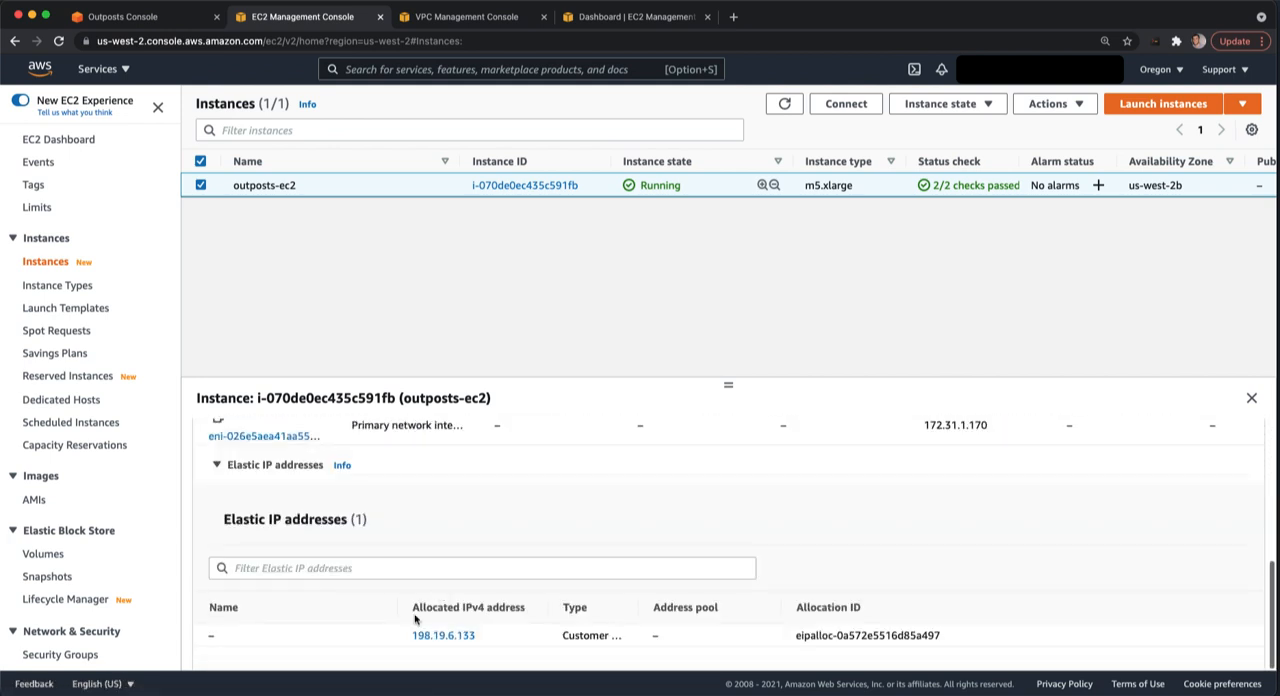
mouse_move(408, 654)
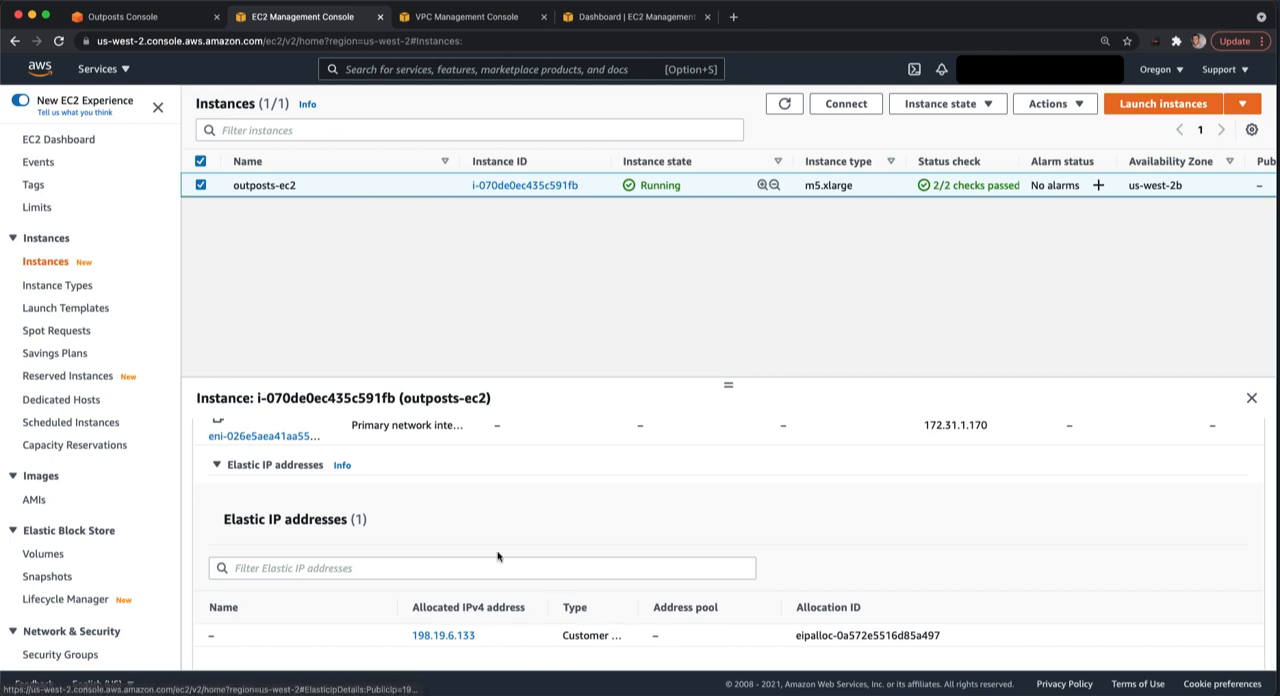
left_click(224, 440)
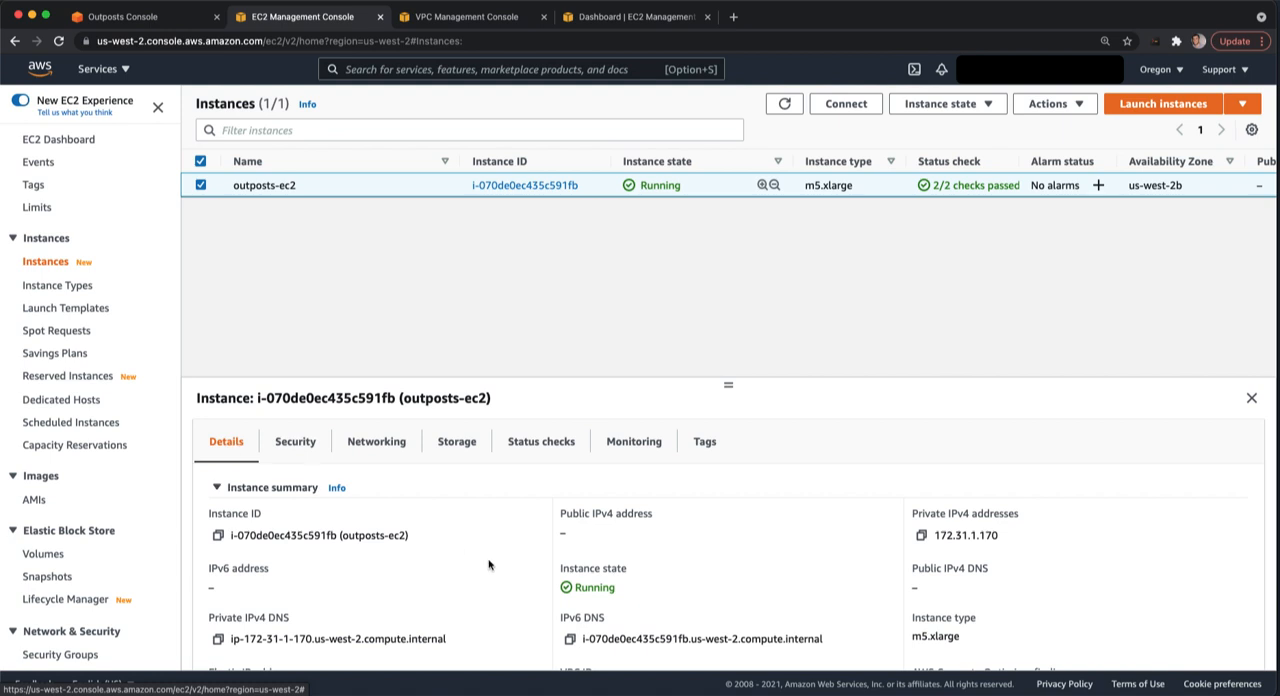
scroll("down", 3)
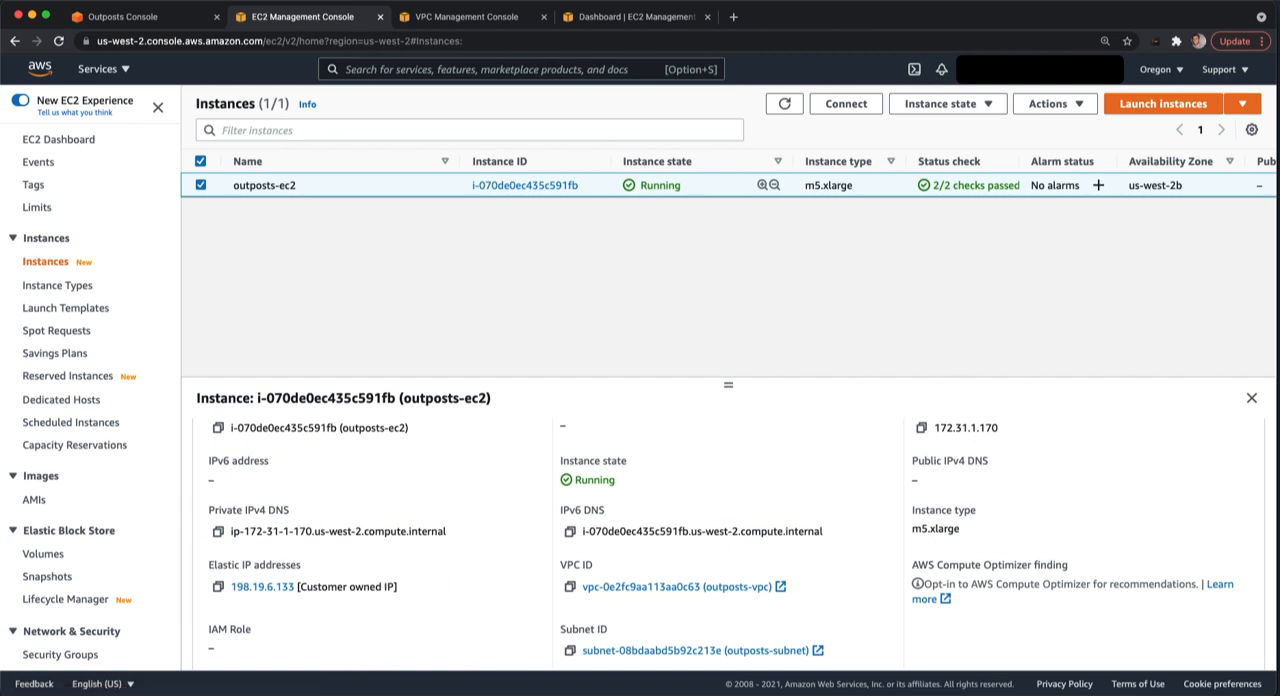
left_click(216, 588)
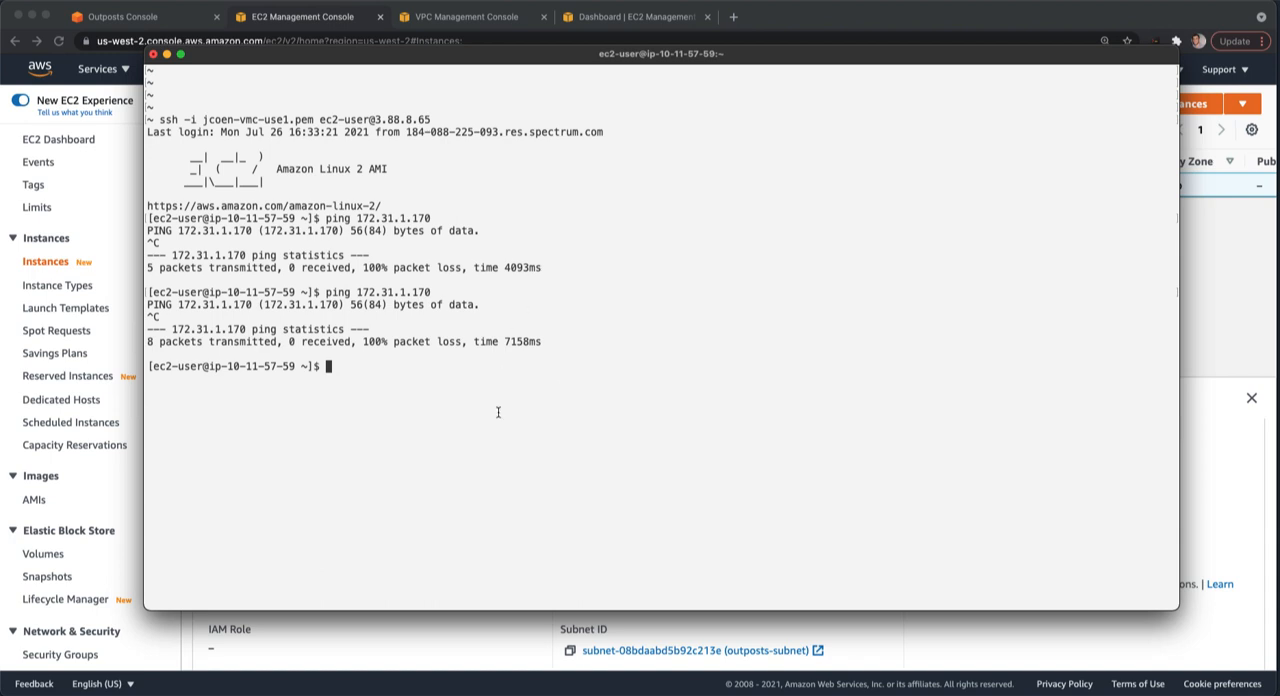
Ping 172.31.1.170 (no replies, stopped), then ping 198.19.6.133 and get replies
type("ping 172.31.1.170")
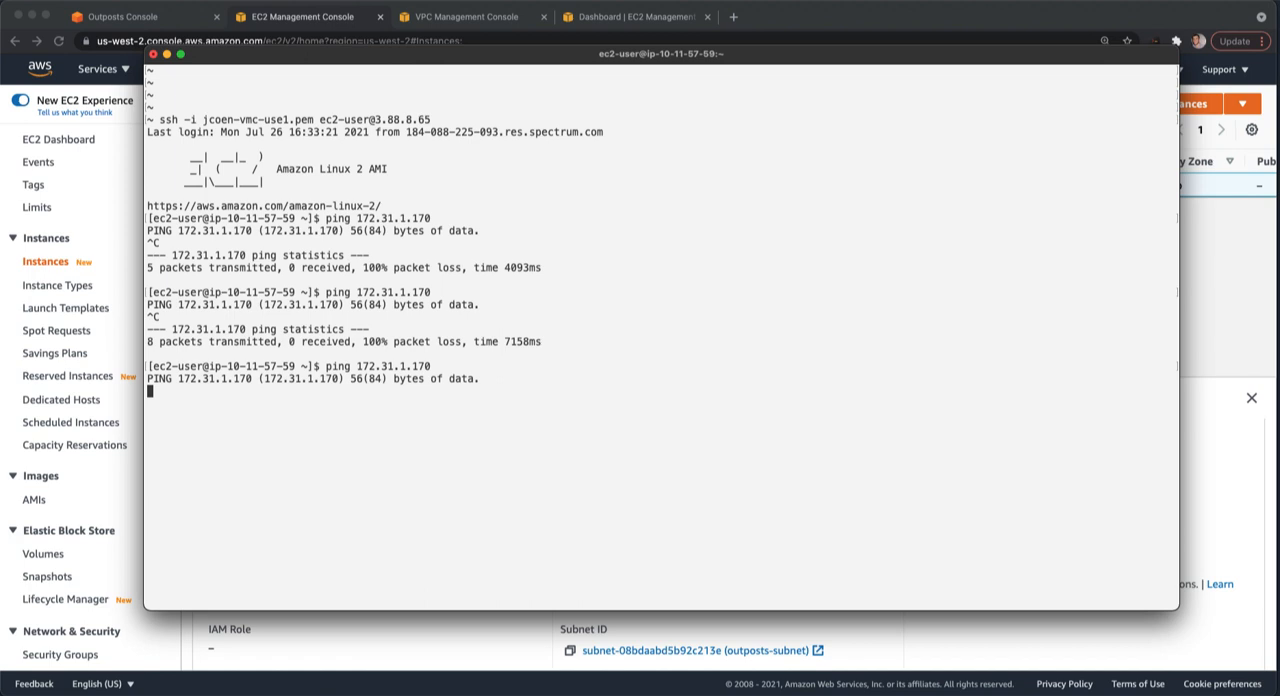
key("ctrl+c")
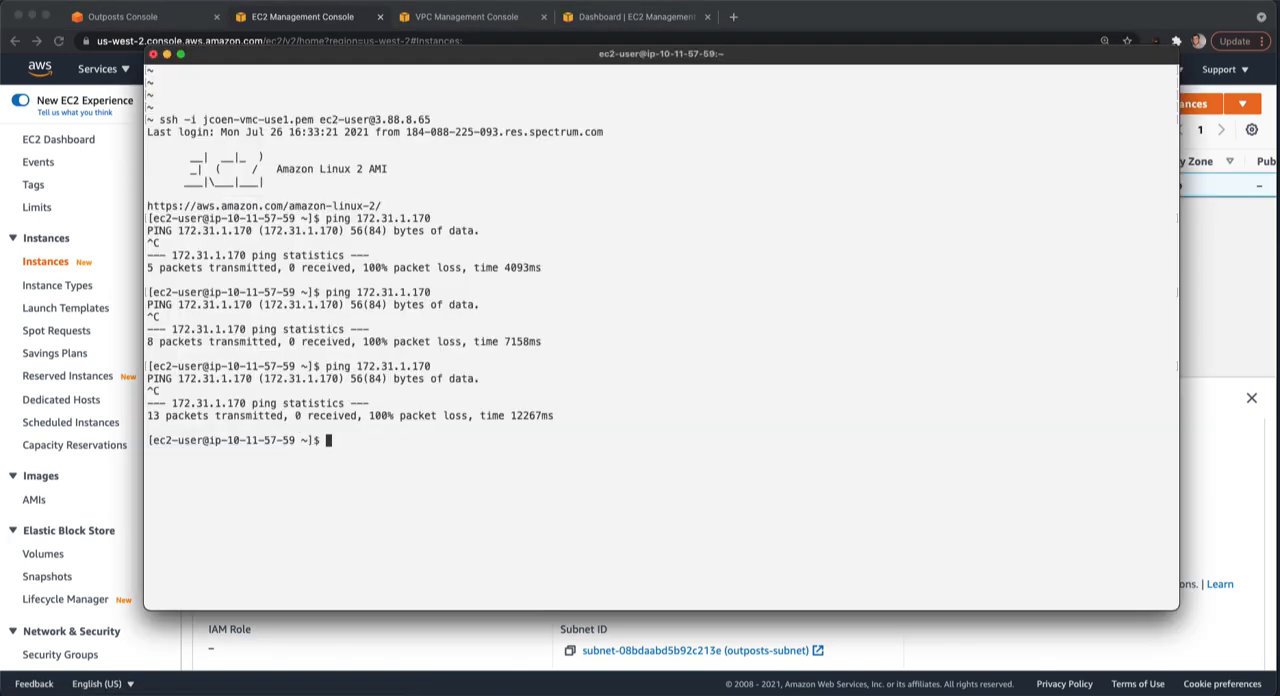
type("ping 198.19.6.133")
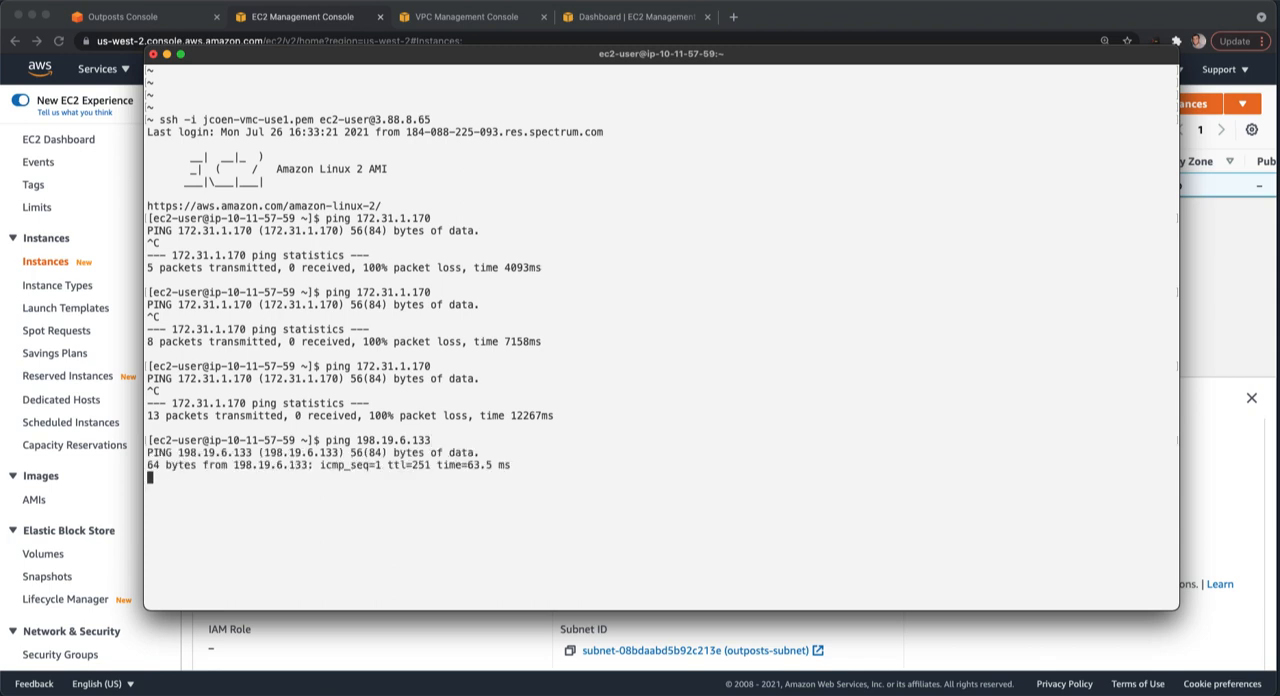